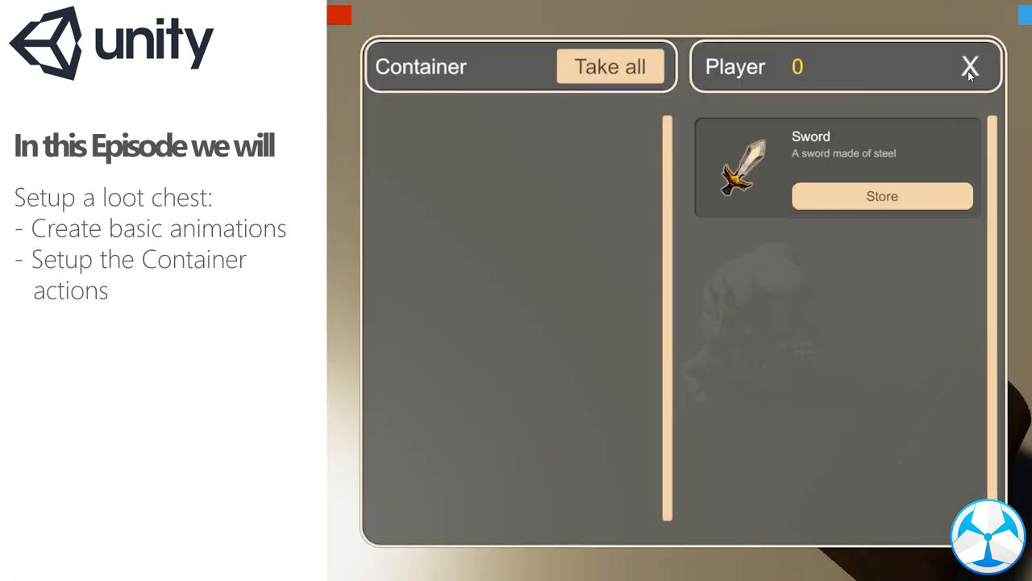
Bring up the ProBuilder window from the Tools menu next to the scene
left_click(971, 66)
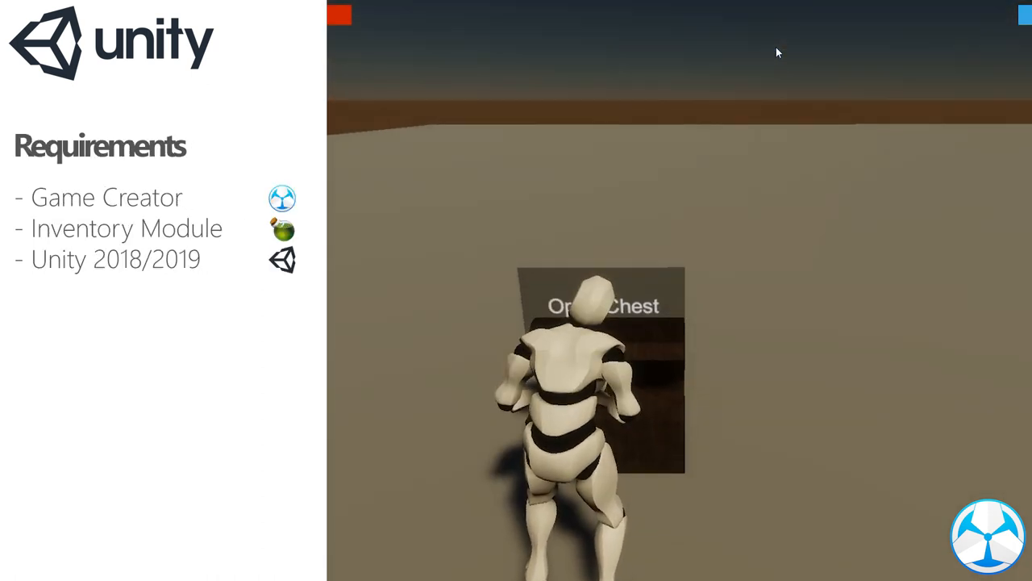
left_click(600, 305)
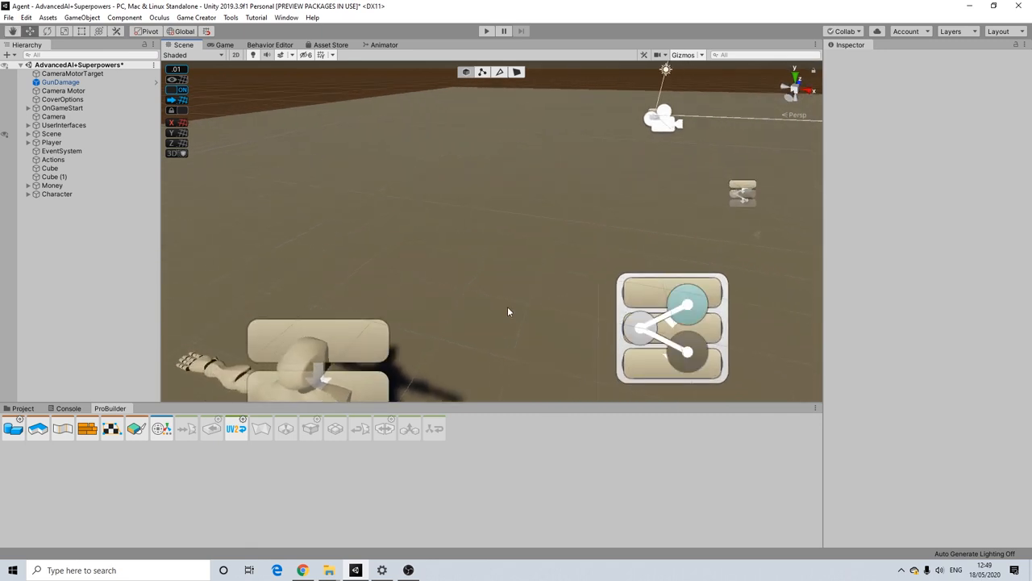
mouse_move(13, 429)
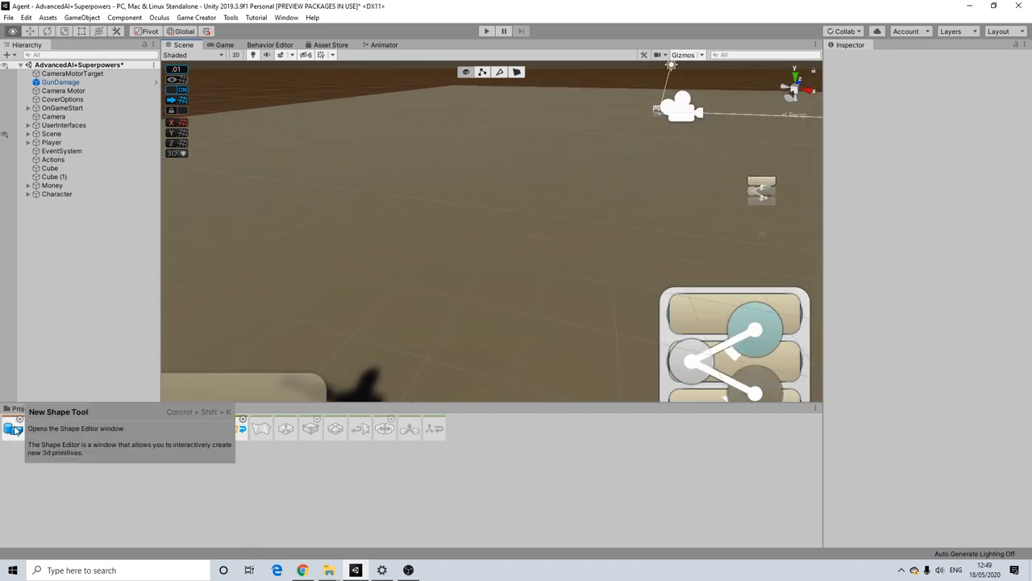
Build a cube for the chest body and a second thinner slab
left_click(13, 430)
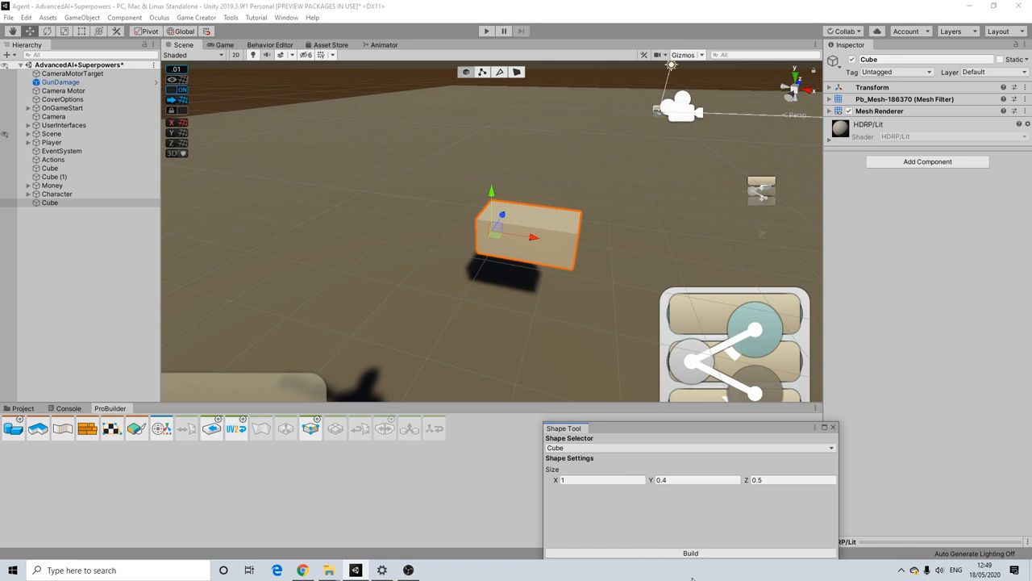
left_click(690, 552)
type("0.2")
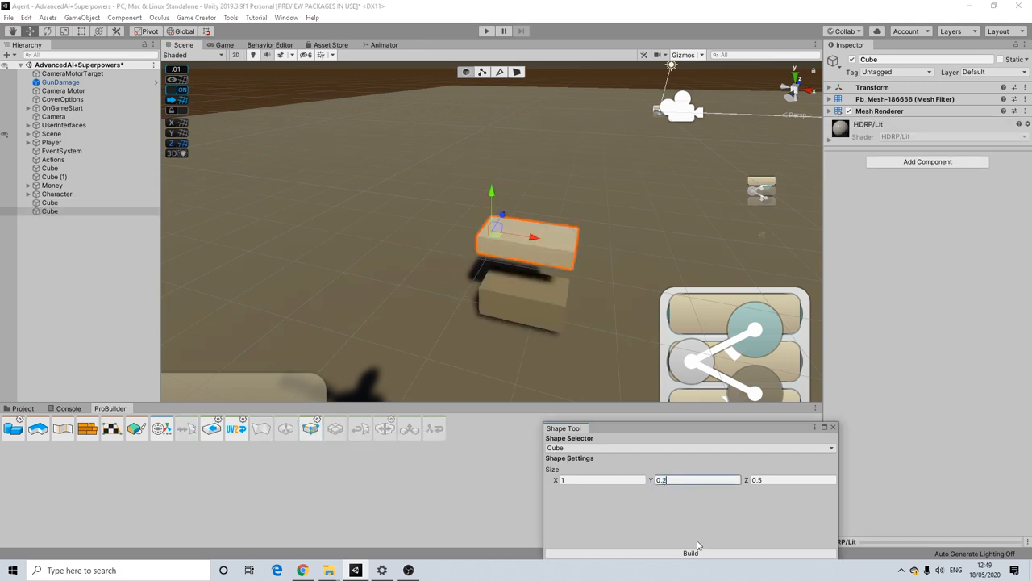
Switch the shape type to Cylinder and build it into the scene for the lid
left_click(690, 448)
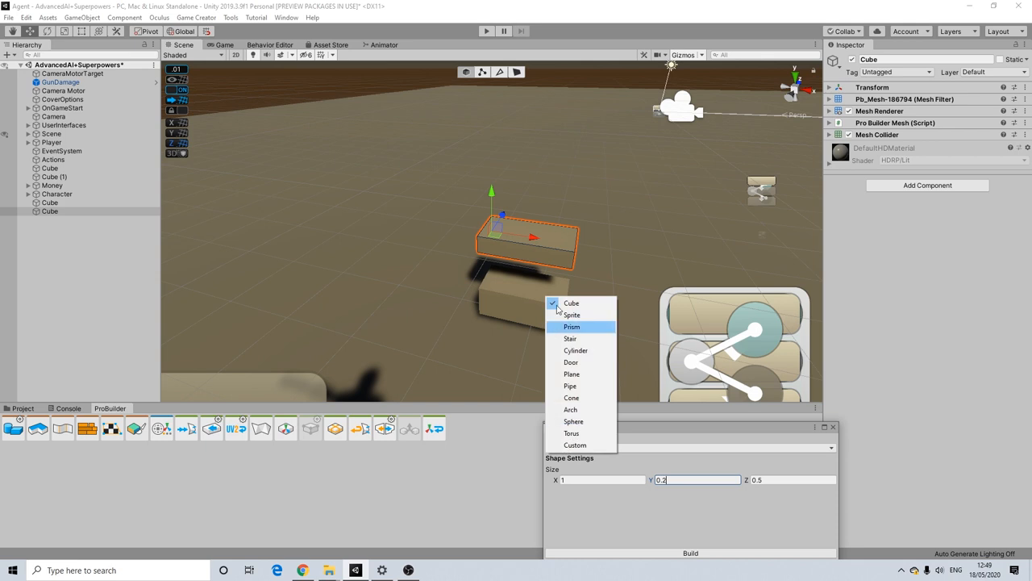
left_click(574, 350)
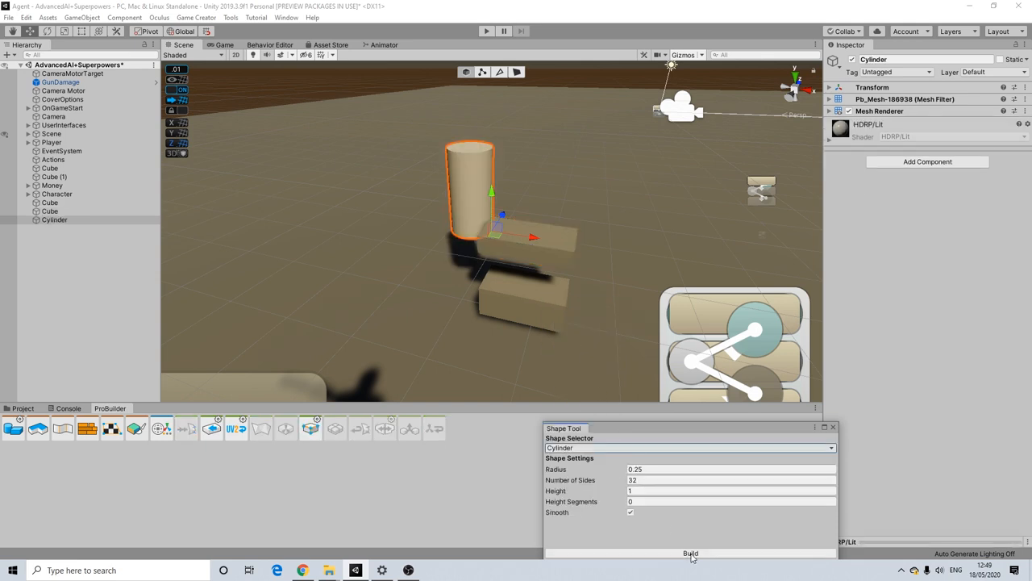
left_click(690, 554)
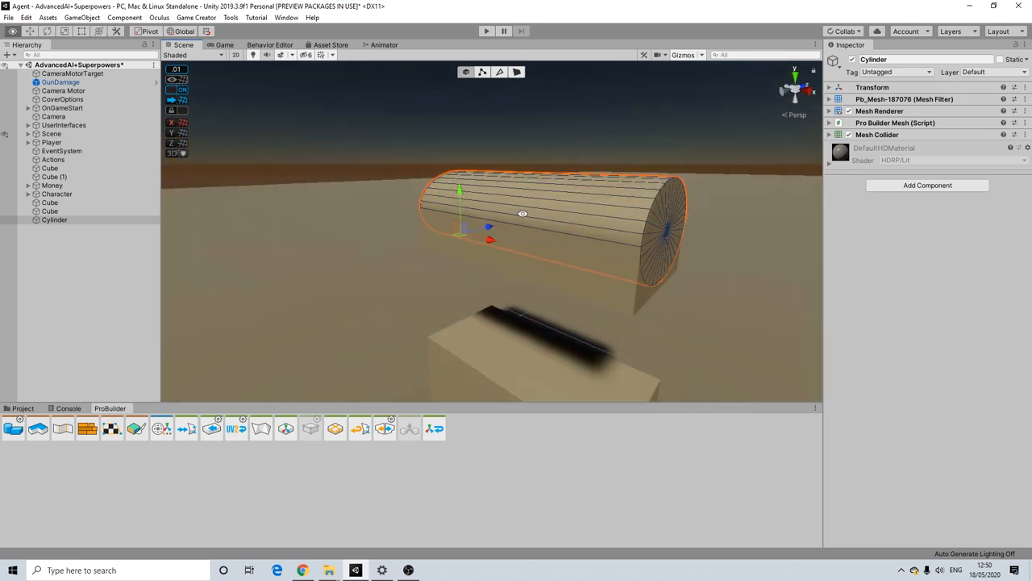
Parent the cylinder under the cube and move it up onto the cube's top as the lid
left_click(55, 220)
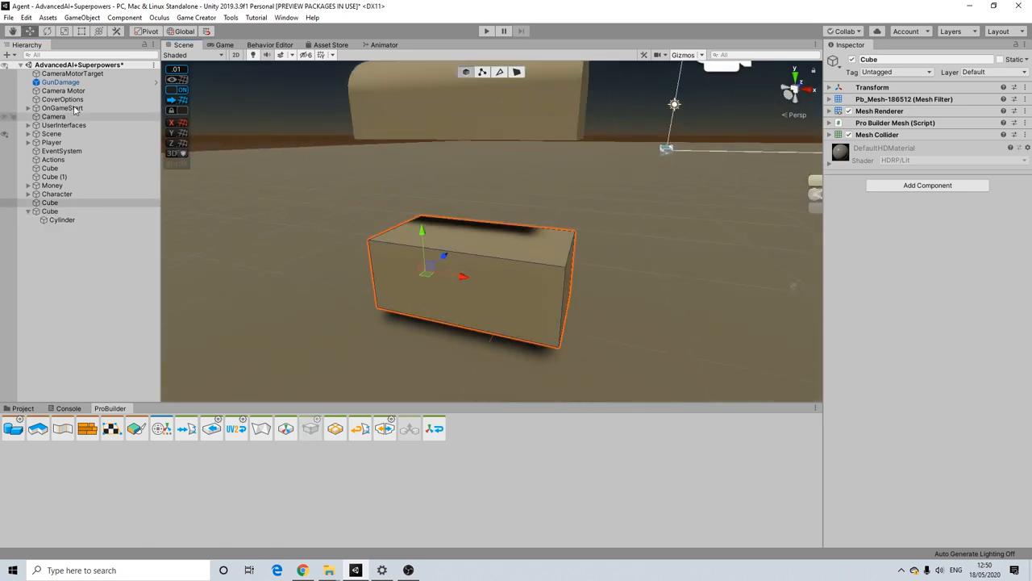
left_click(177, 162)
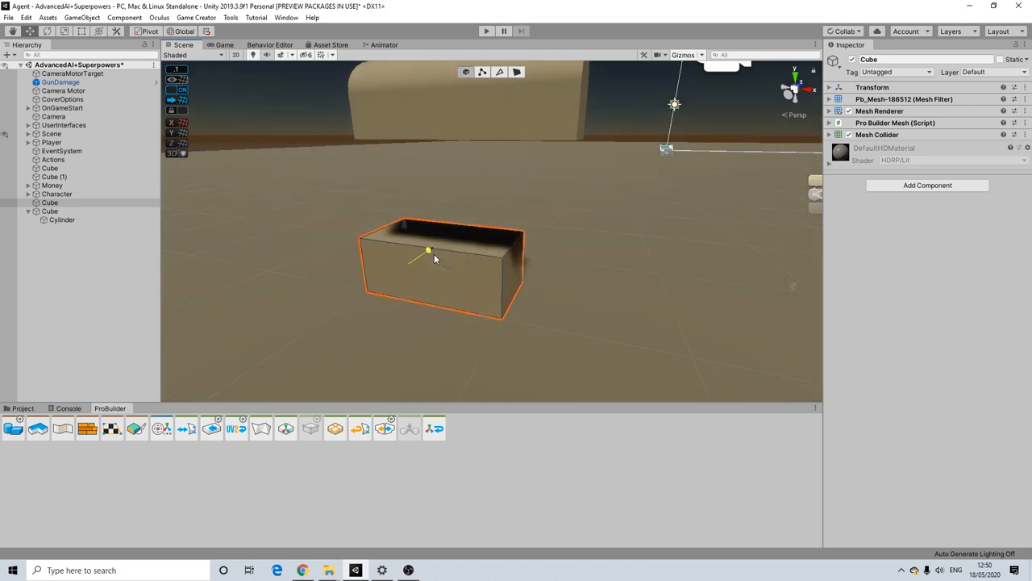
left_click_drag(429, 250, 418, 168)
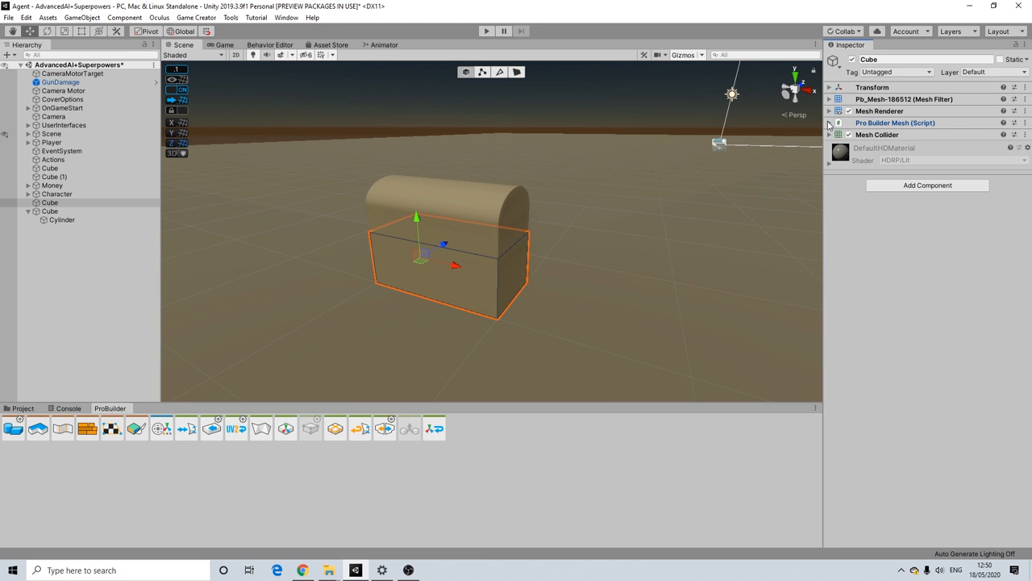
Assign the Wood01 material to the Mesh Renderer's Element 0 slot
left_click(829, 109)
type("w")
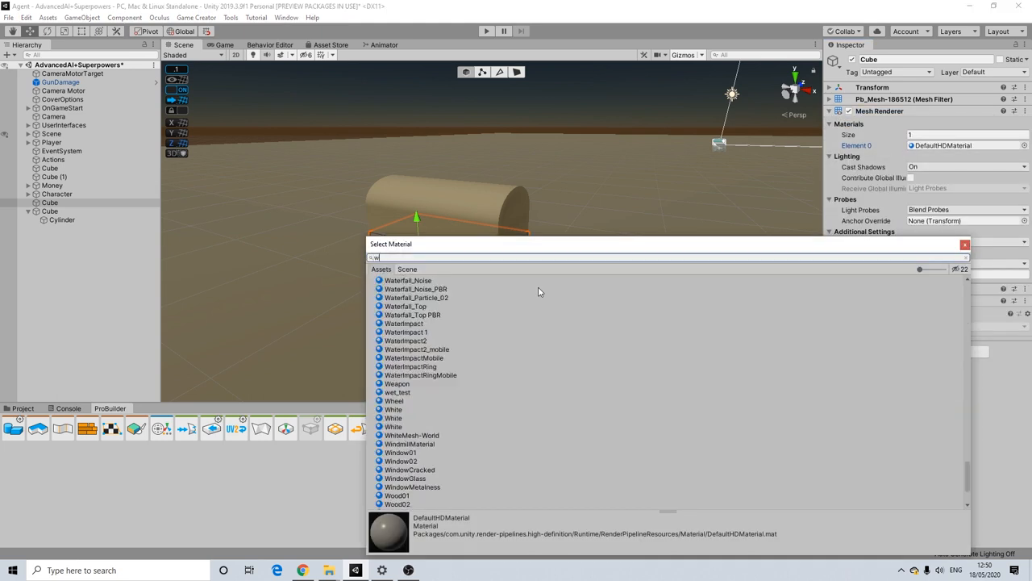
type("ood01")
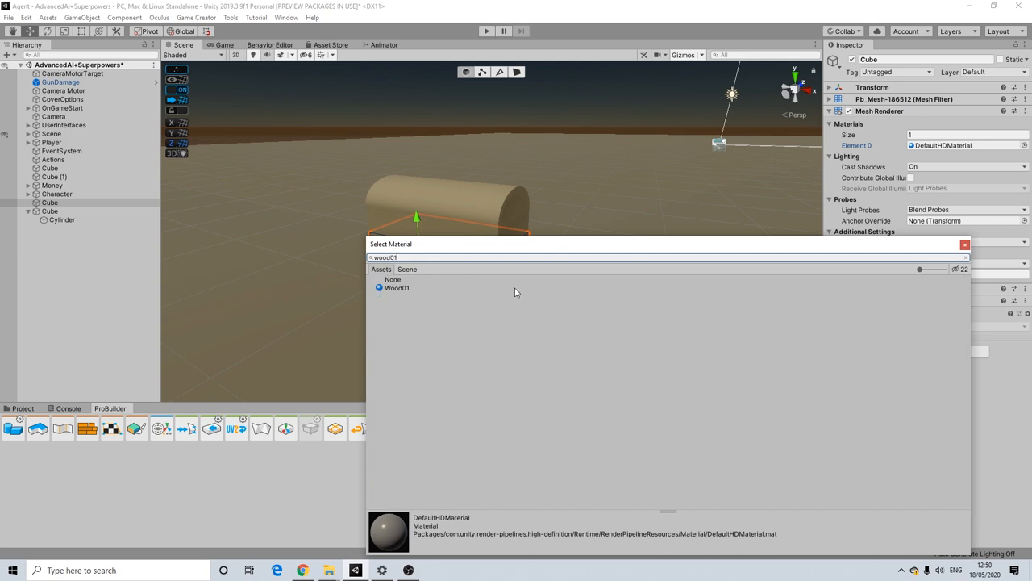
left_click(397, 287)
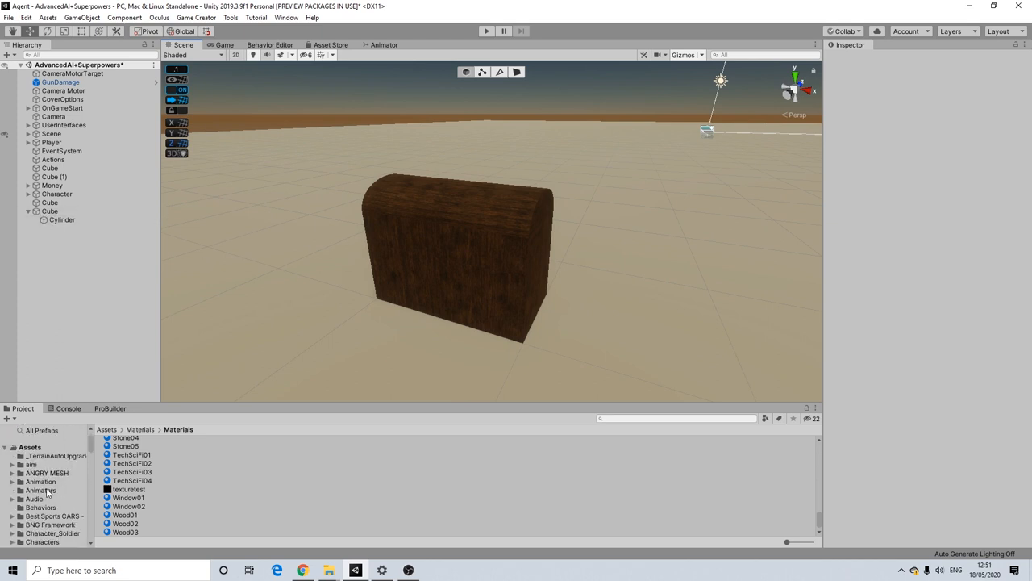
Browse into the Assets Animators folder in the Project panel
left_click(41, 481)
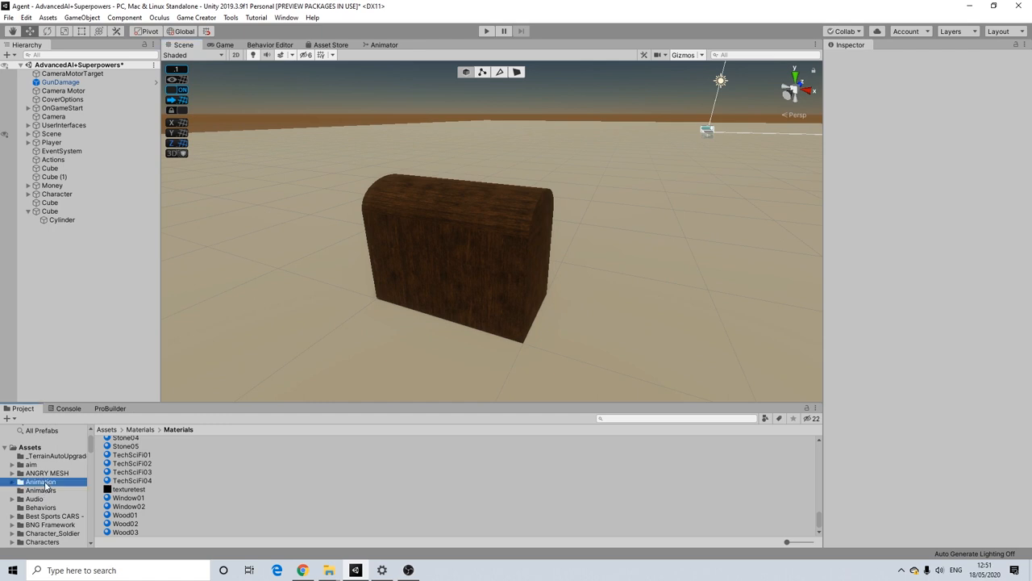
left_click(41, 481)
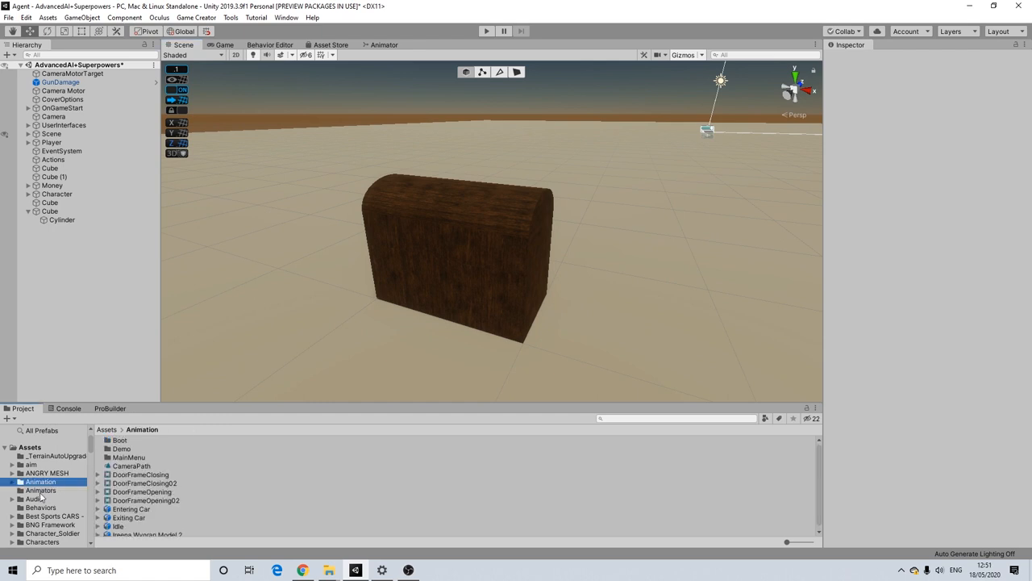
left_click(40, 490)
type("Ch")
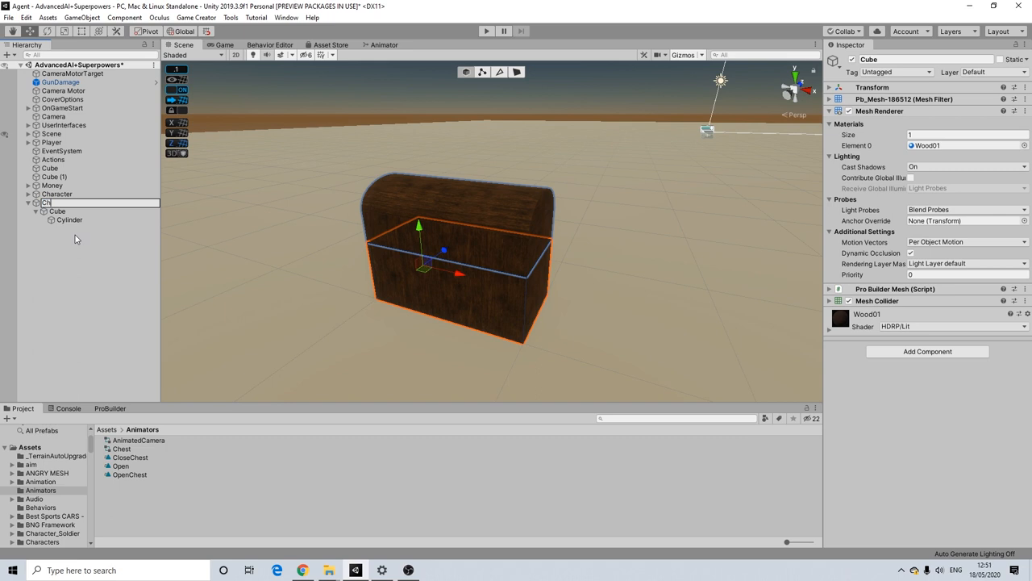
Rename the cube to Chest and the cylinder to Lid in the Hierarchy
right_click(50, 203)
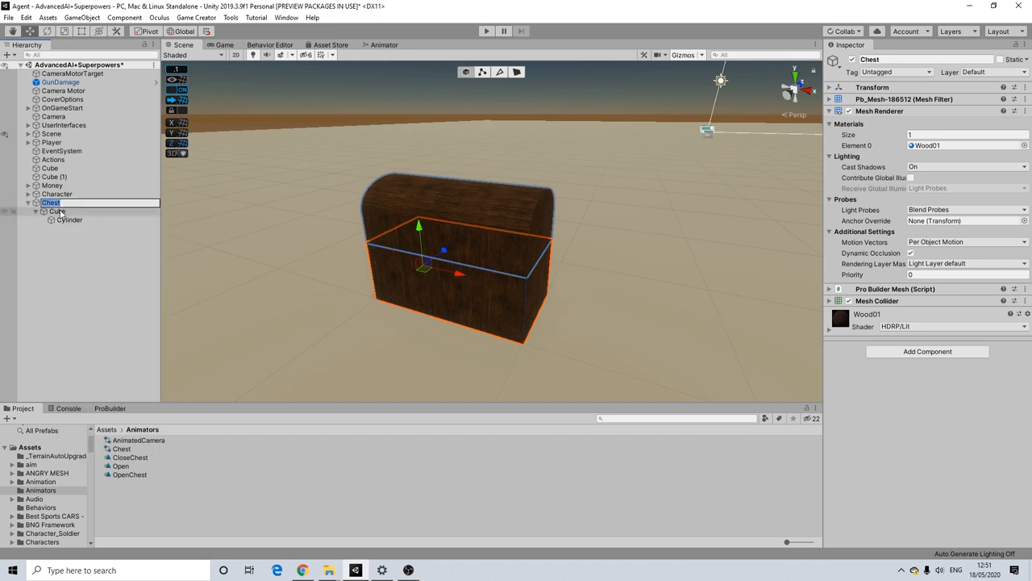
left_click(58, 210)
type("Lid")
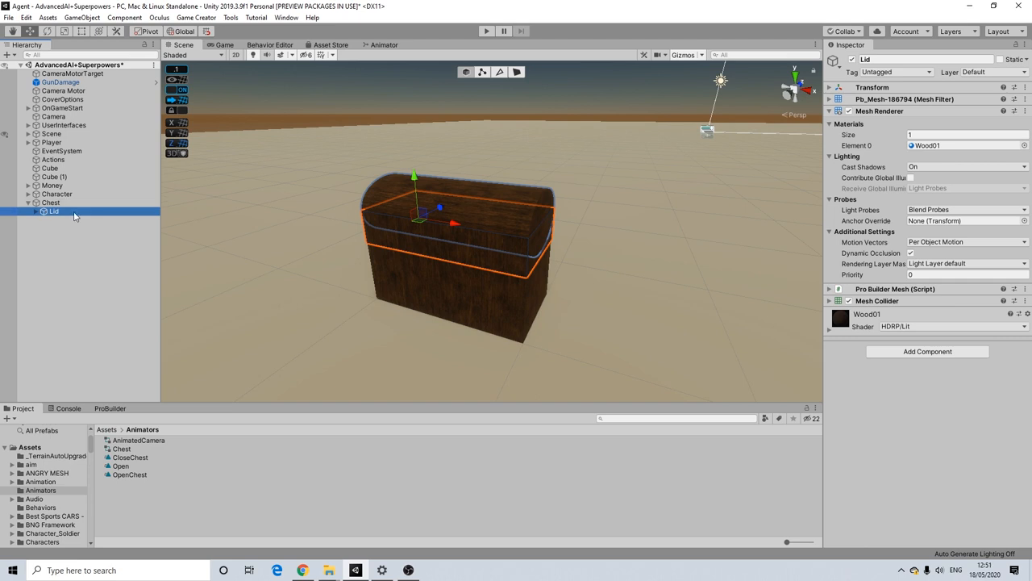
mouse_move(133, 506)
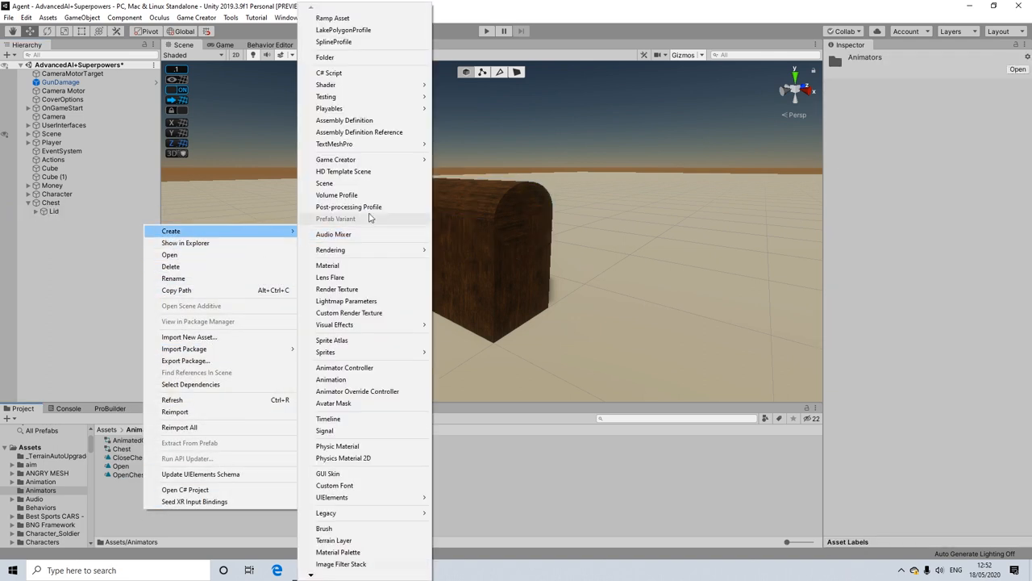
mouse_move(329, 249)
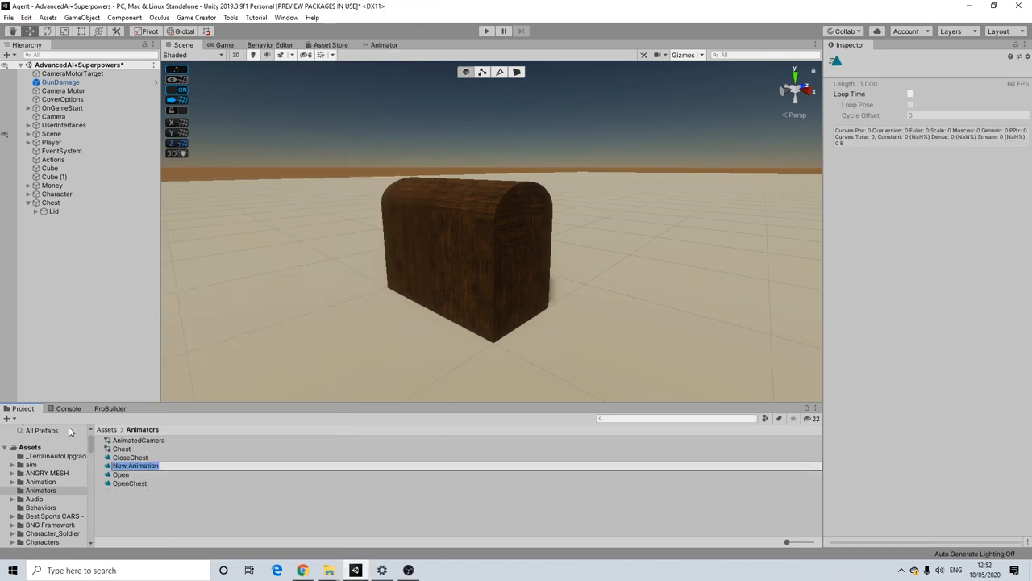
Name the new clip ChestOpen, load it in the Animation editor and select the Lid
type("ChestOpen")
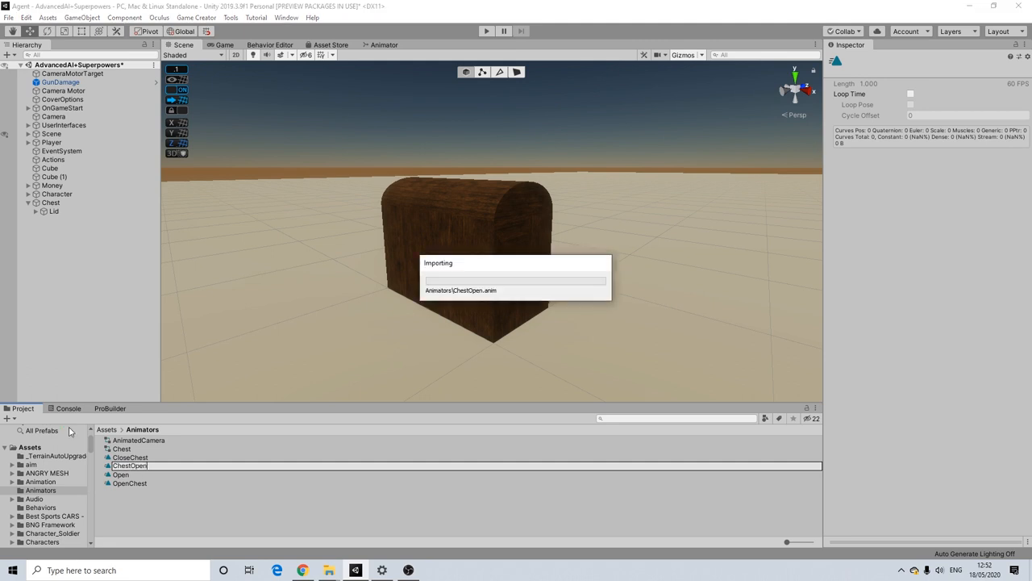
left_click(129, 465)
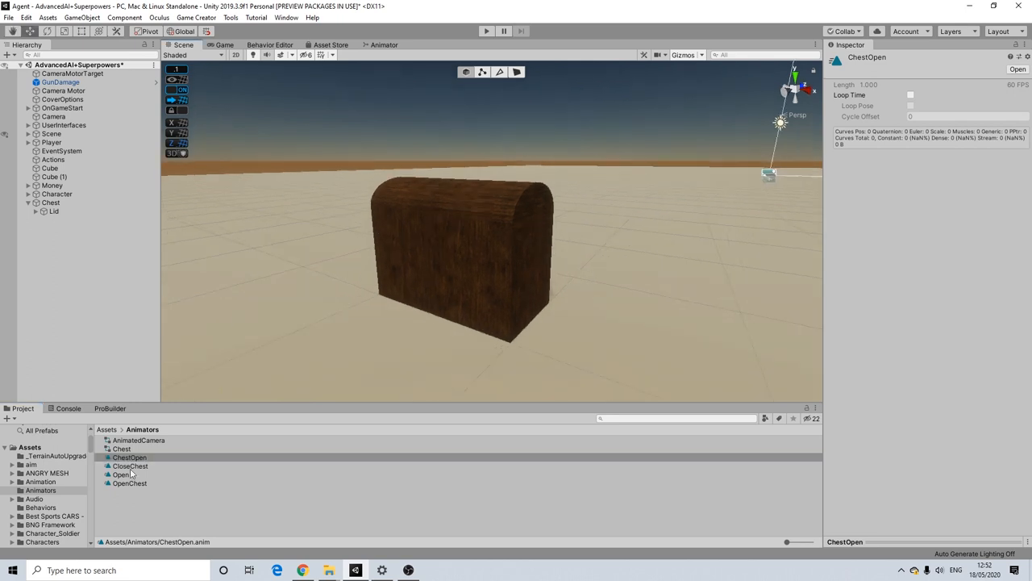
double_click(129, 459)
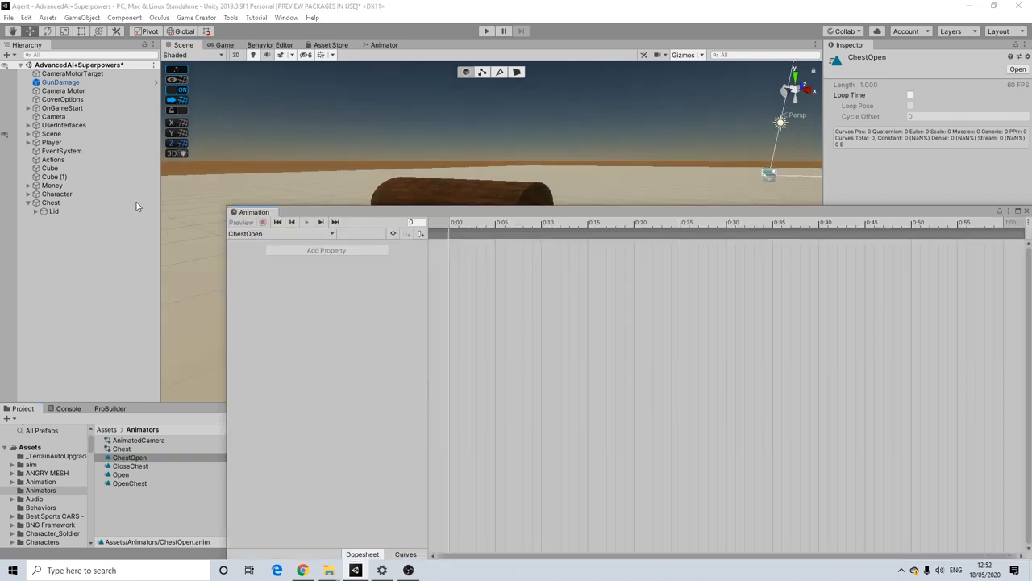
left_click(55, 210)
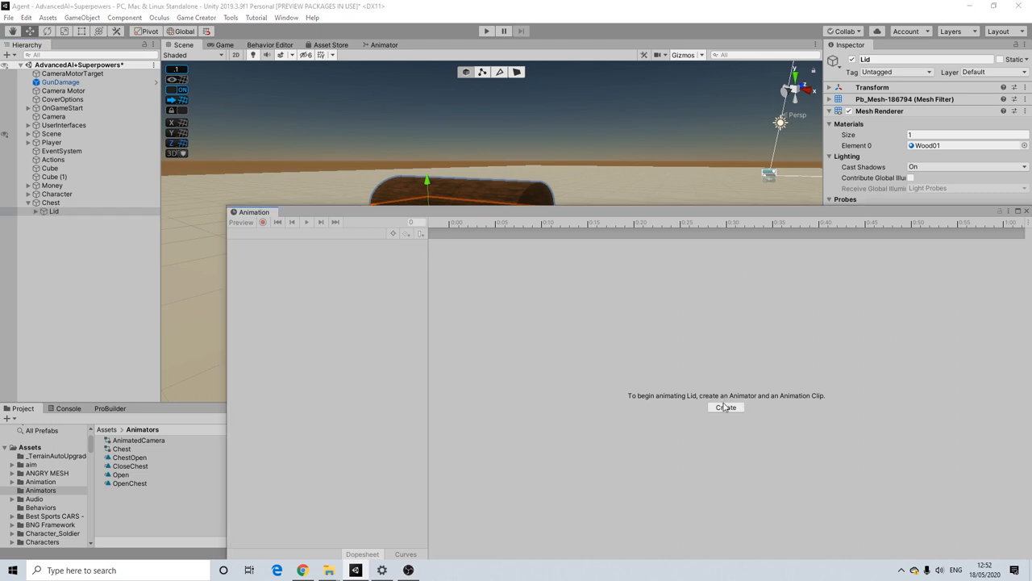
Create and save a new animation clip named ChestOpen in Assets/Animators for the Lid
left_click(726, 407)
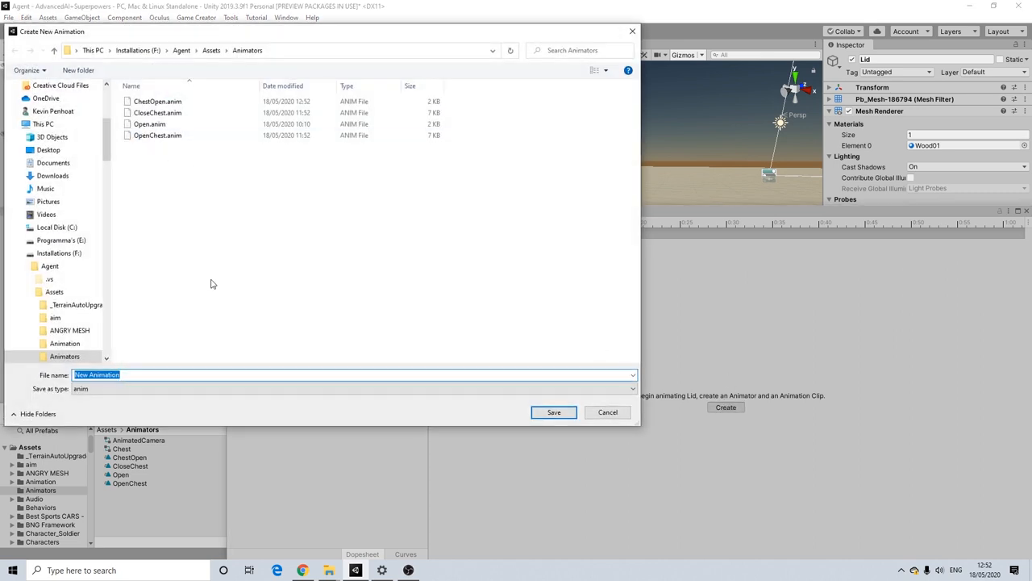
type("ChestOpen")
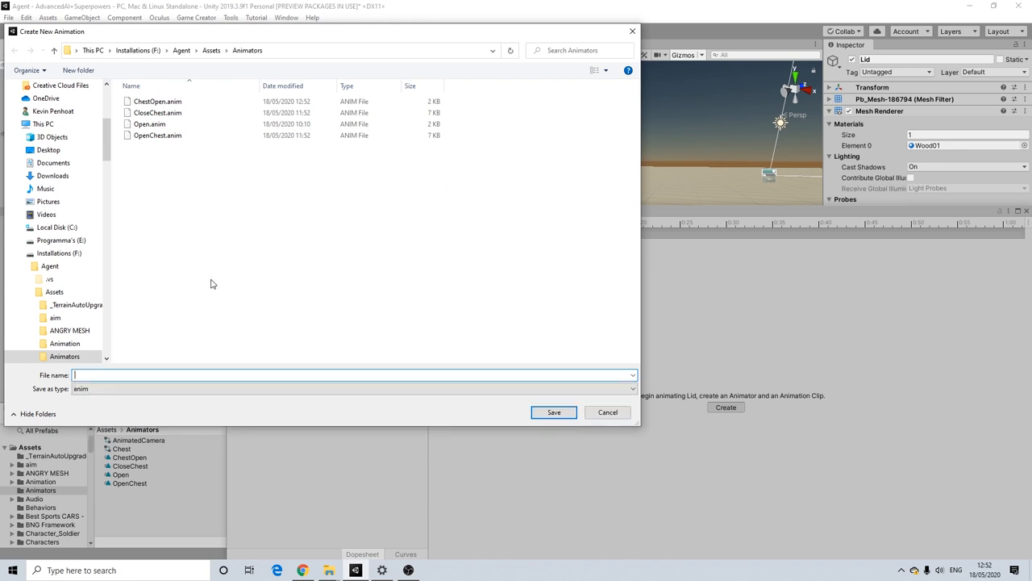
left_click(158, 135)
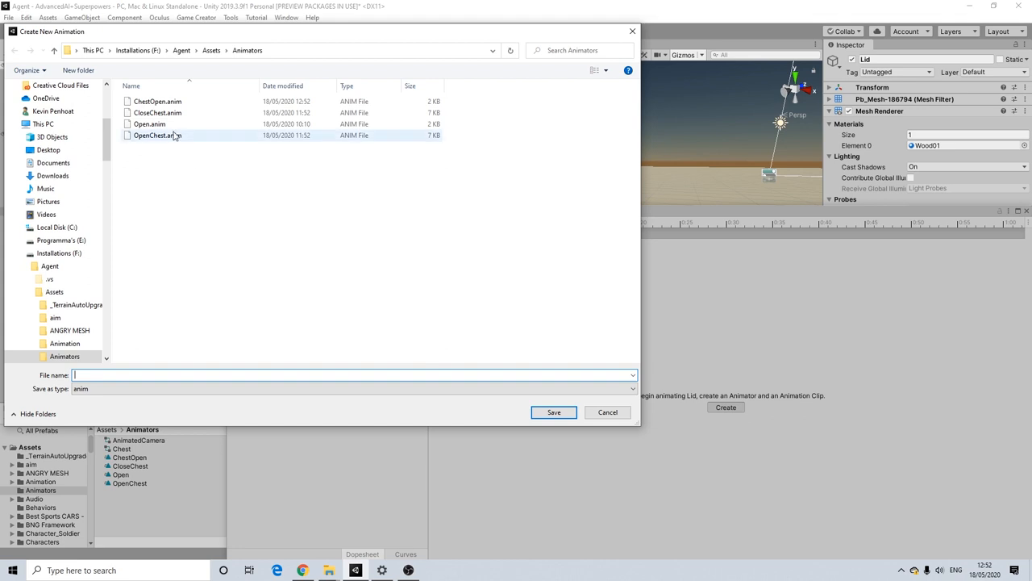
left_click(158, 136)
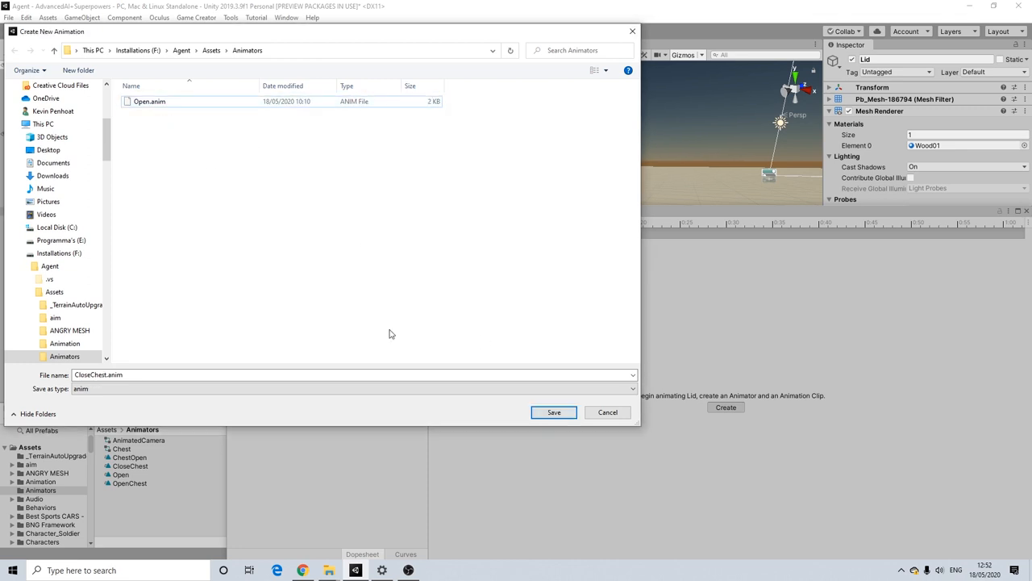
type("ChestOpen")
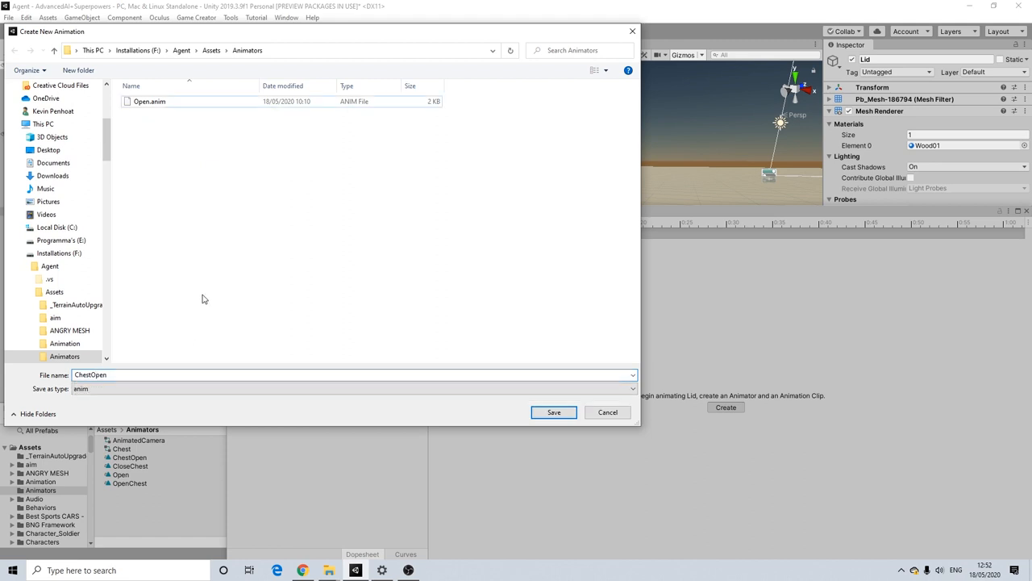
left_click(555, 413)
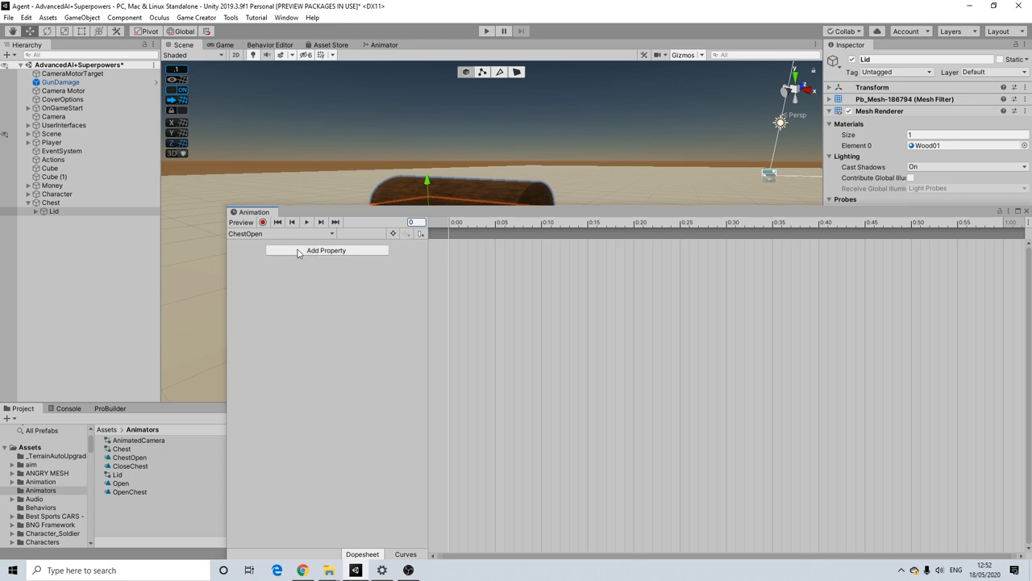
Add the Lid's Transform Position and Rotation as clip properties and start recording
left_click(325, 250)
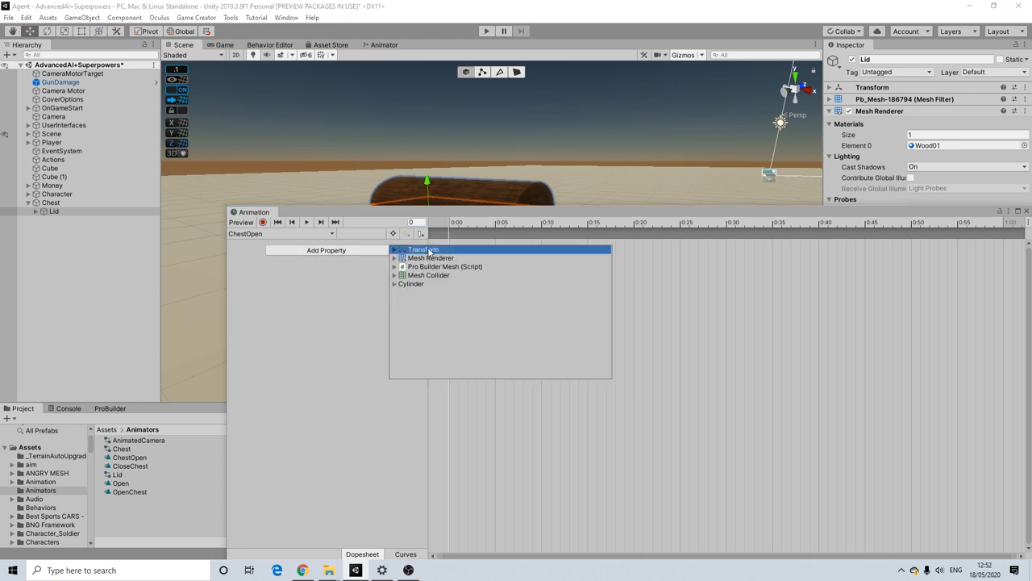
left_click(394, 249)
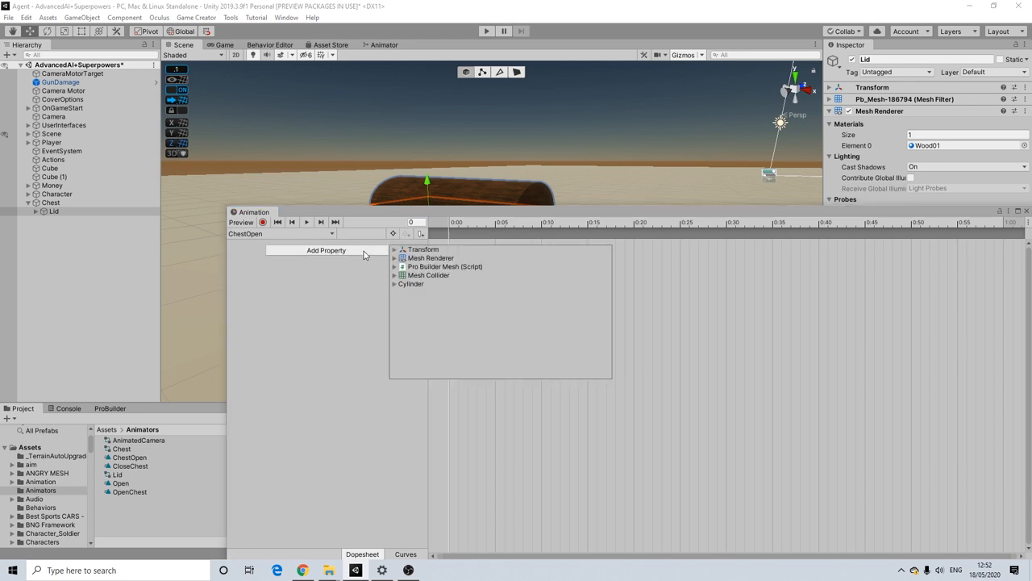
left_click(422, 248)
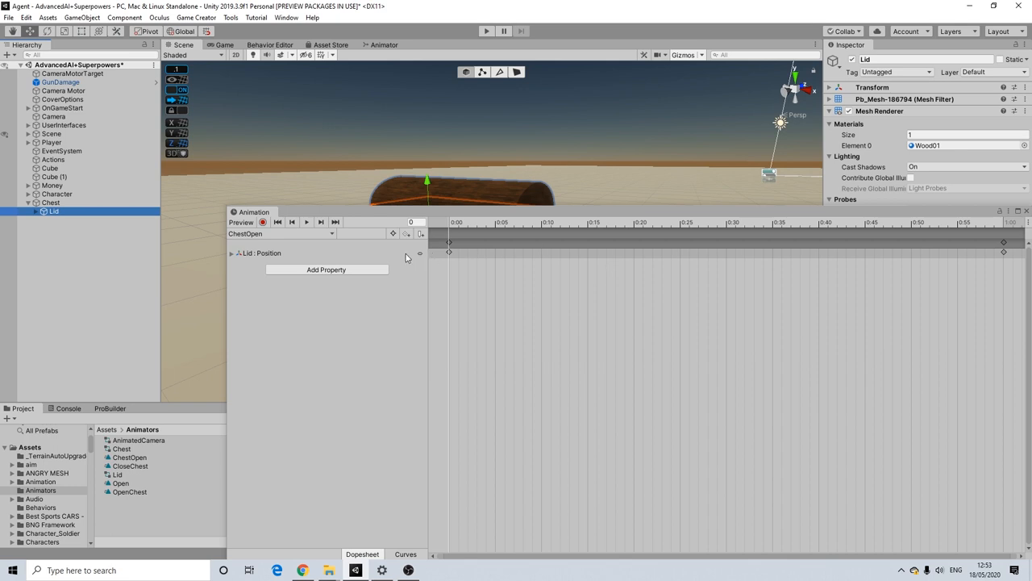
left_click(326, 268)
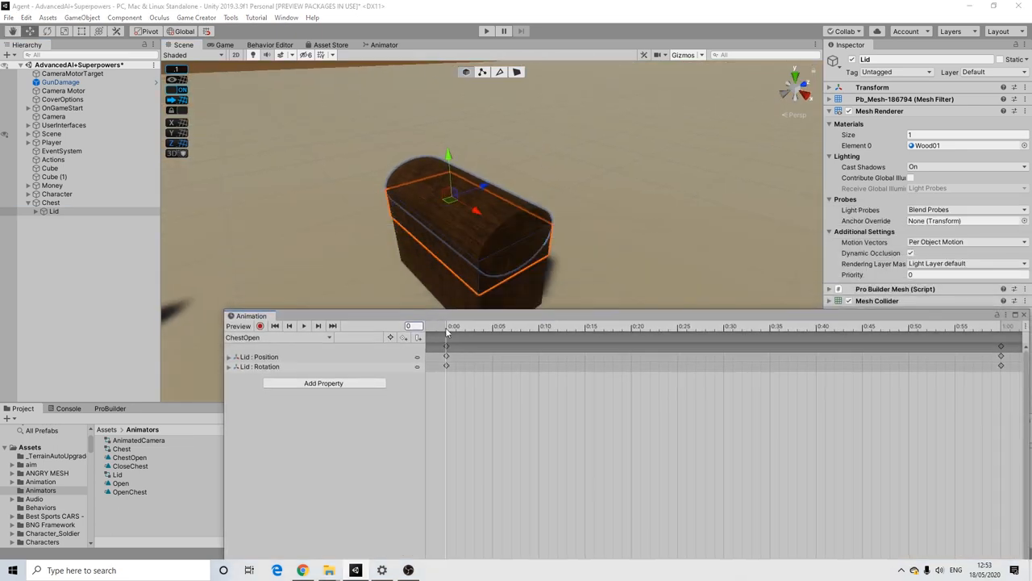
left_click(540, 326)
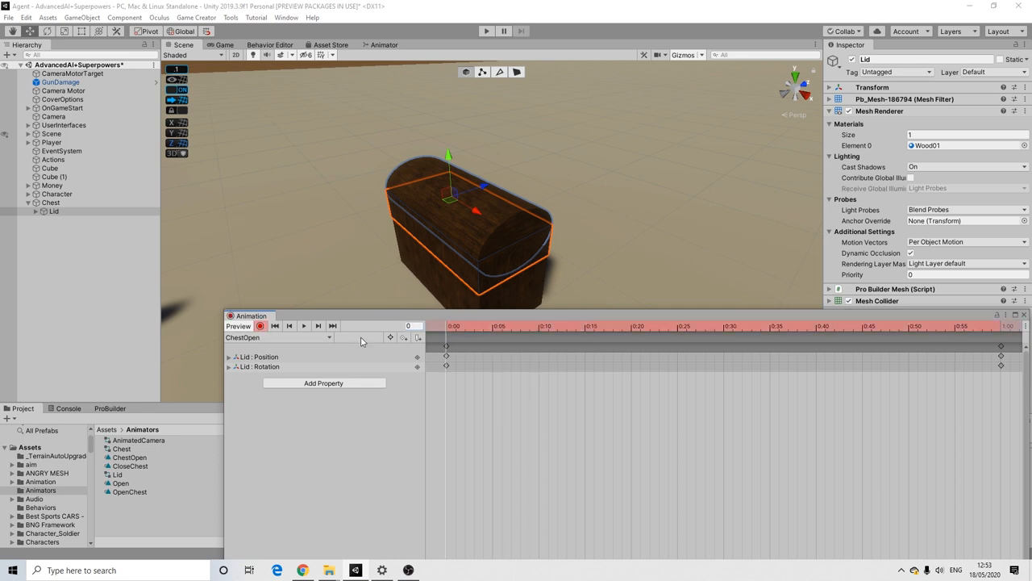
Pose the lid open at an early frame, delete the final keyframes and preview the swing
left_click(539, 326)
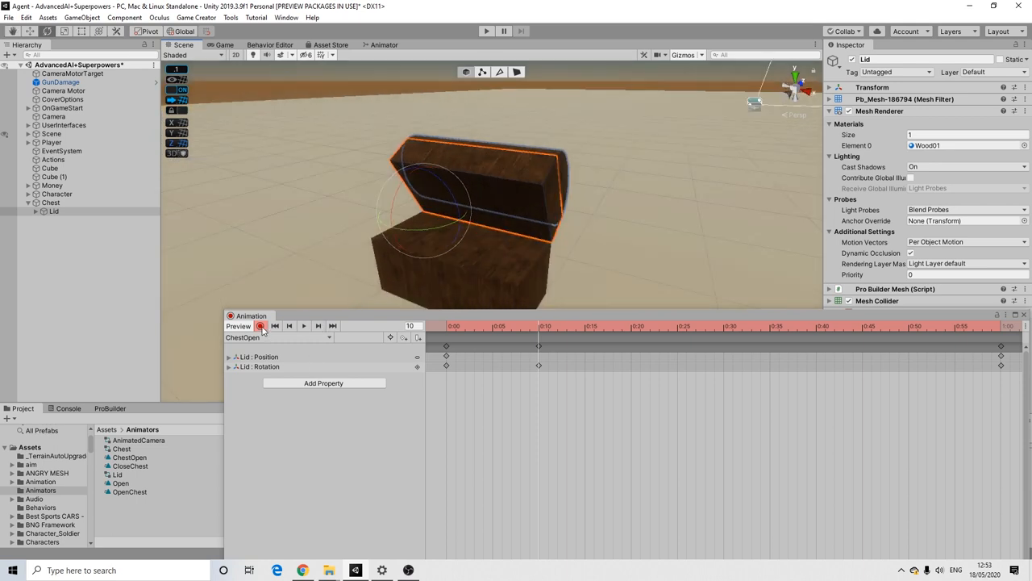
left_click(303, 325)
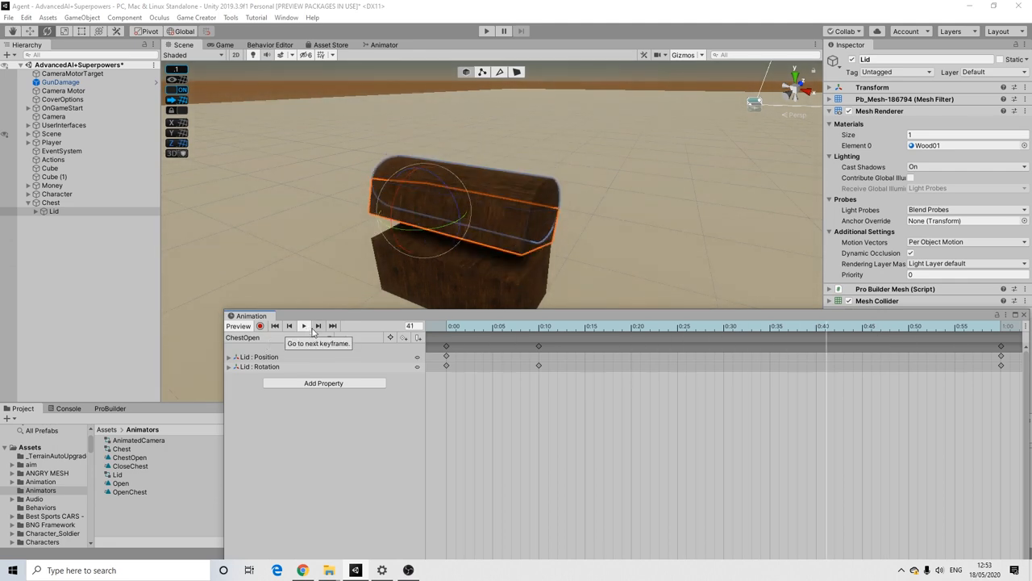
left_click(318, 326)
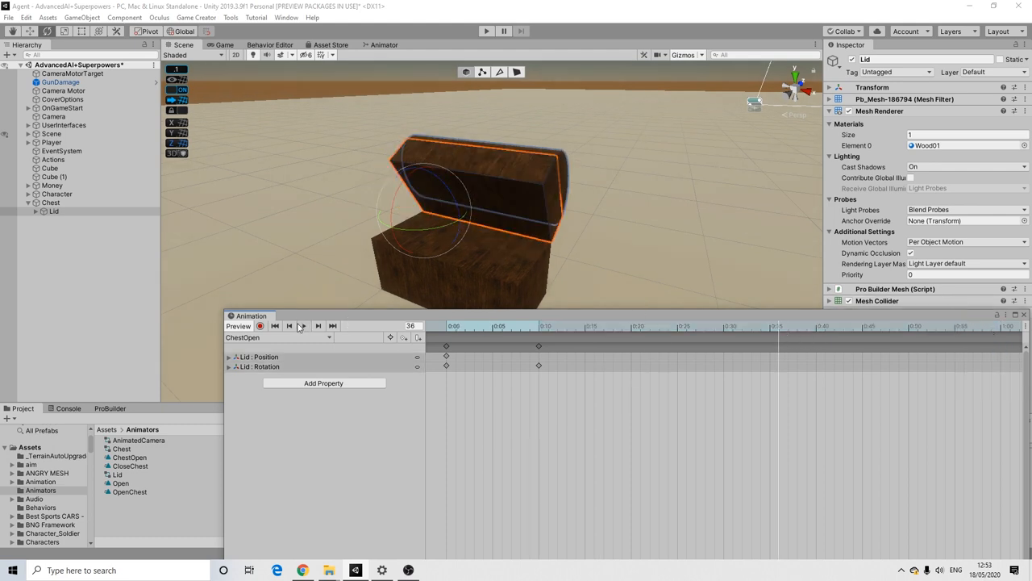
left_click(303, 326)
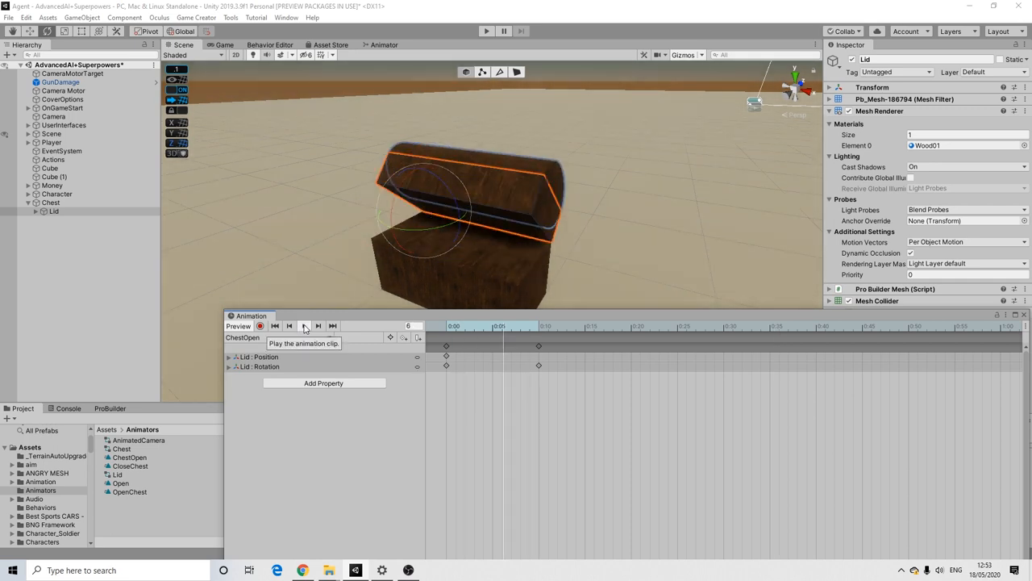
left_click(304, 326)
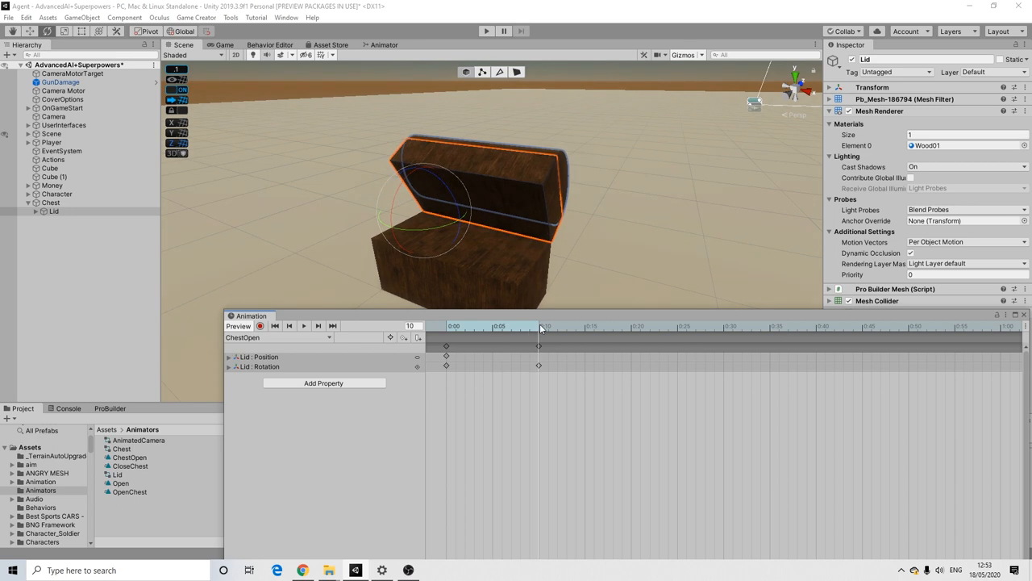
Shift the open keyframe later in the clip and begin creating a second clip
left_click_drag(541, 331, 530, 331)
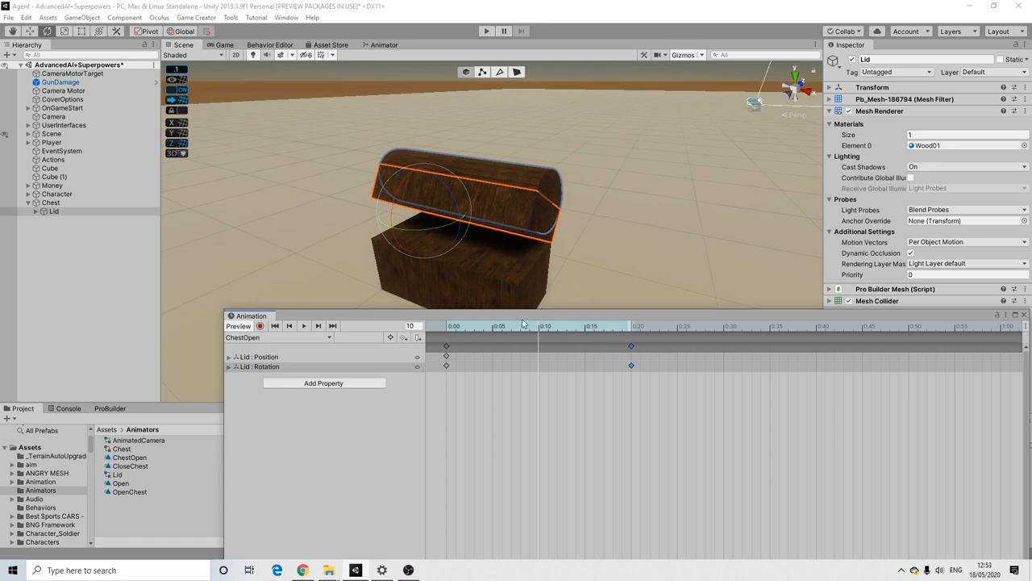
left_click_drag(539, 326, 484, 325)
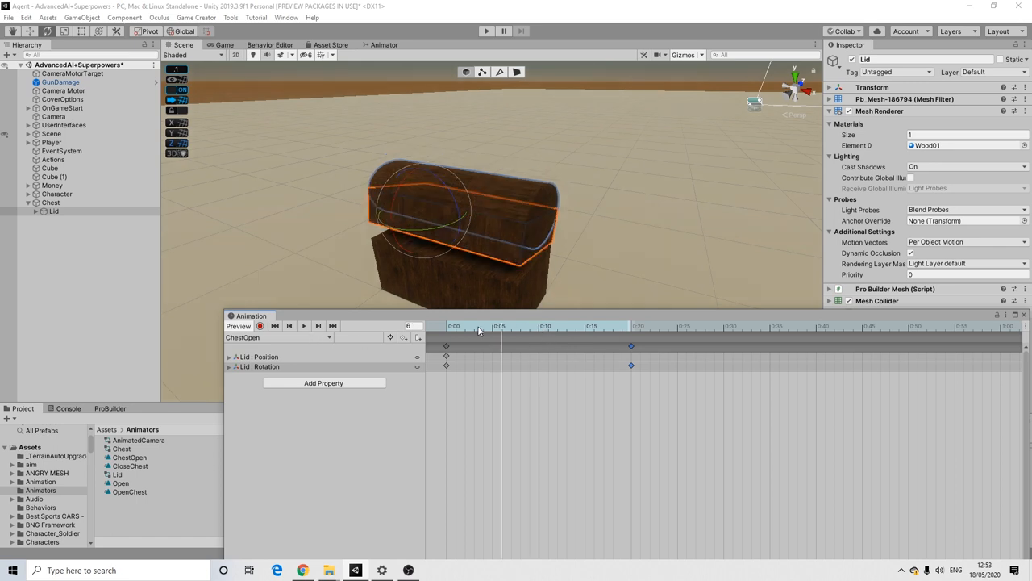
left_click(317, 326)
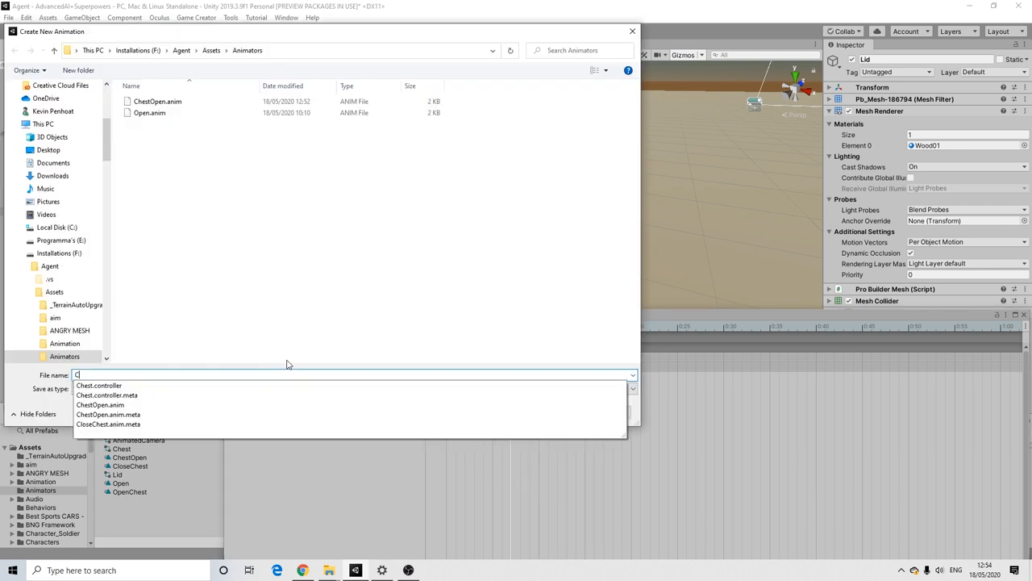
Save a new ChestClosed clip with the Lid's Position and Rotation properties added
type("ChestClosed")
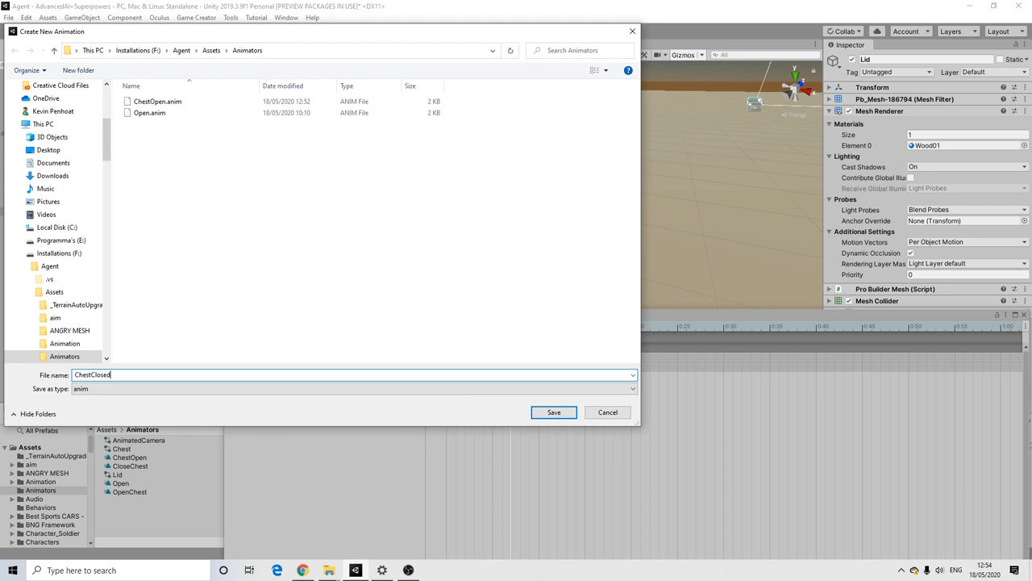
left_click(553, 413)
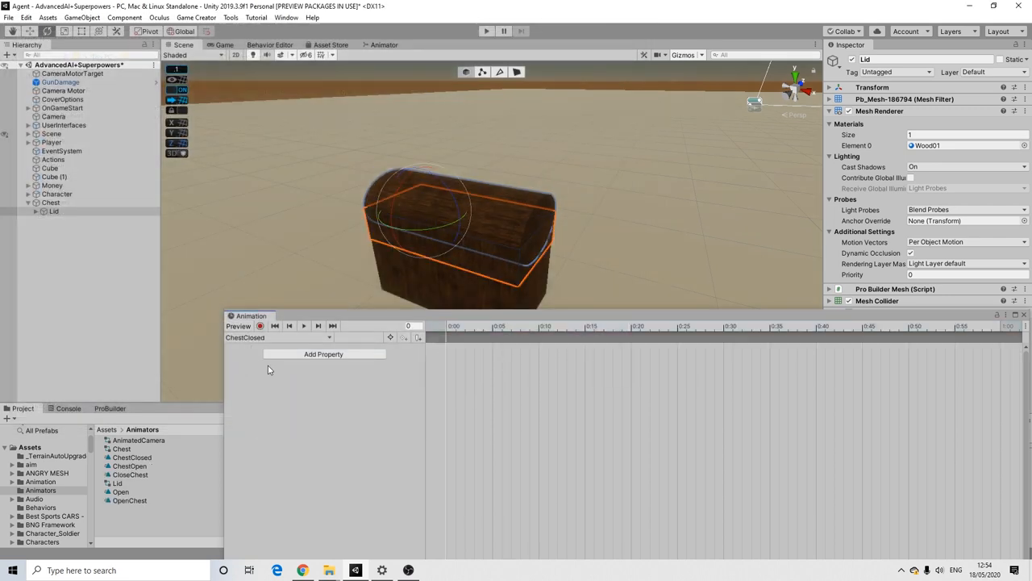
left_click(322, 355)
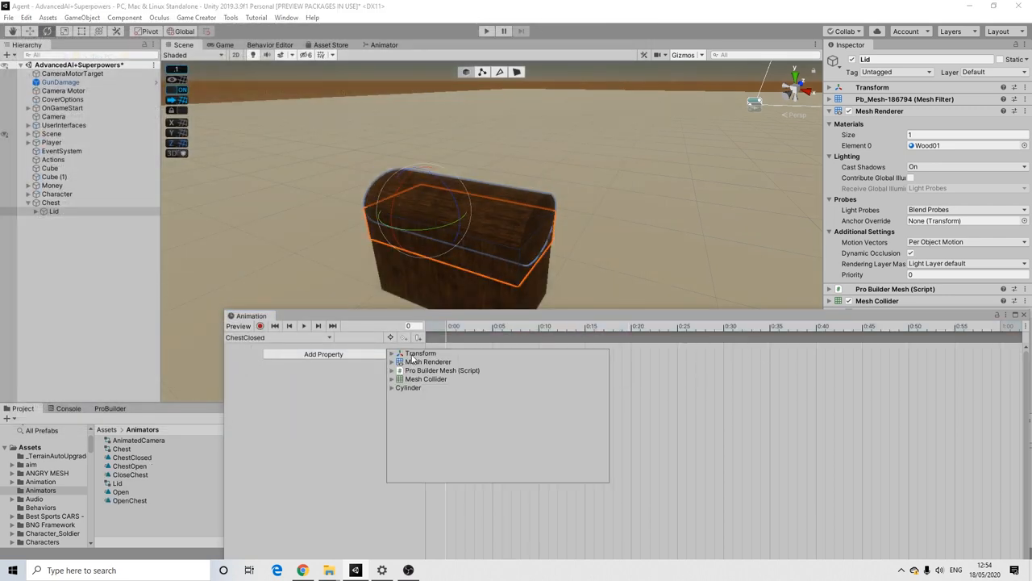
left_click(392, 352)
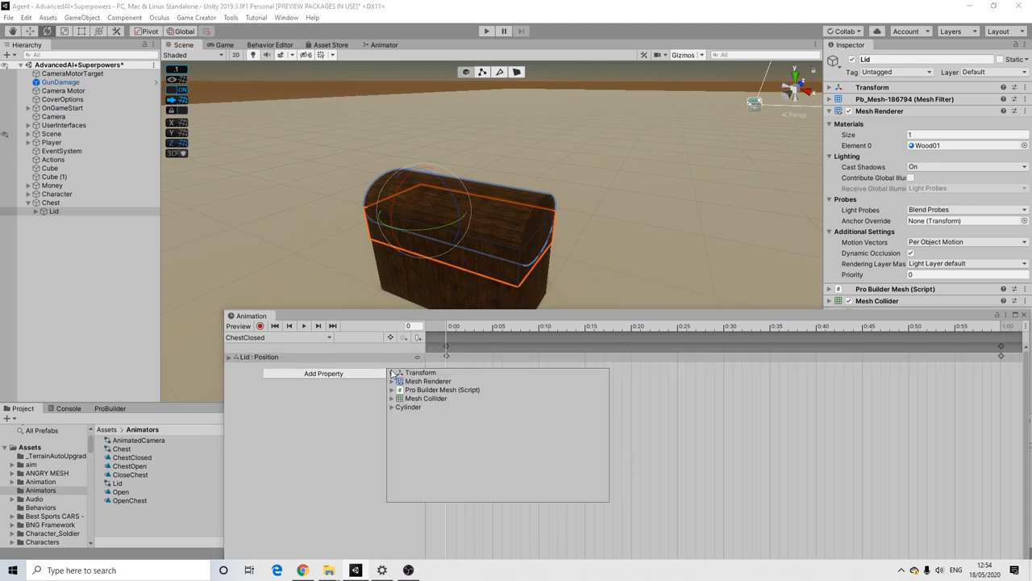
left_click(394, 371)
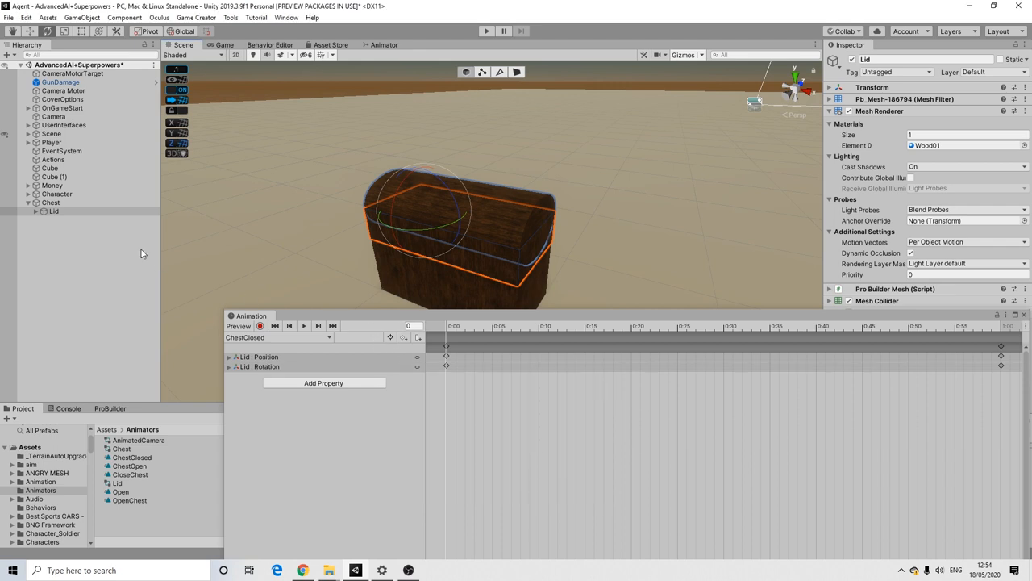
mouse_move(448, 347)
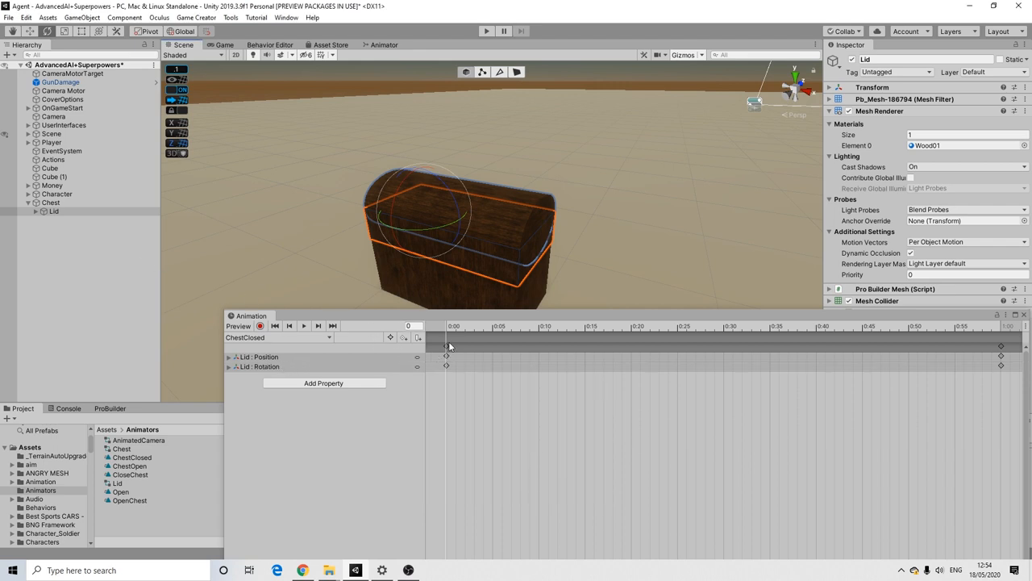
Record a lid keyframe and drag it later in the ChestClosed timeline
left_click(260, 326)
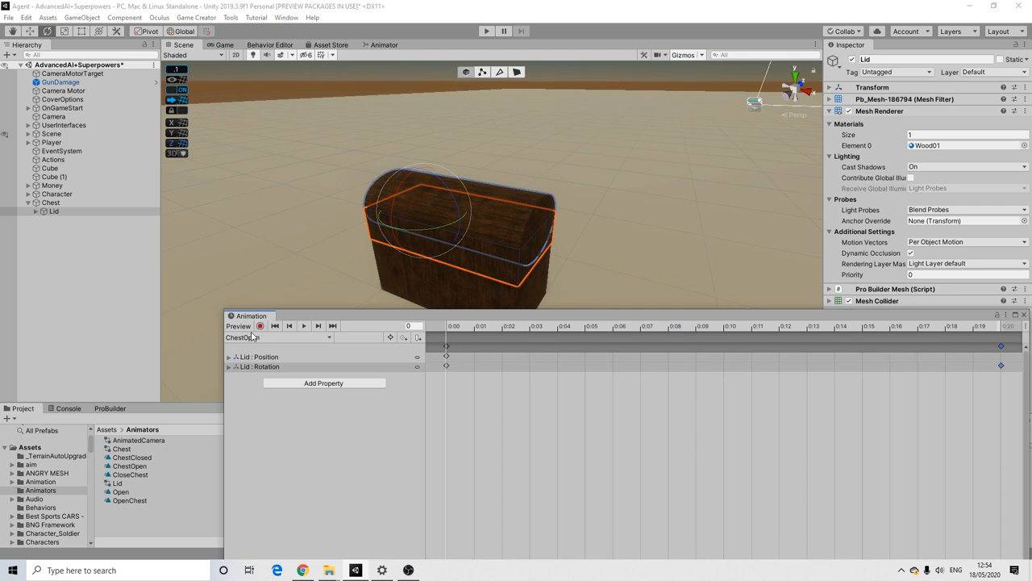
left_click(277, 337)
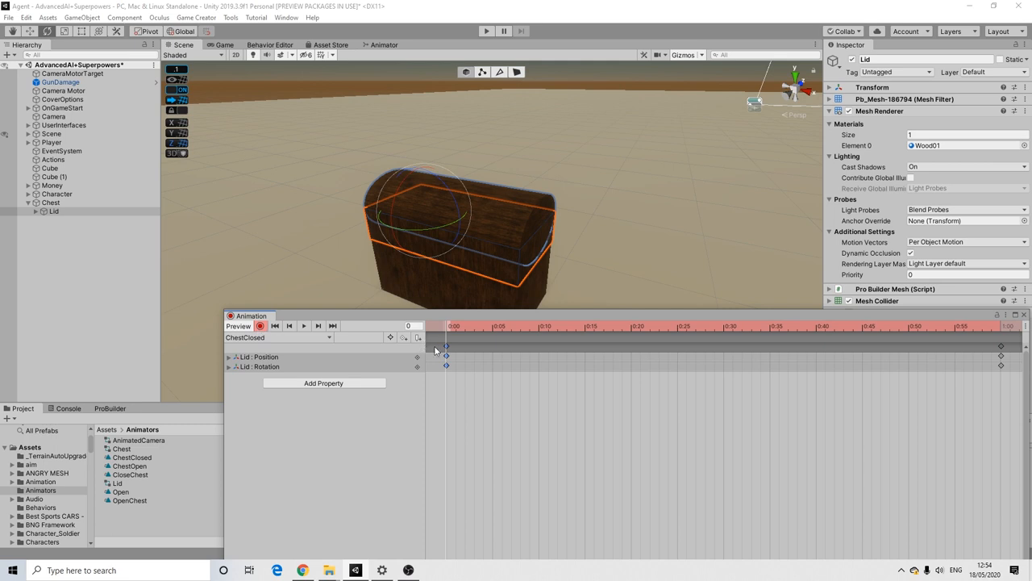
mouse_move(1023, 396)
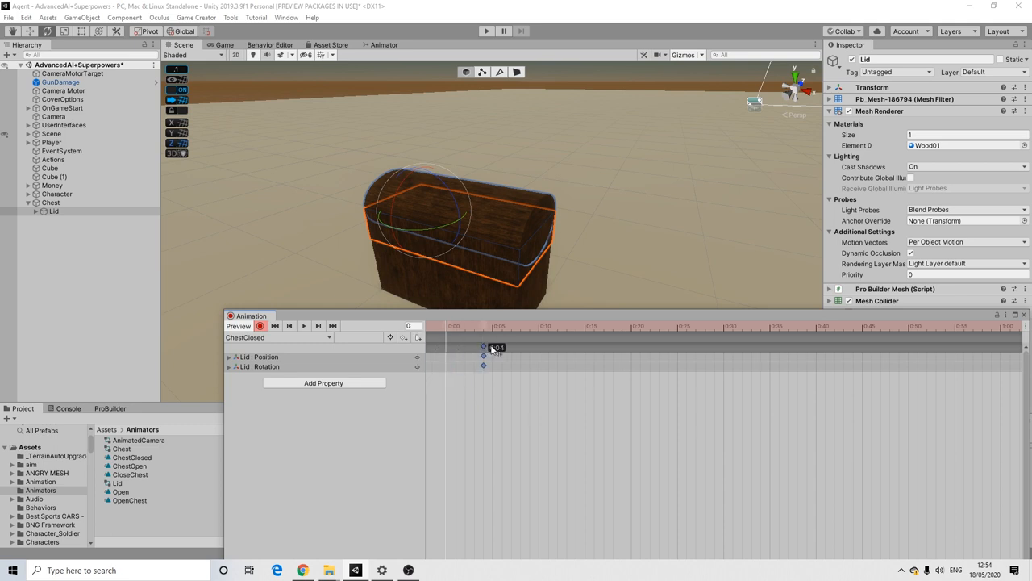
left_click_drag(484, 347, 632, 346)
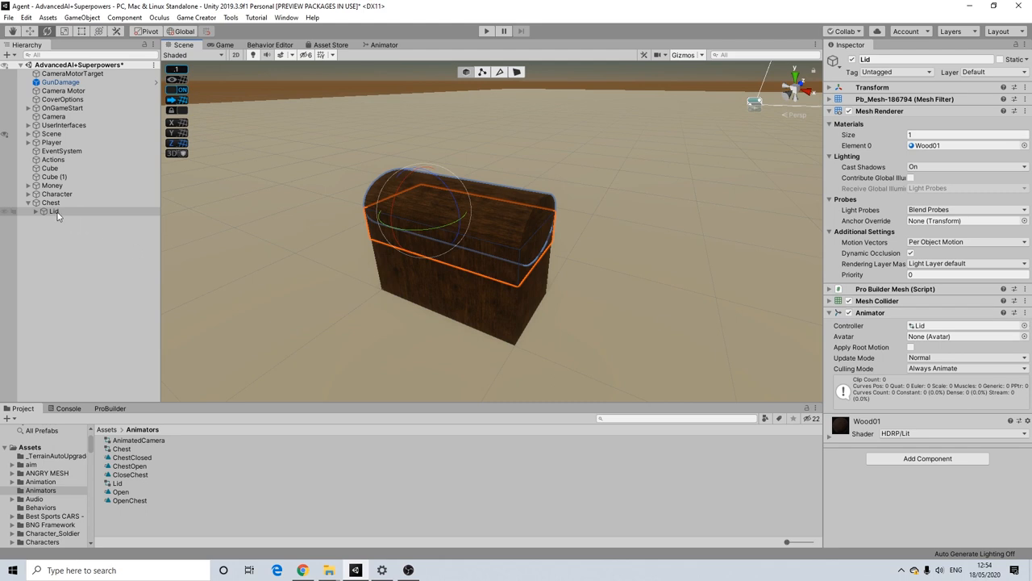
Bring up the Lid controller's Animator graph with its ChestOpen and ChestClosed states
right_click(53, 212)
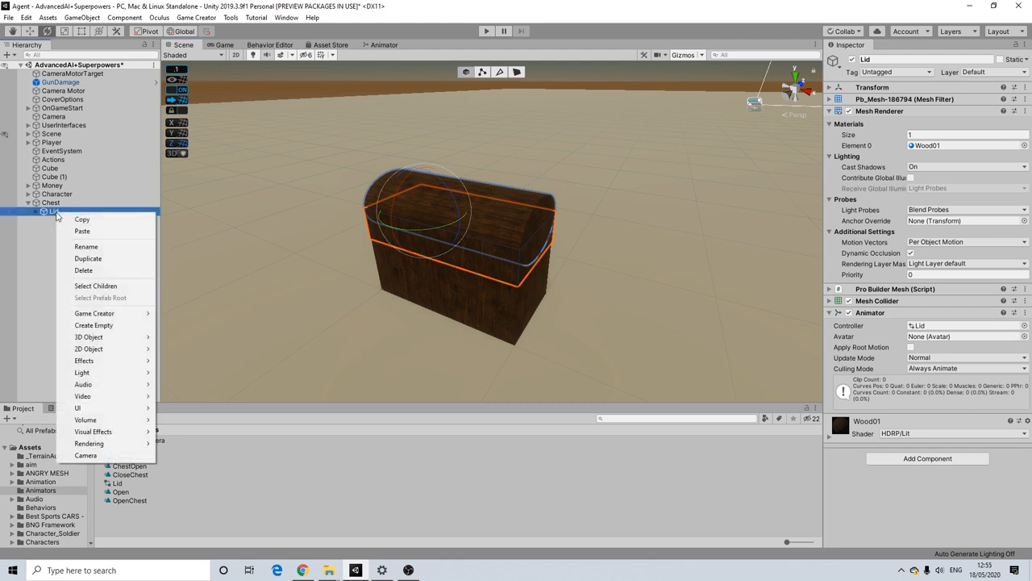
mouse_move(81, 219)
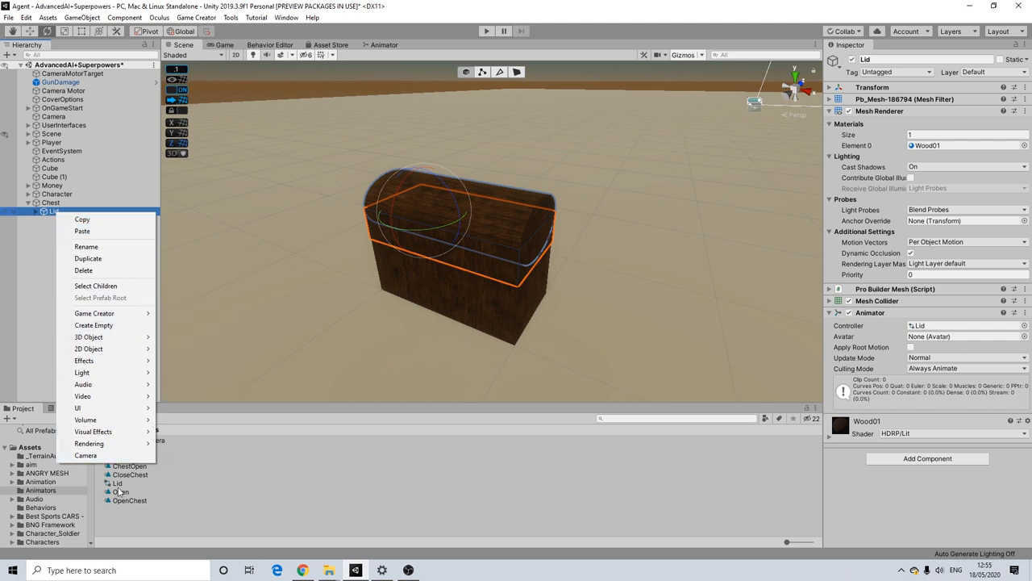
left_click(119, 484)
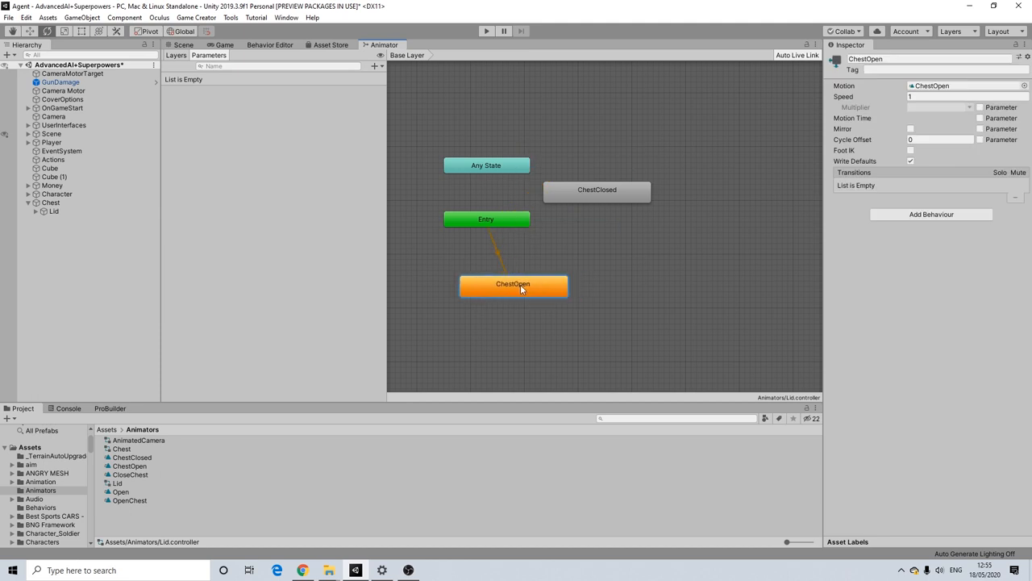
Make ChestClosed the layer default state and add a transition from ChestOpen to ChestClosed
left_click_drag(513, 284, 486, 257)
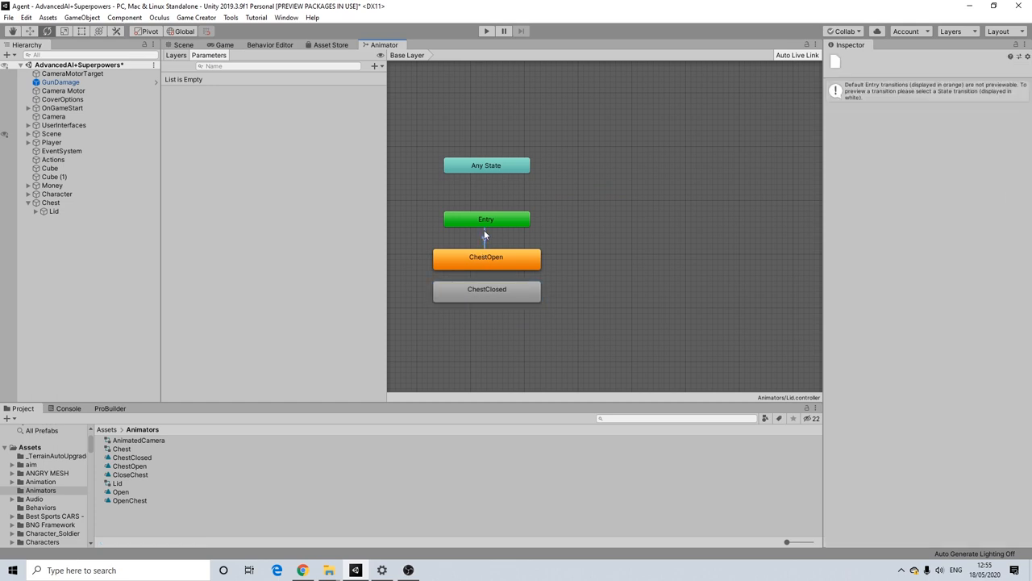
right_click(488, 289)
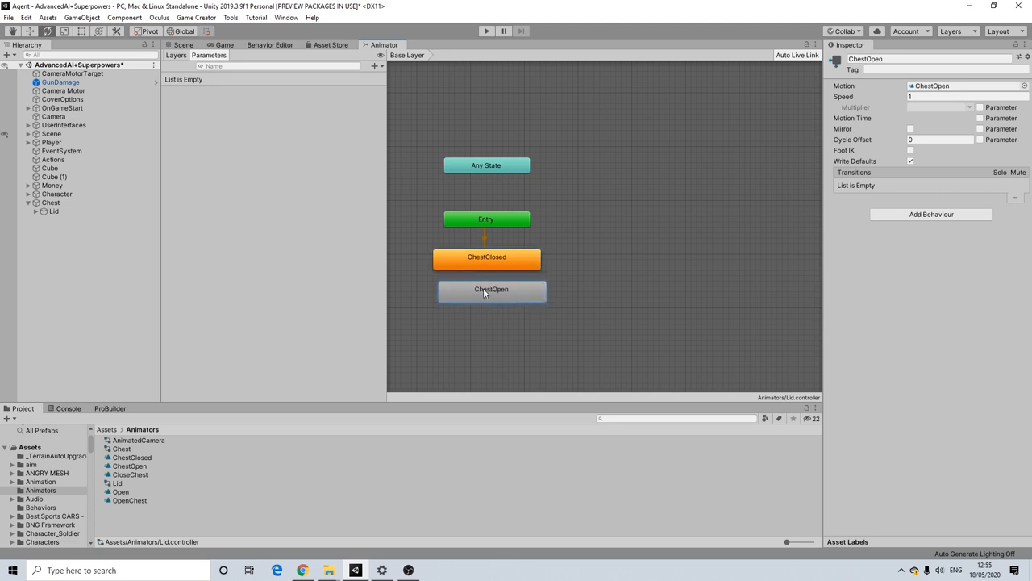
right_click(487, 257)
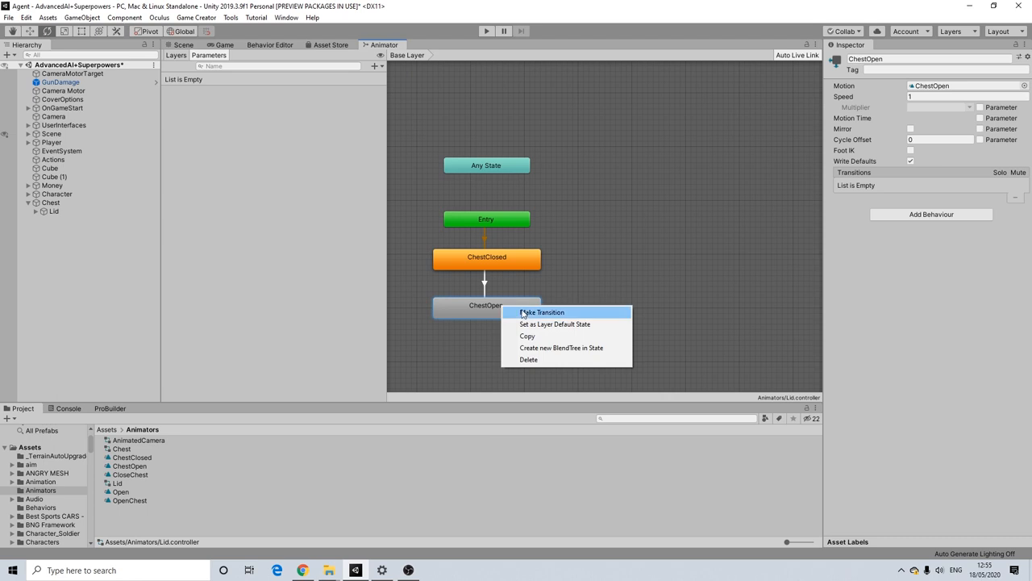
left_click(542, 313)
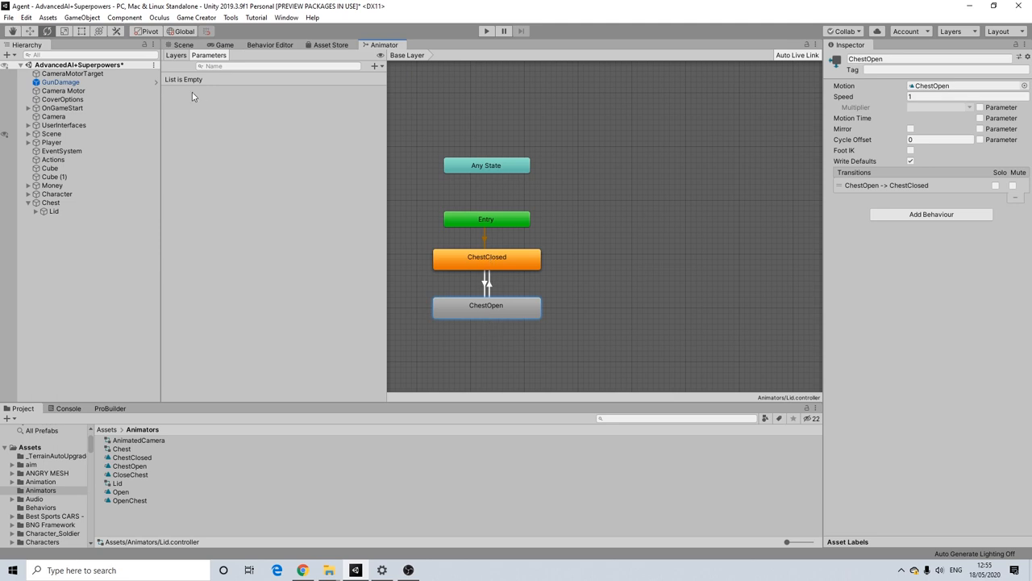
Add a Bool parameter named Open to the Lid controller
left_click(374, 66)
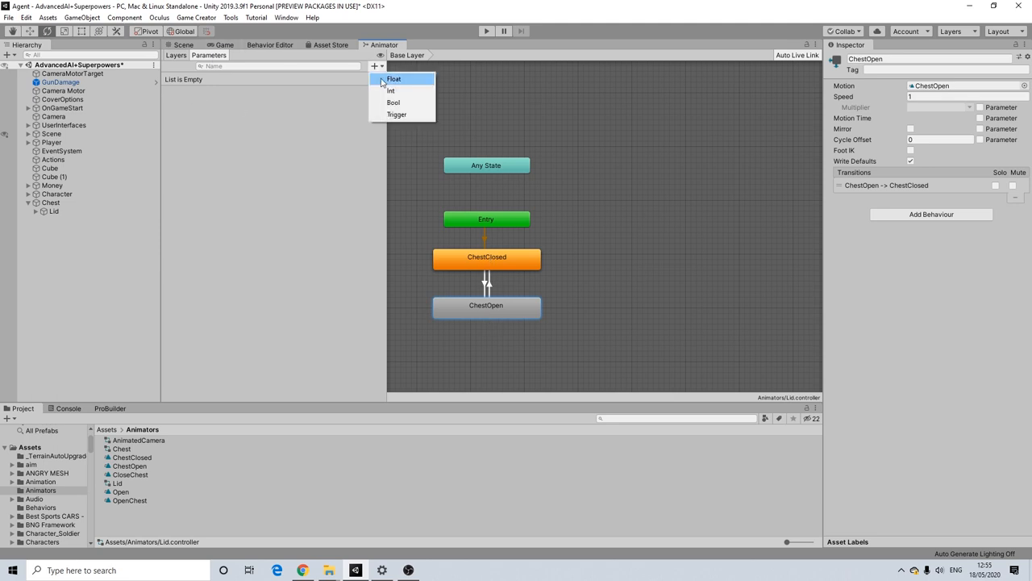
left_click(394, 103)
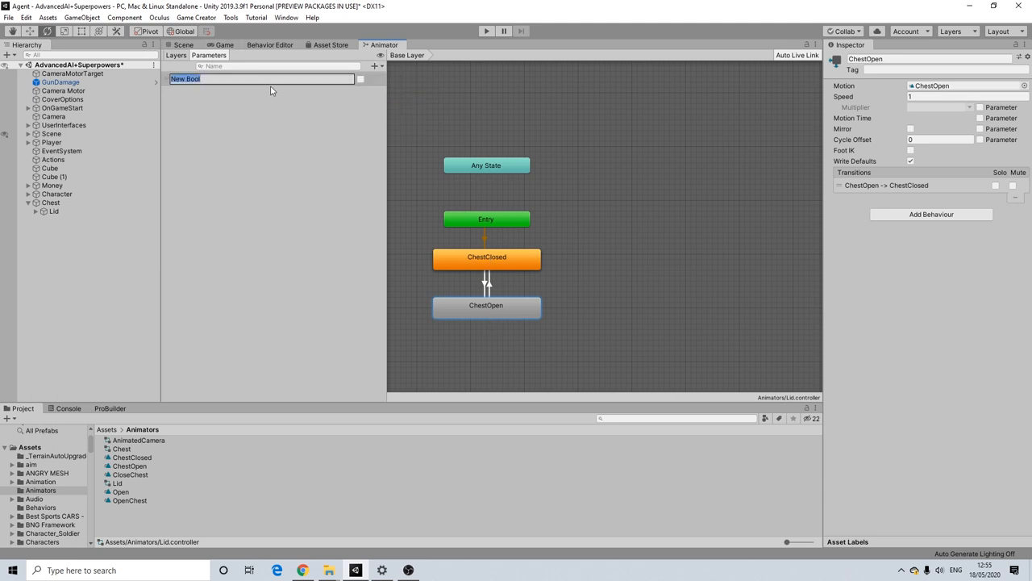
type("Open")
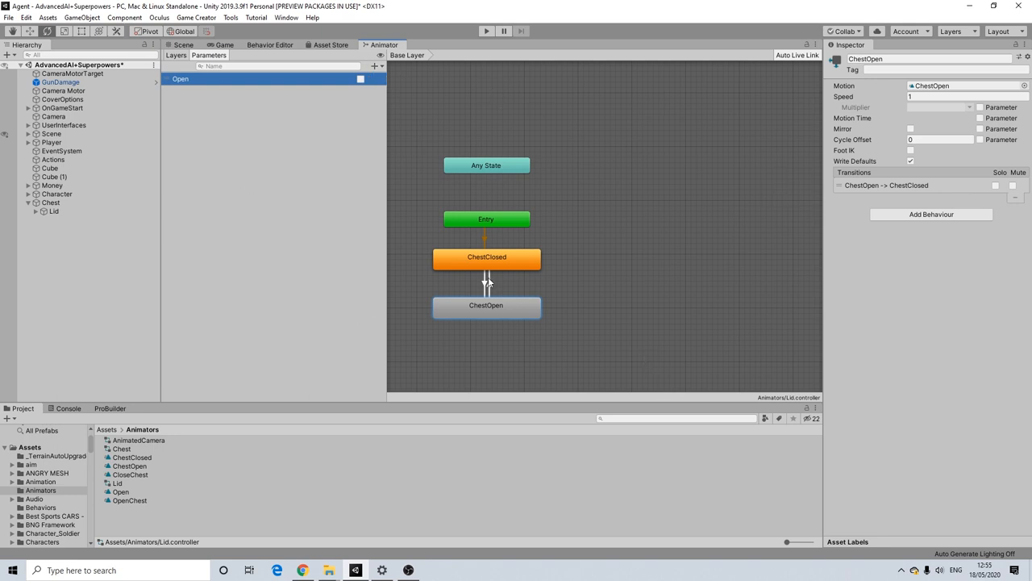
Condition both chest transitions on Open: true to ChestOpen, false to ChestClosed
left_click(487, 283)
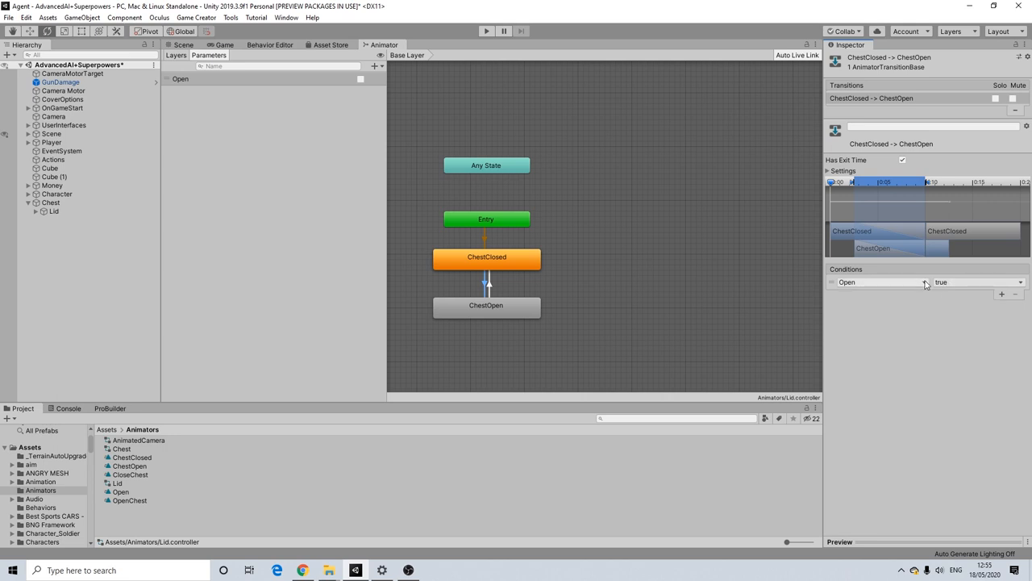
mouse_move(968, 284)
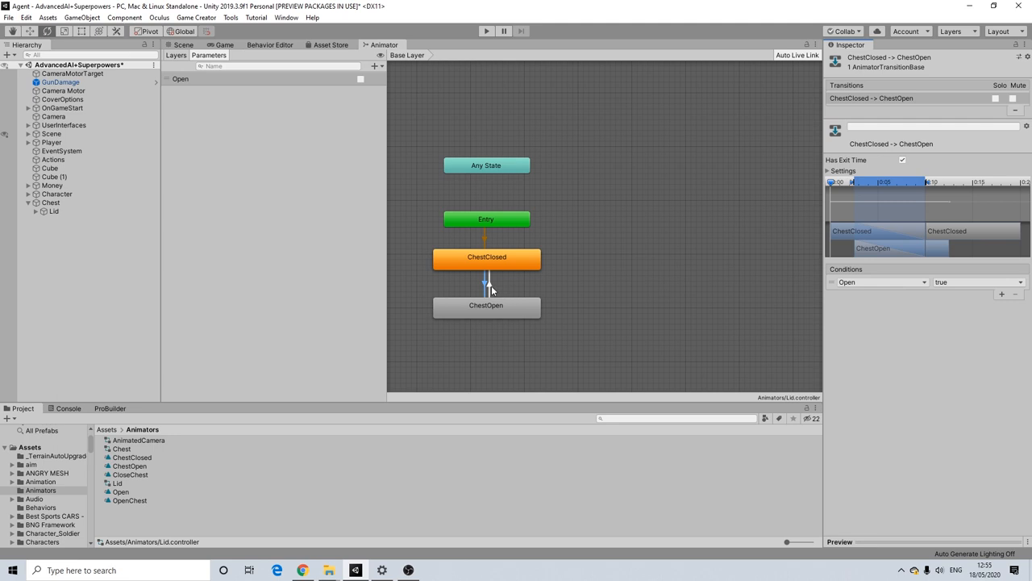
left_click(904, 160)
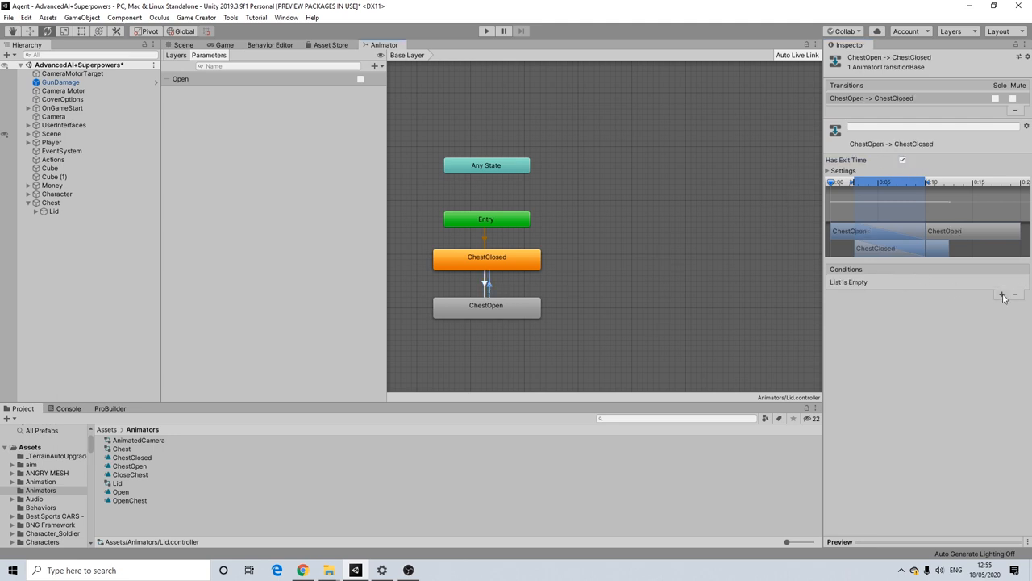
left_click(1003, 297)
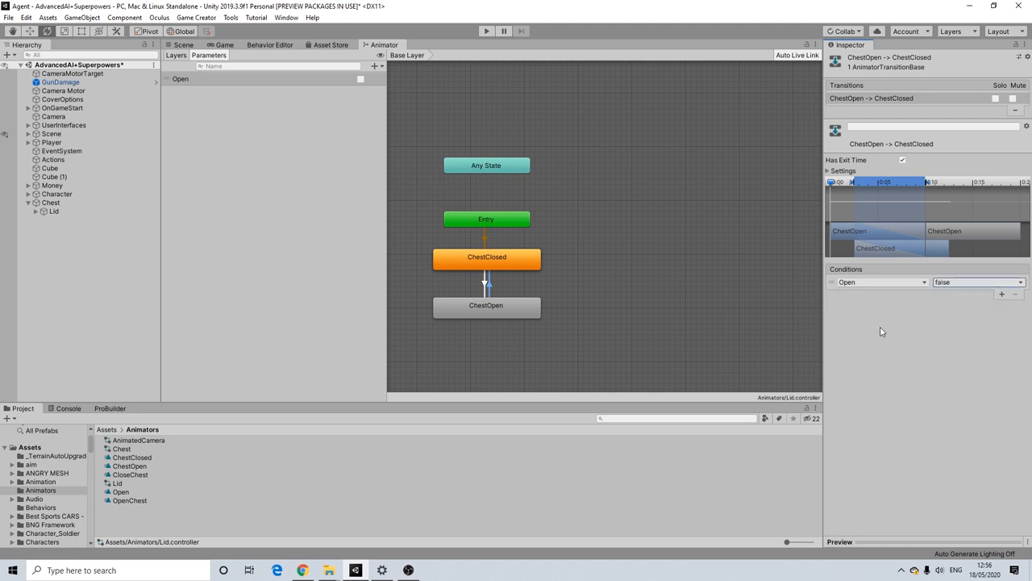
mouse_move(545, 259)
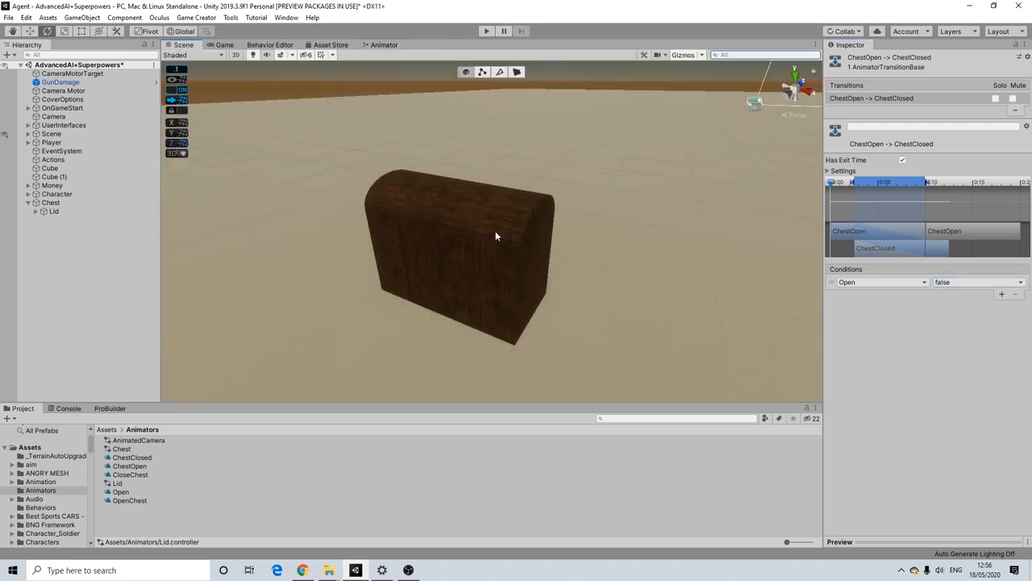
left_click(53, 210)
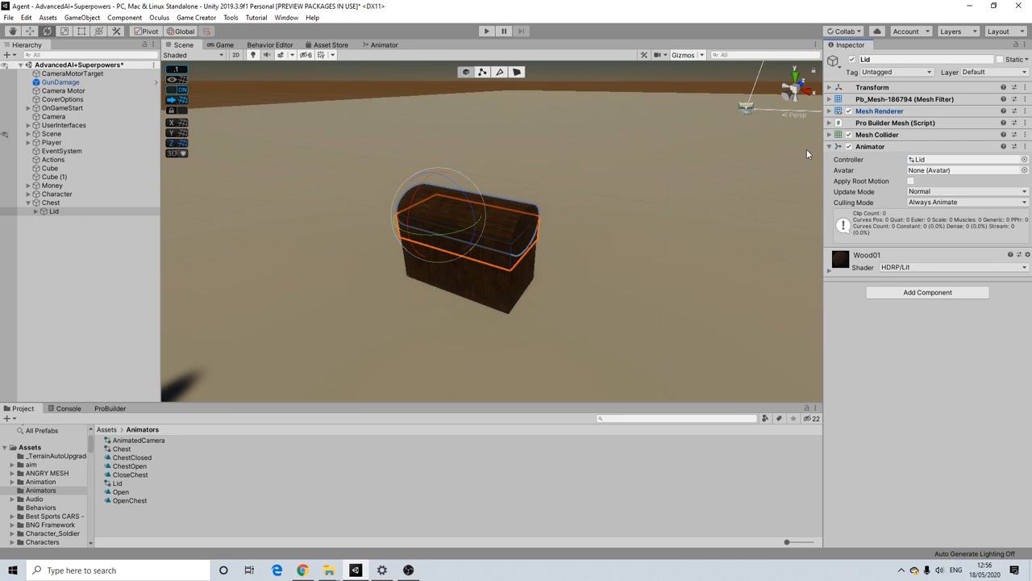
left_click(829, 146)
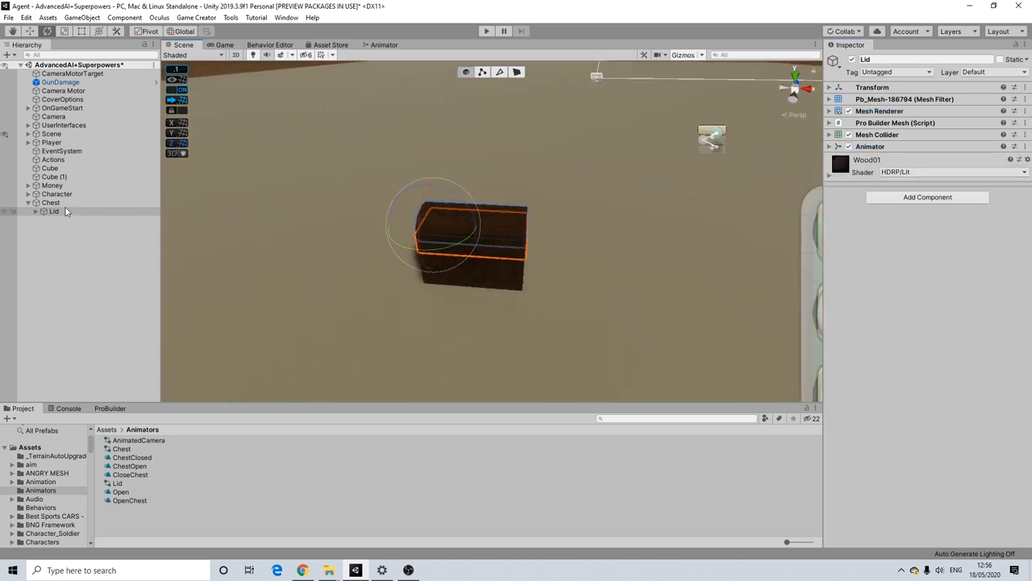
left_click(50, 203)
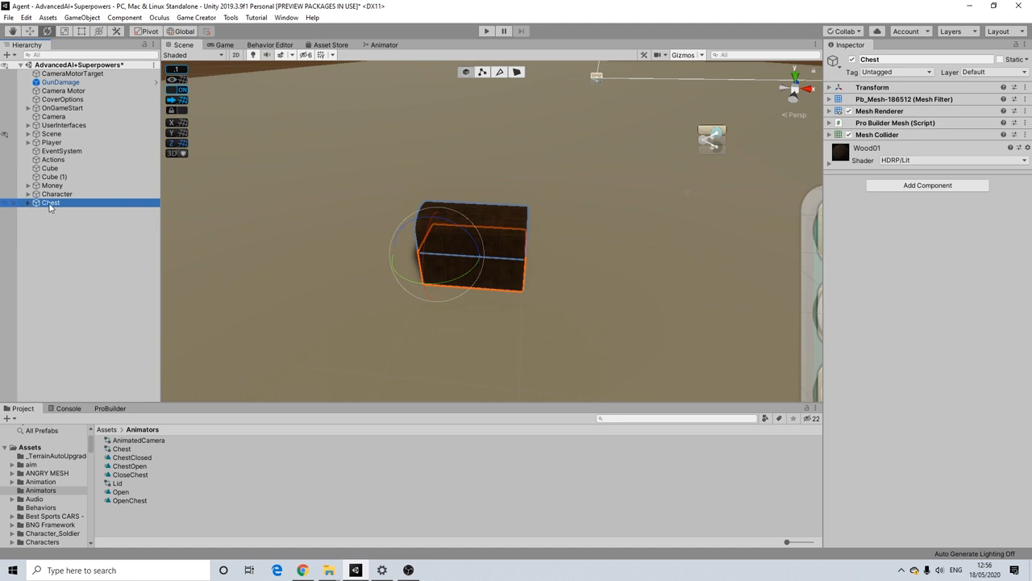
mouse_move(331, 266)
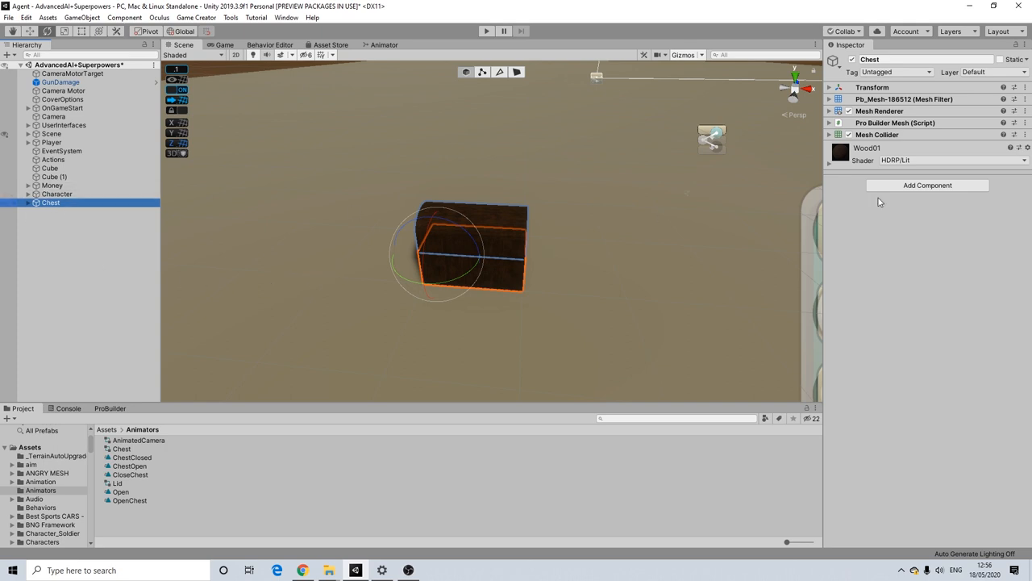
mouse_move(891, 189)
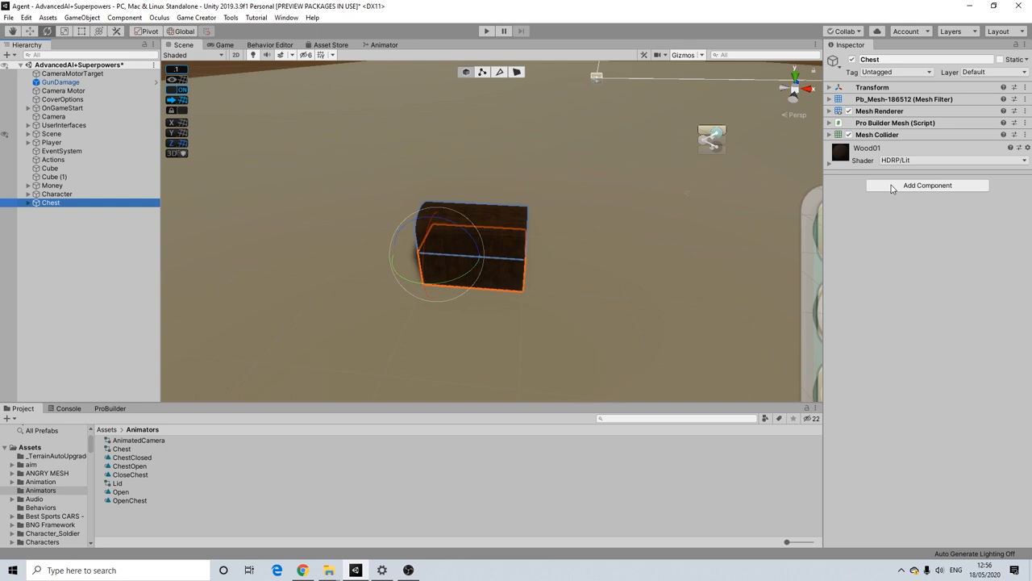
Add a Box Collider to the Chest and set its Size Z to 1.5
left_click(926, 184)
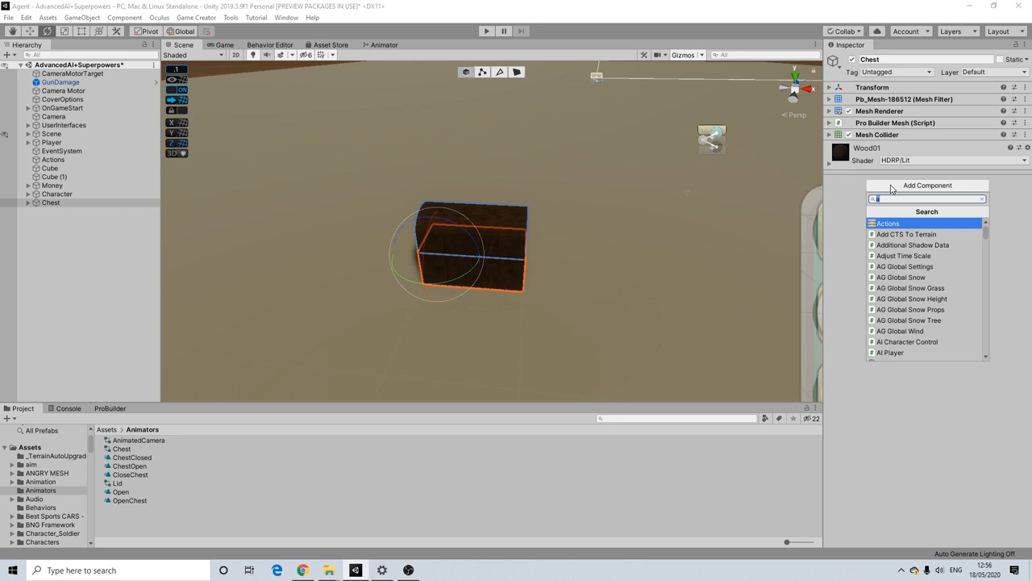
type("box")
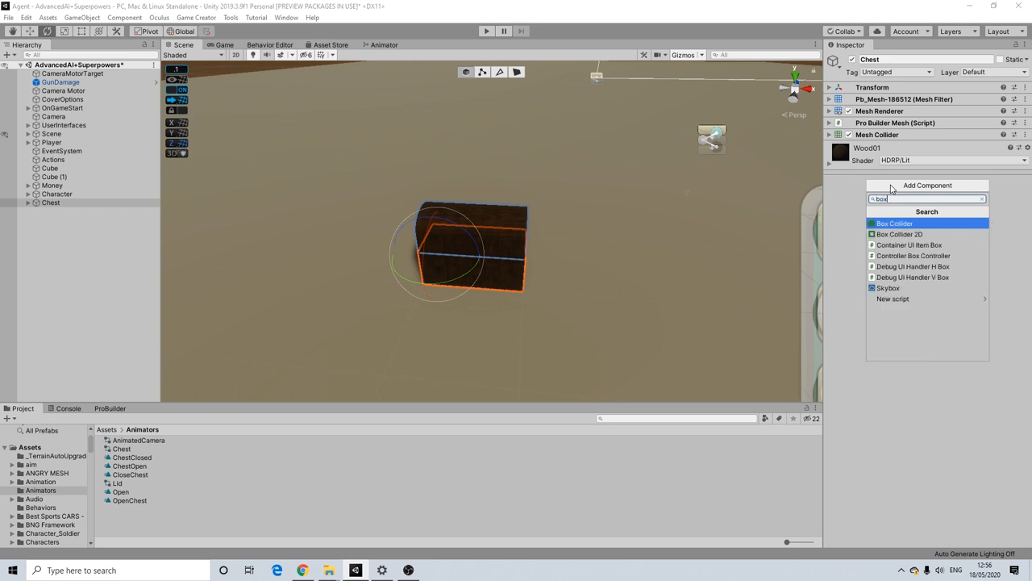
left_click(894, 223)
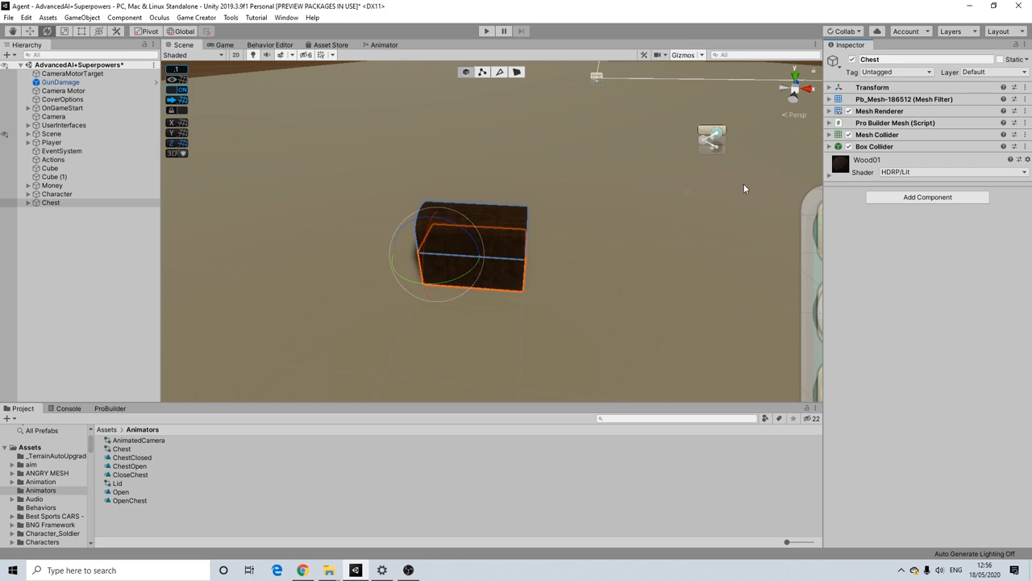
left_click(829, 145)
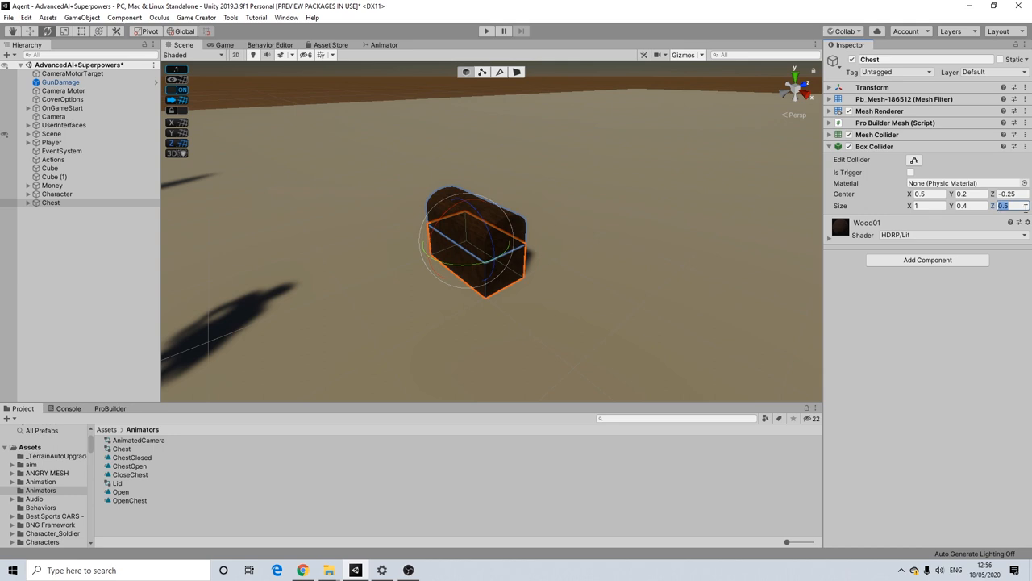
type("1.5")
type("trigg")
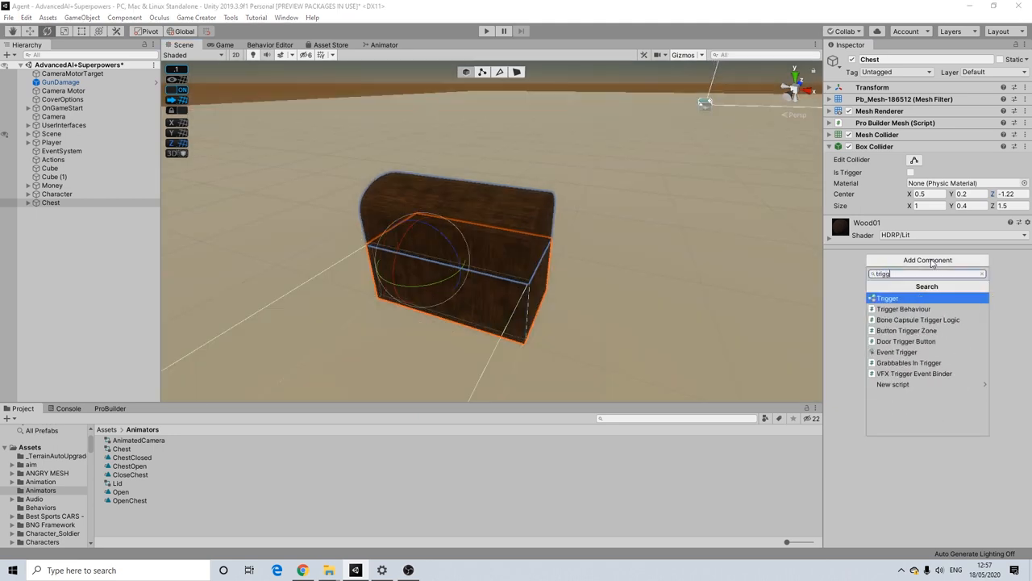
Add On Player Enter and On Player Exit triggers to the Chest, each with its own Actions list
left_click(887, 297)
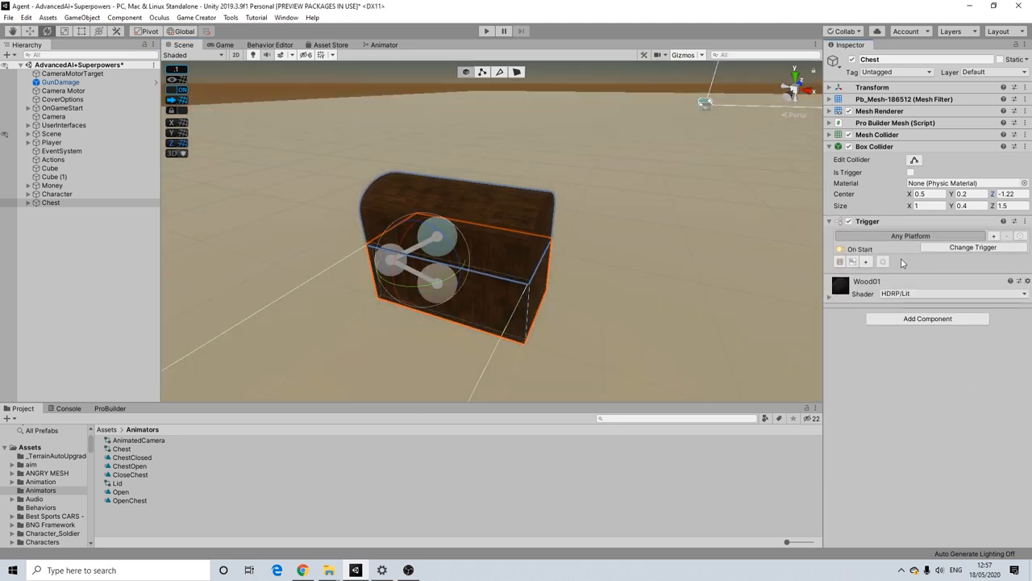
left_click(973, 249)
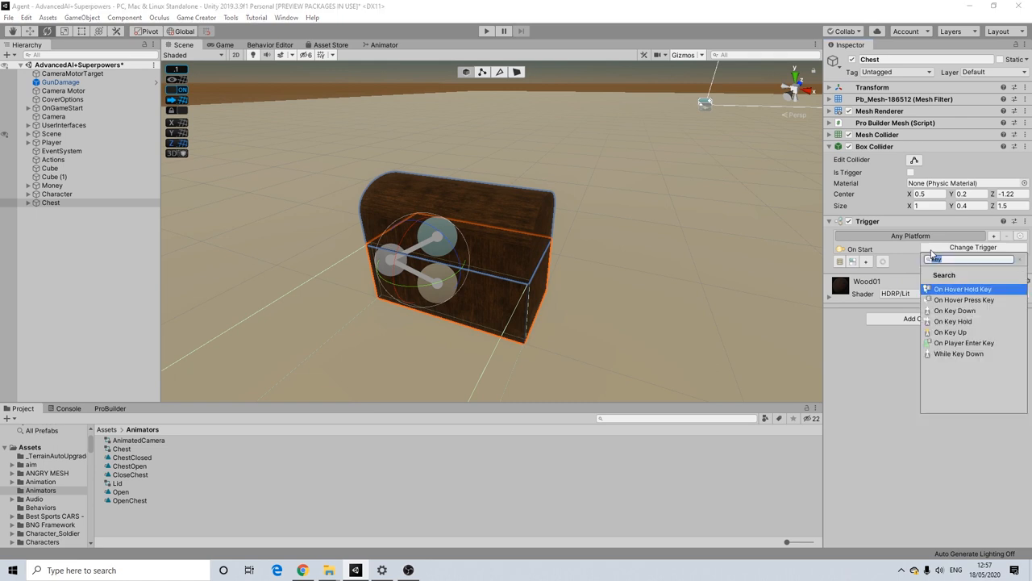
left_click(964, 342)
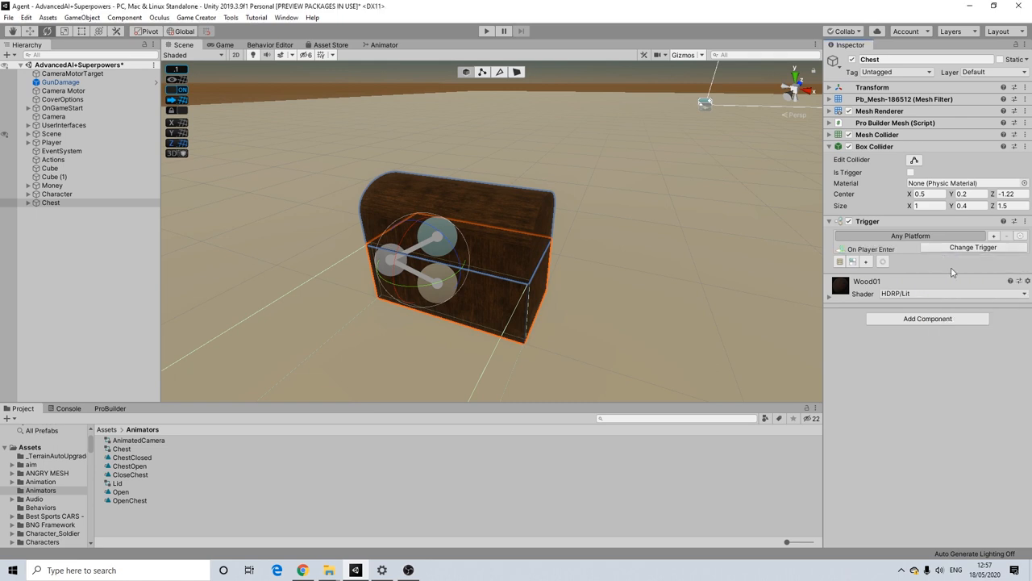
left_click(853, 262)
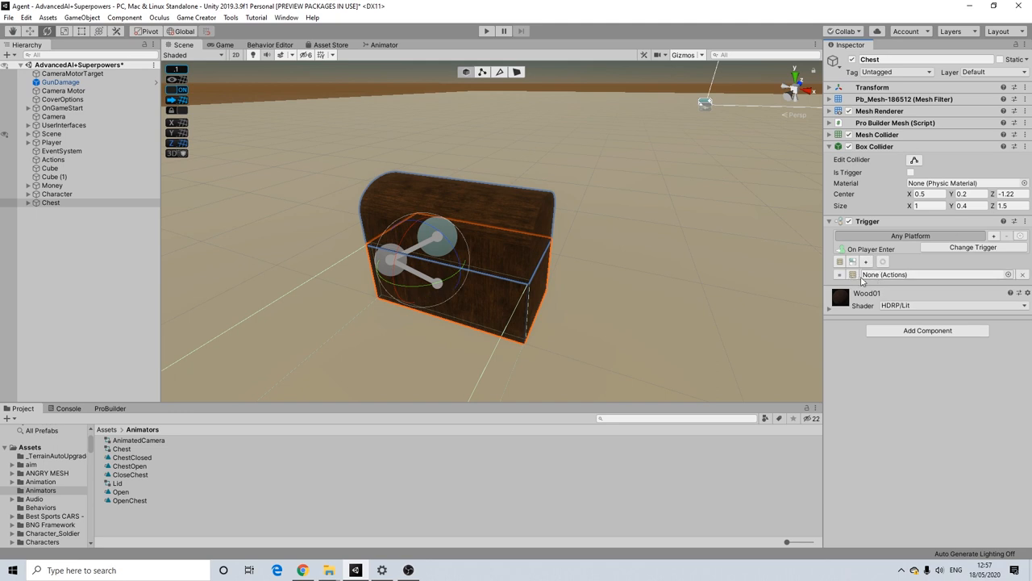
left_click(927, 330)
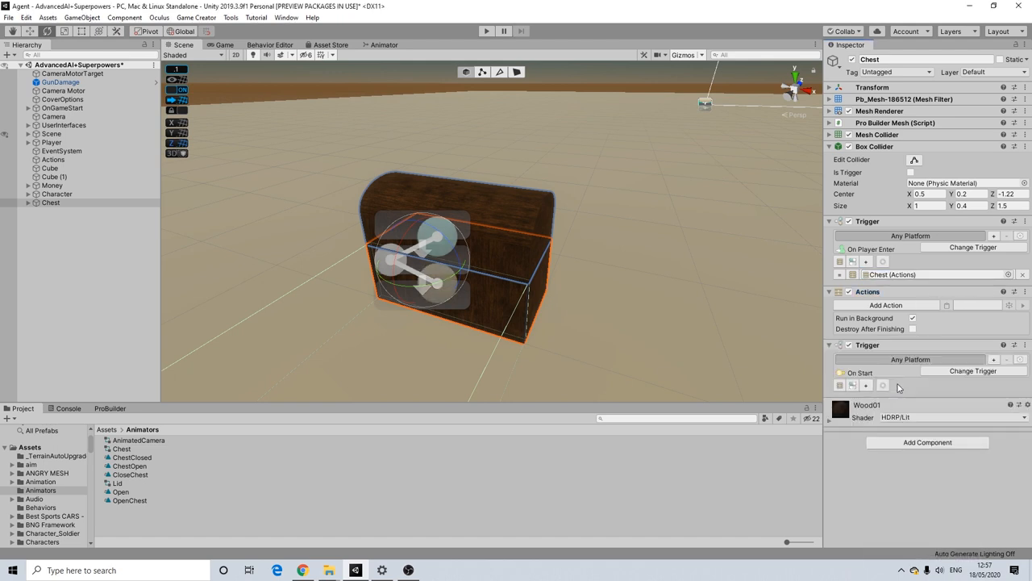
left_click(971, 371)
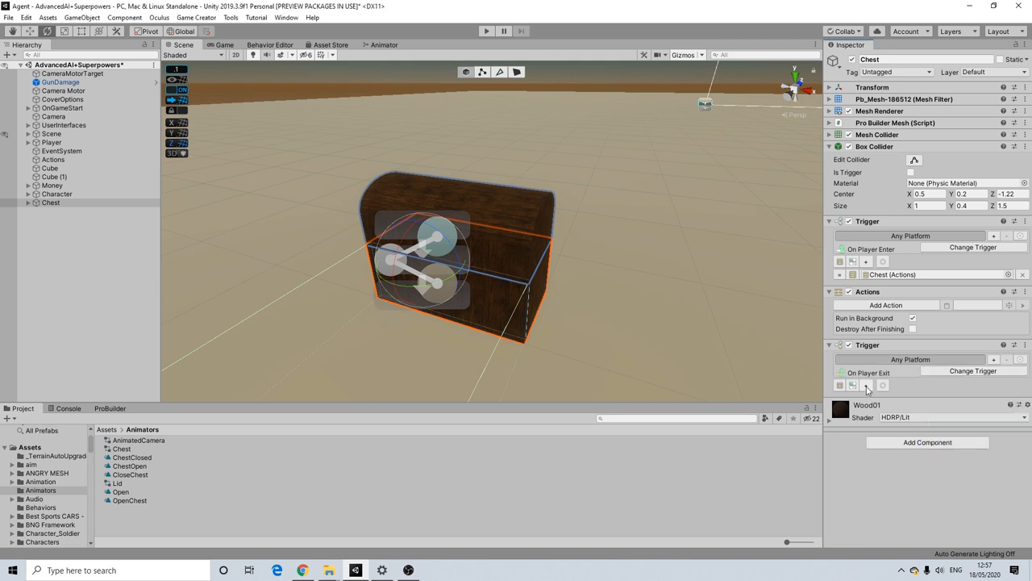
left_click(866, 384)
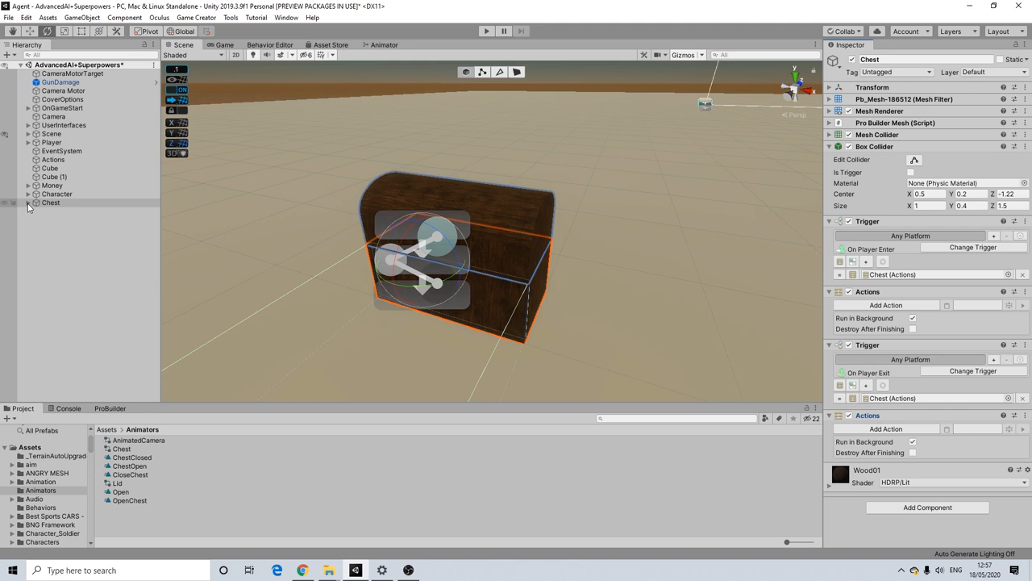
Create an empty child object named OpenChest under the Chest
right_click(50, 203)
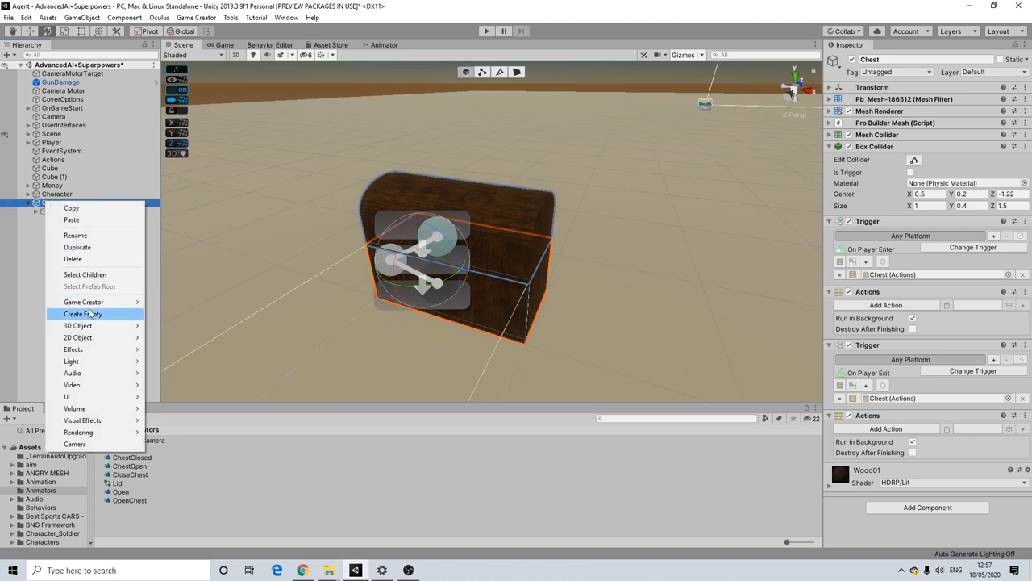
left_click(83, 313)
type("OpenChest")
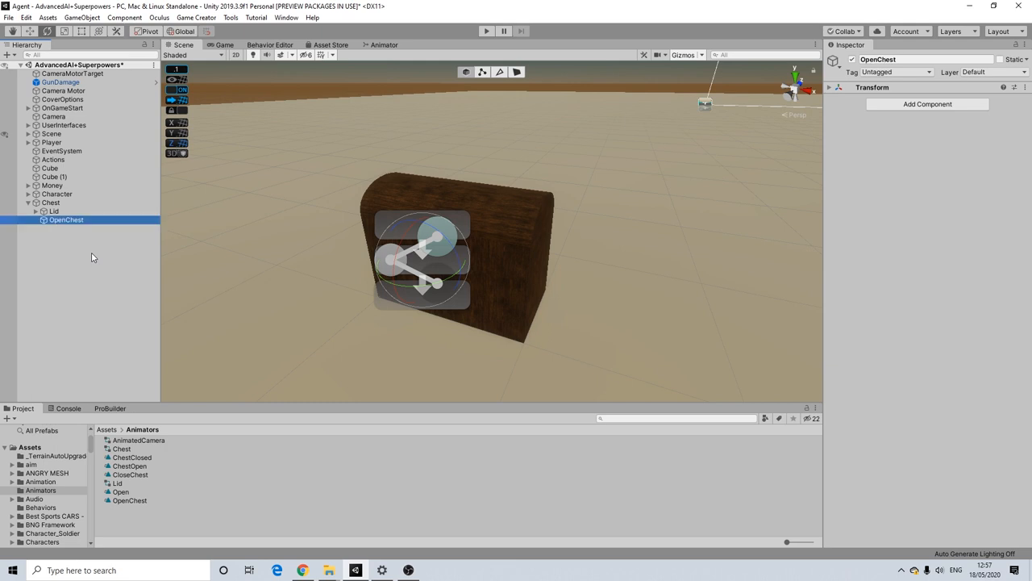
left_click(51, 203)
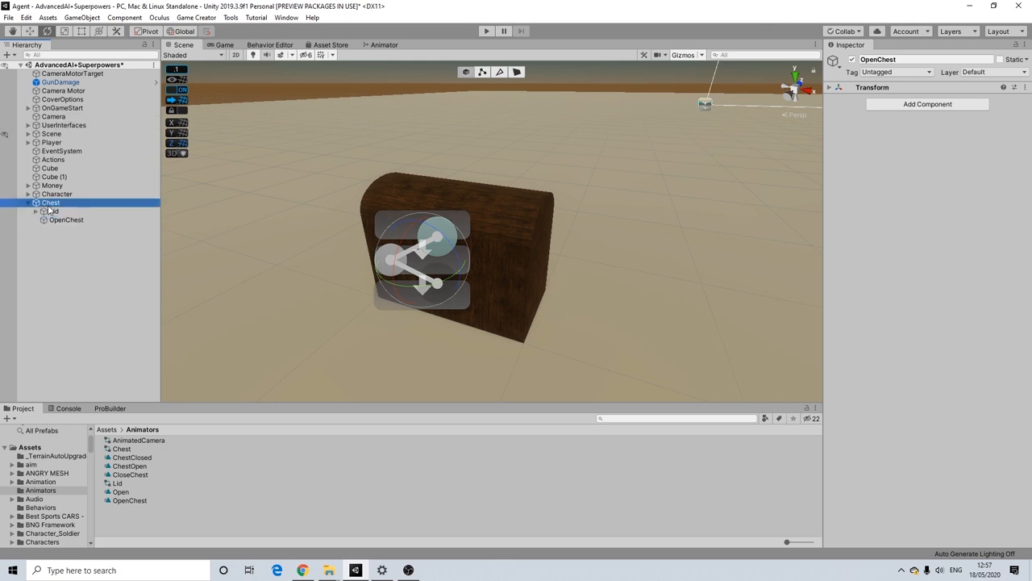
left_click(50, 204)
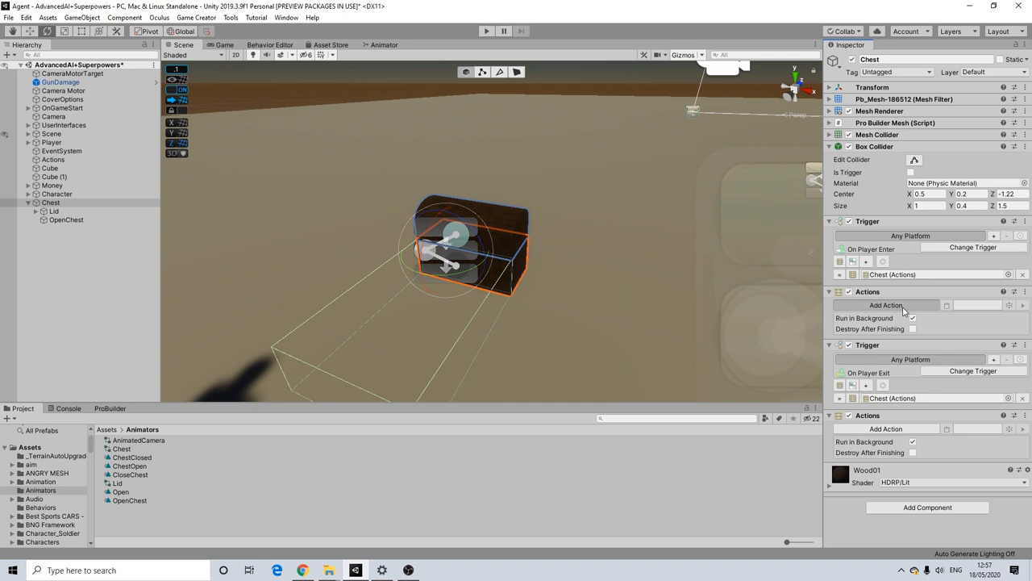
Have the enter trigger Set Active OpenChest and the exit trigger Set Inactive OpenChest
left_click(884, 305)
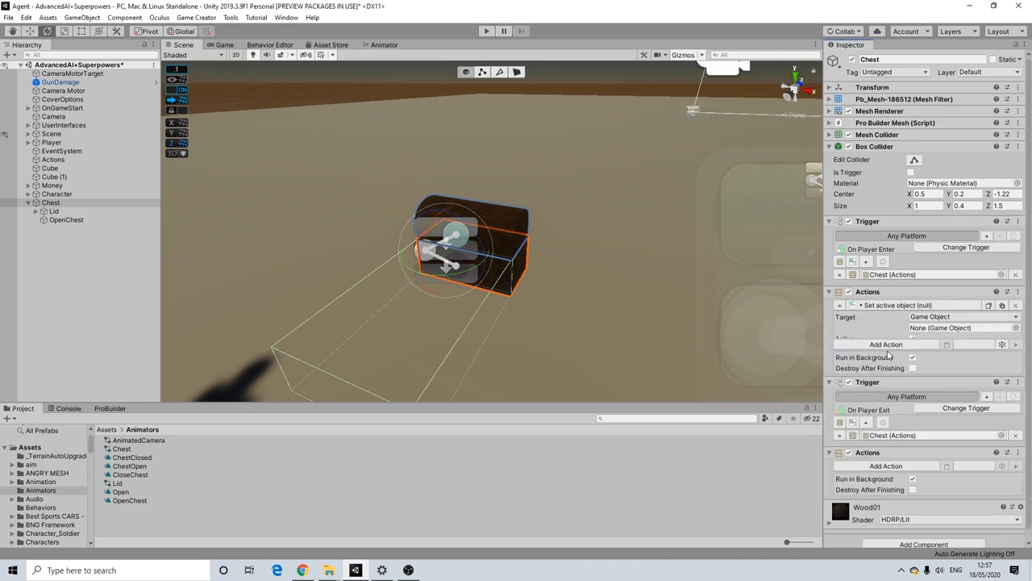
left_click(66, 219)
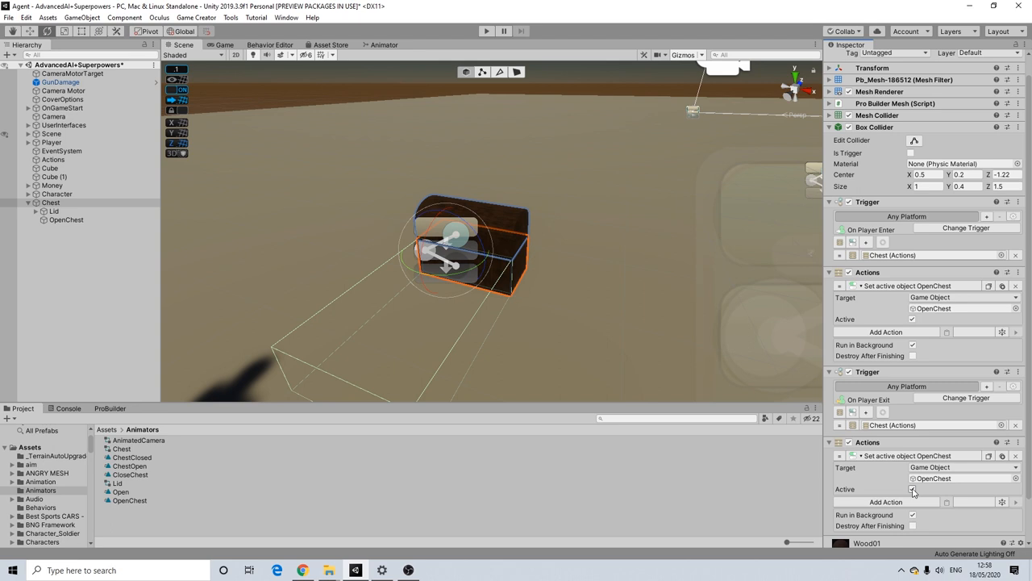
left_click(913, 489)
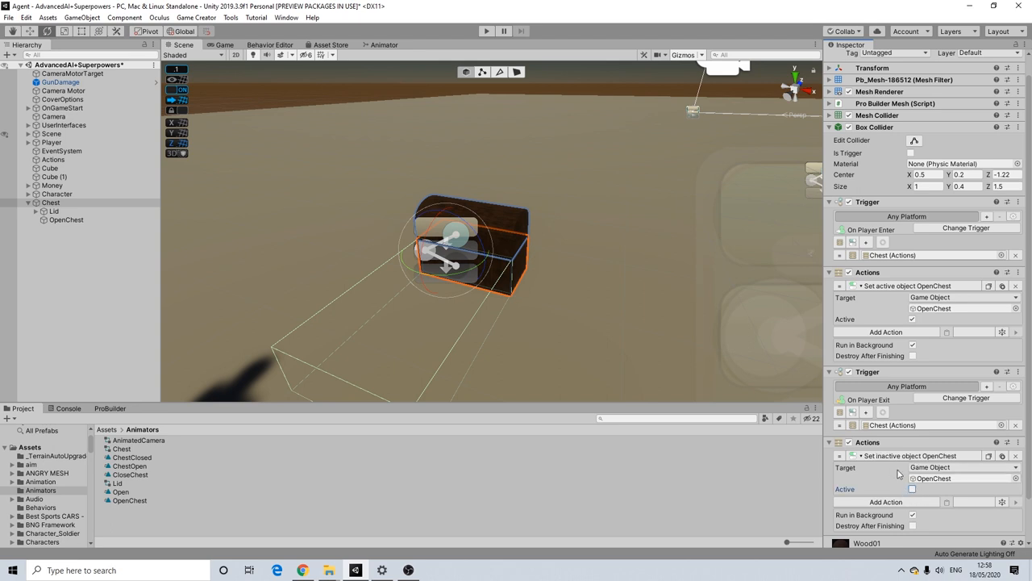
mouse_move(878, 507)
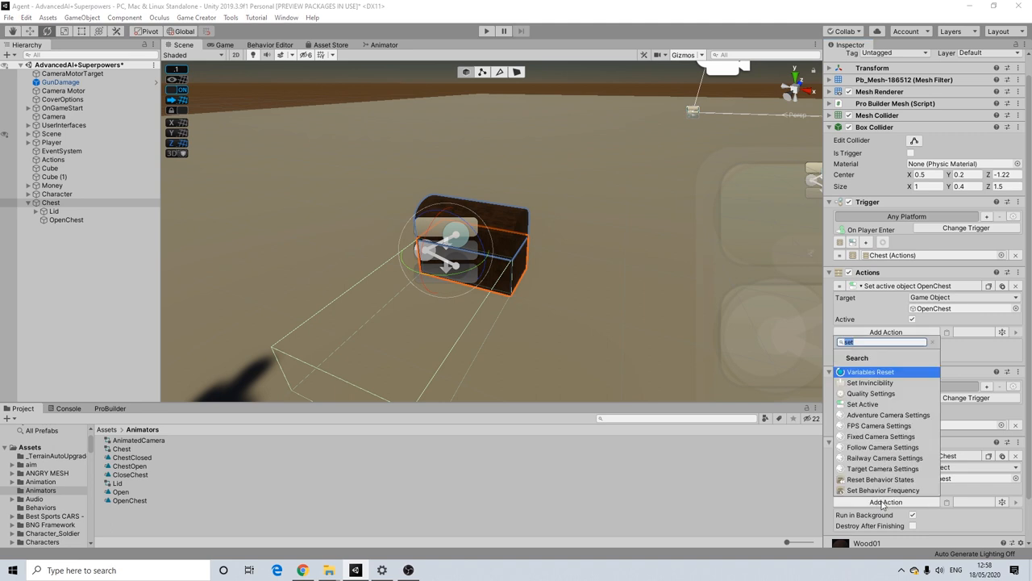
mouse_move(882, 447)
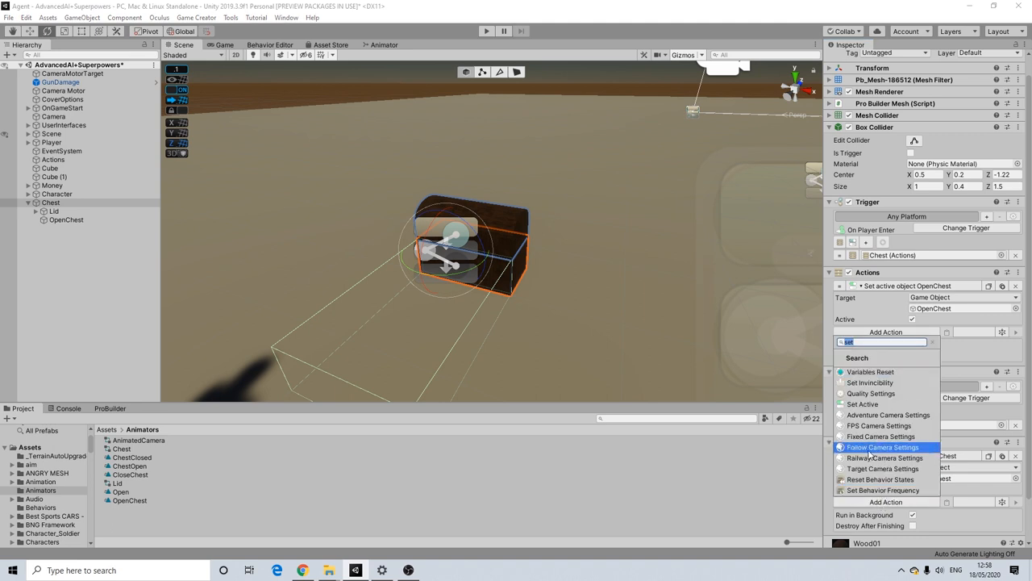
Add an Animate action to the exit list setting Lid's Open Bool parameter to false
type("anim")
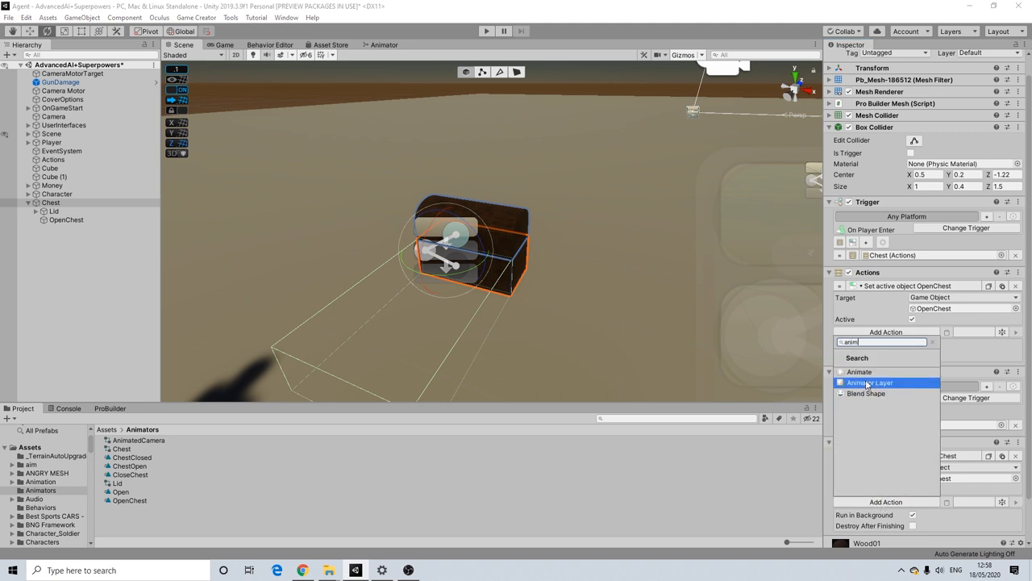
left_click(860, 371)
type("Open")
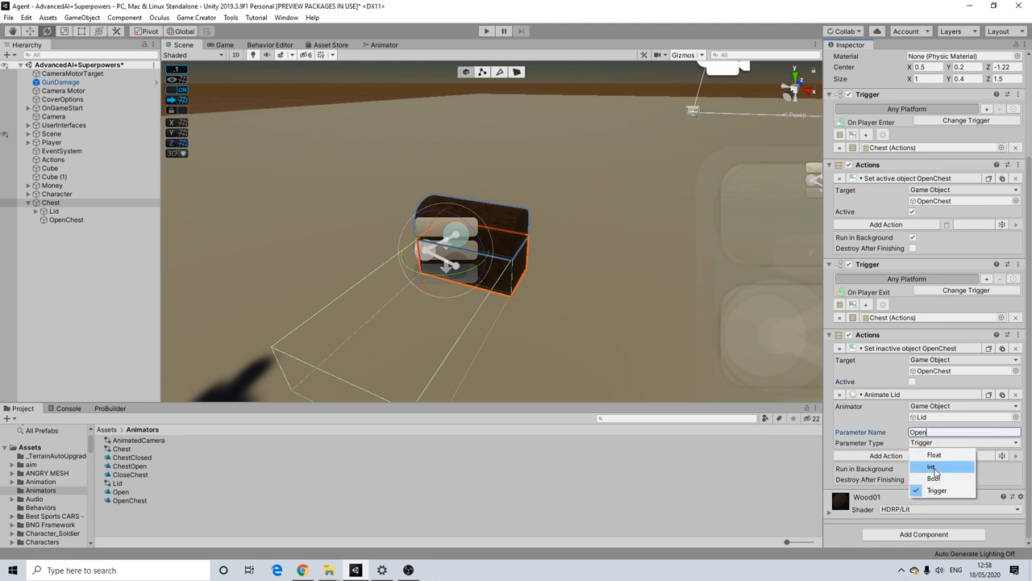
left_click(933, 478)
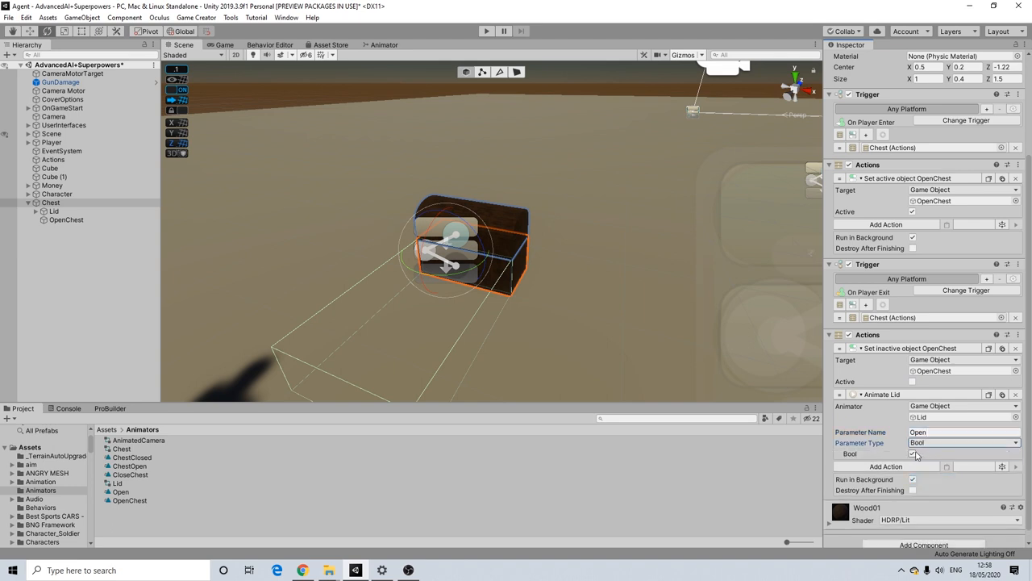
left_click(913, 453)
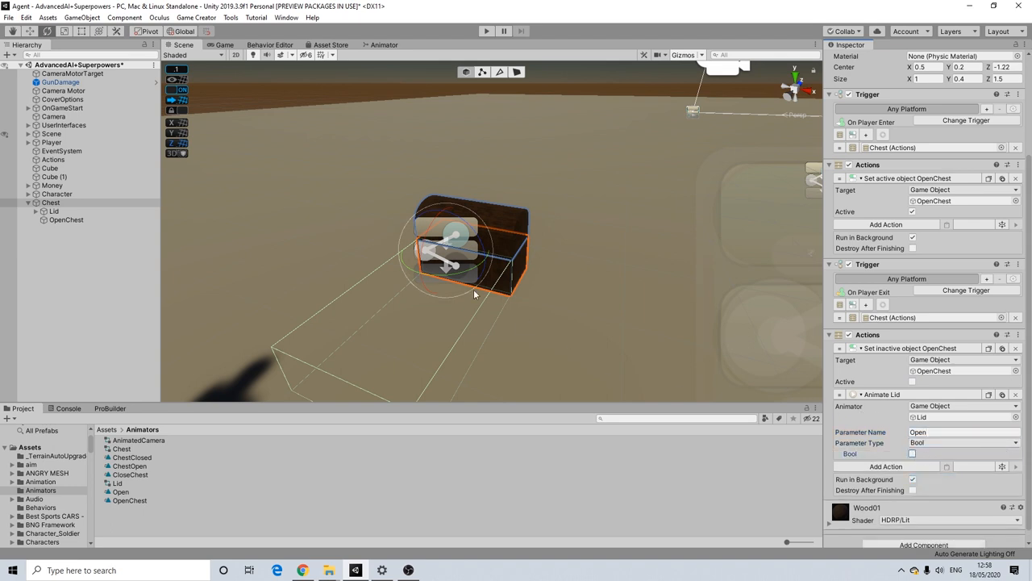
mouse_move(519, 217)
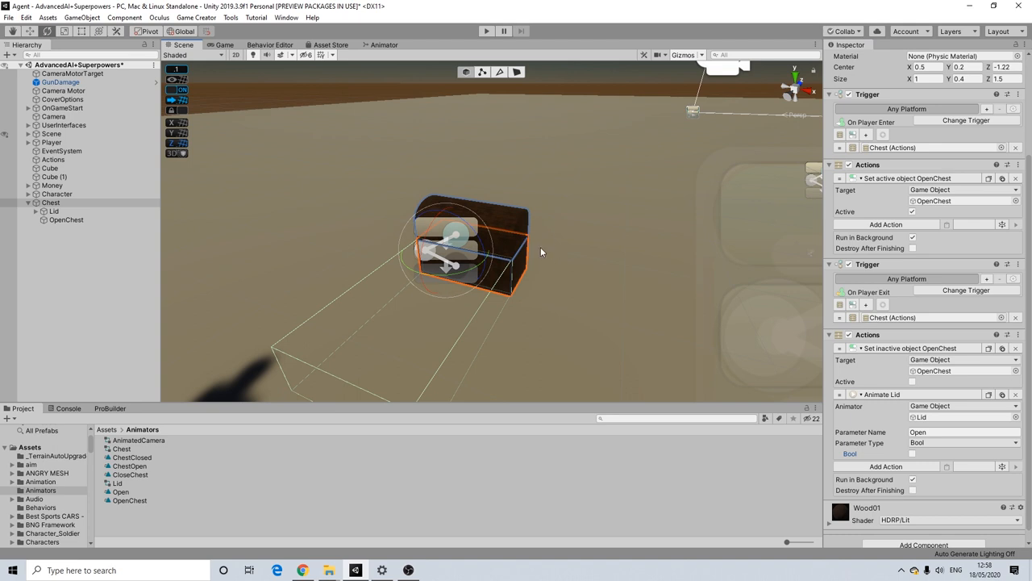
mouse_move(465, 312)
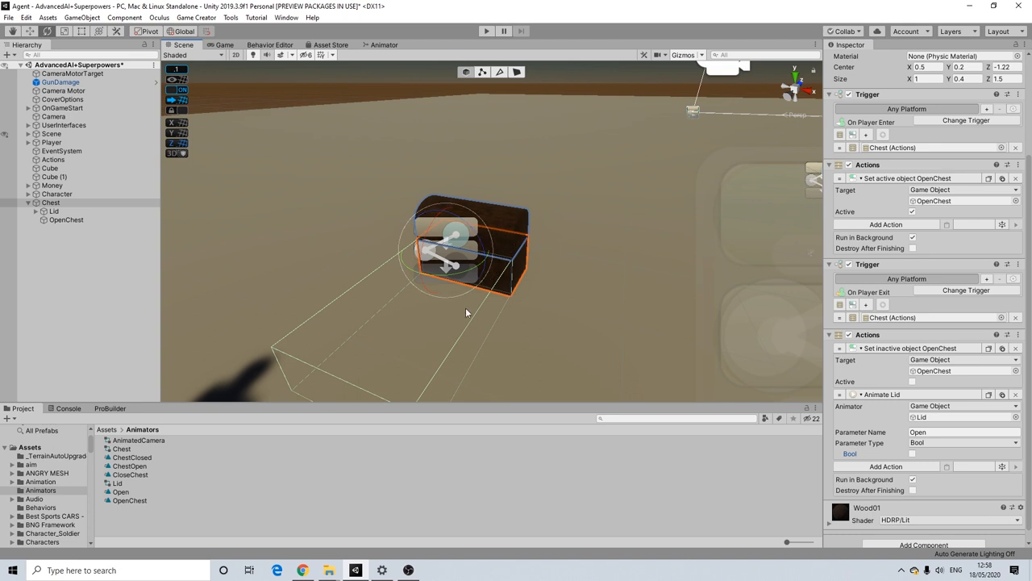
left_click(410, 572)
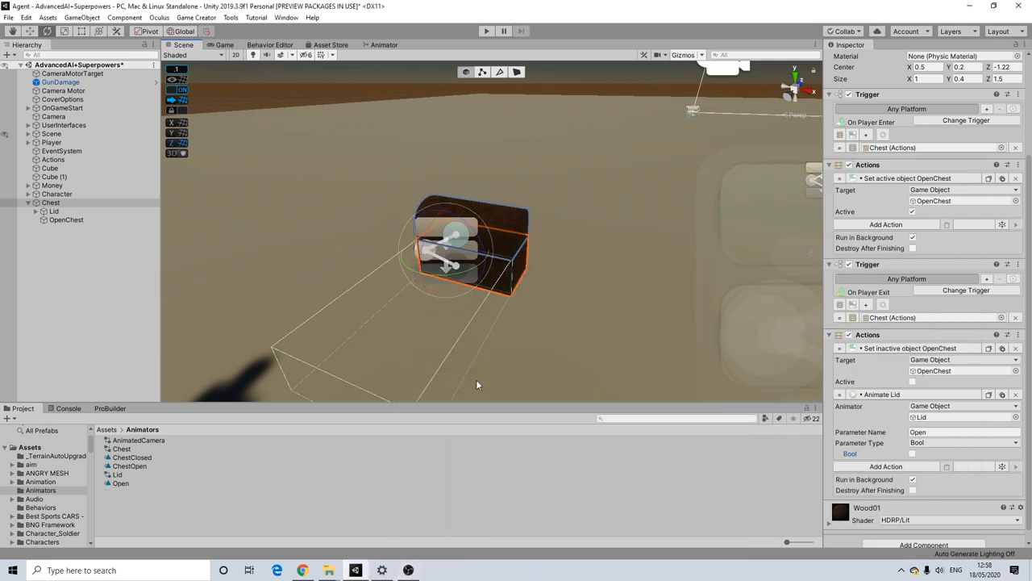
mouse_move(413, 219)
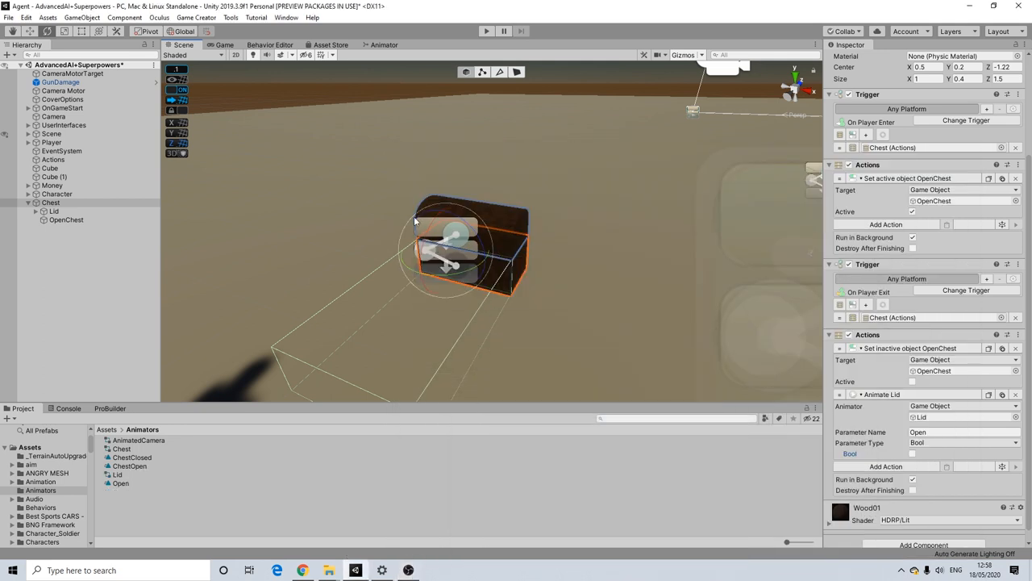
mouse_move(513, 211)
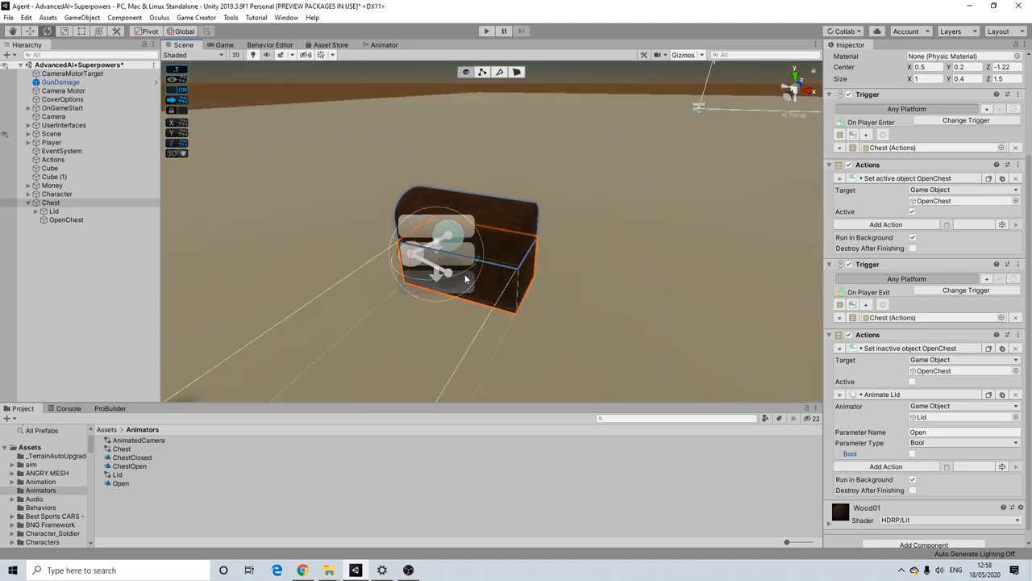
mouse_move(439, 208)
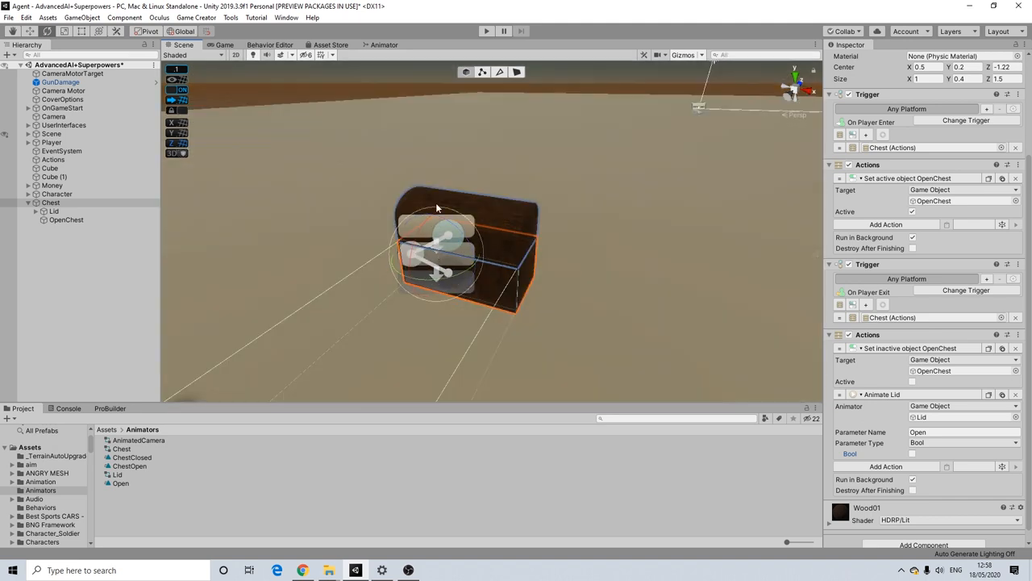
left_click(53, 210)
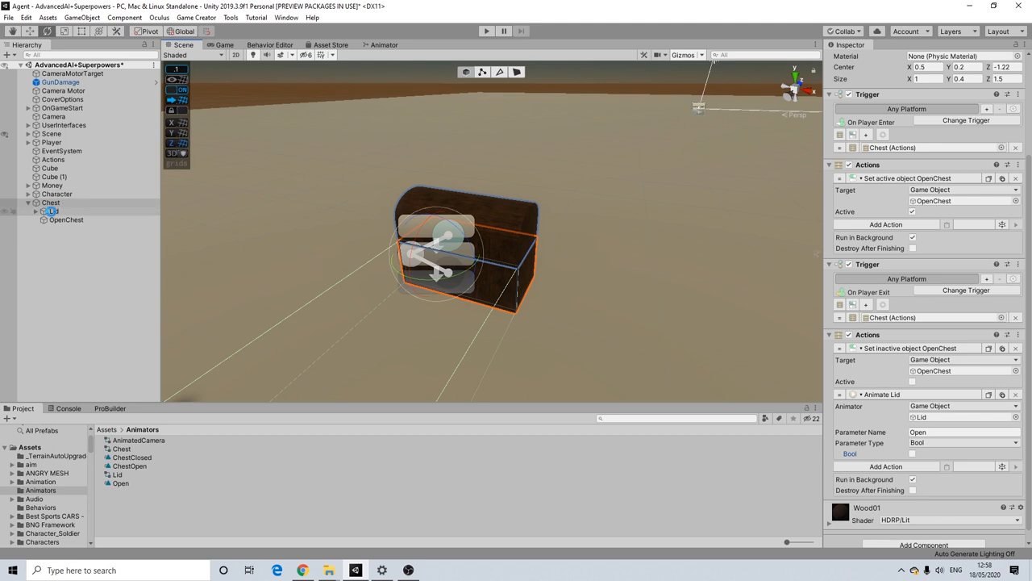
Give OpenChest a Trigger that fires on a left mouse click
left_click(66, 220)
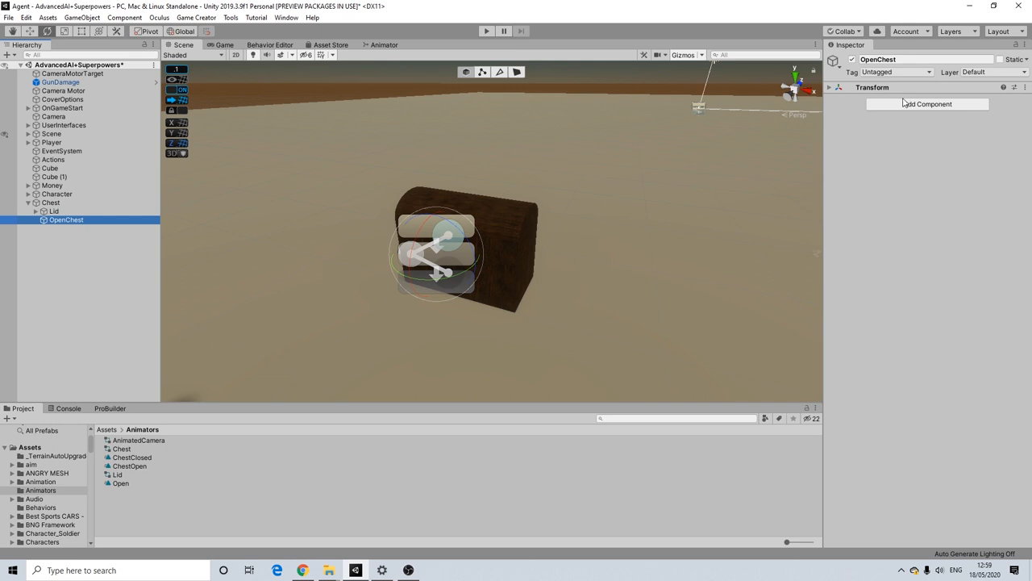
mouse_move(902, 103)
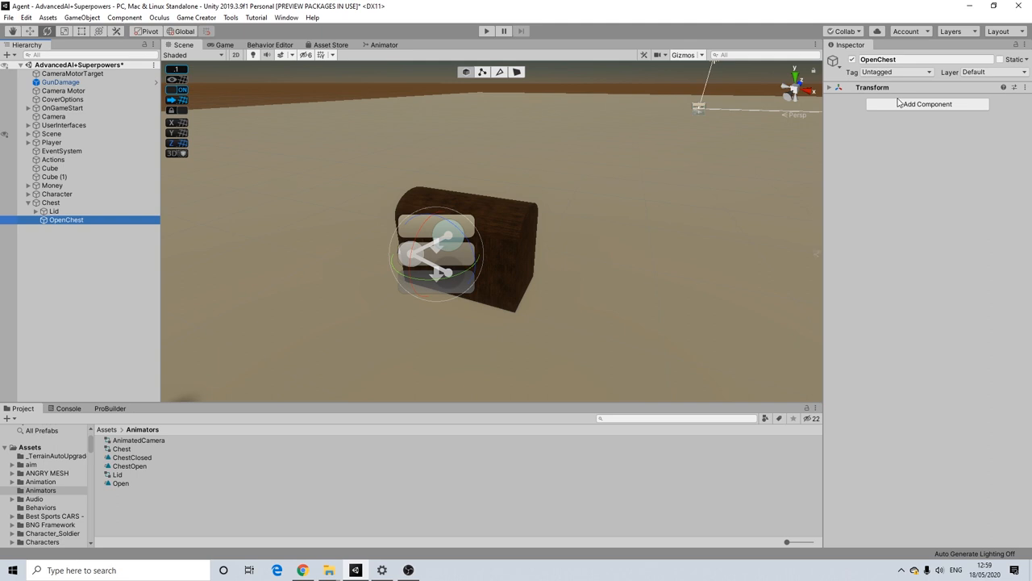
mouse_move(897, 103)
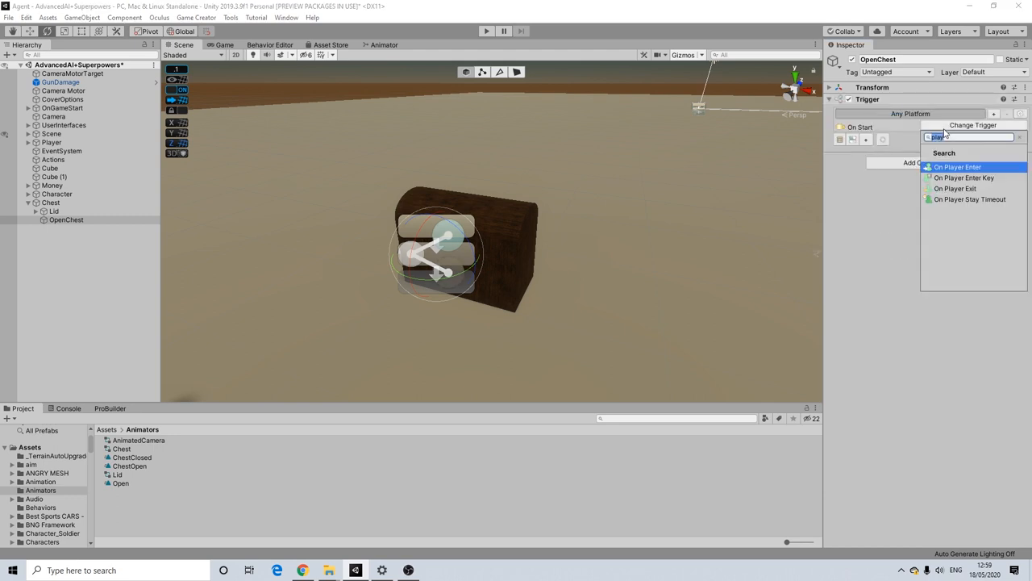
type("left")
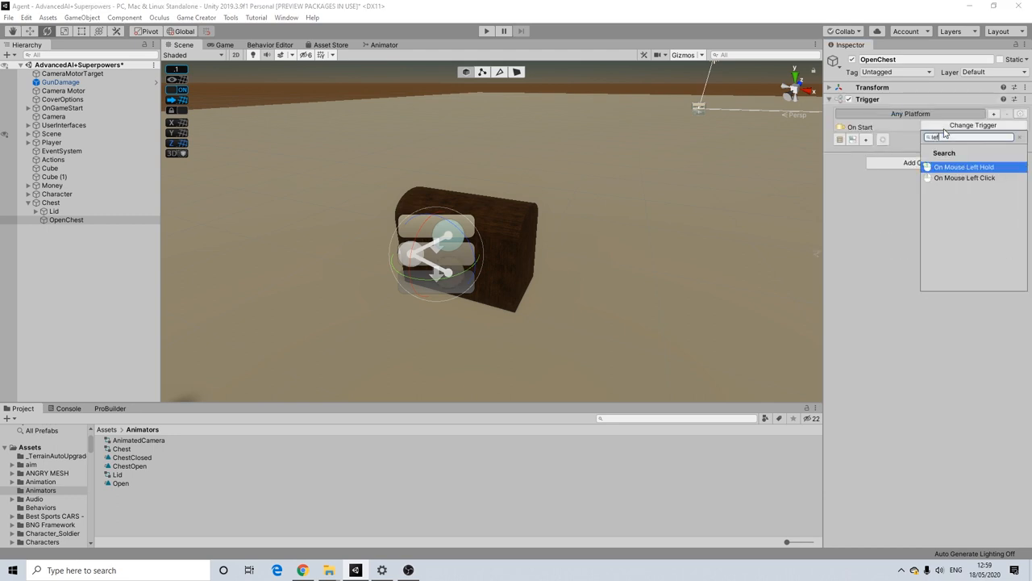
left_click(964, 177)
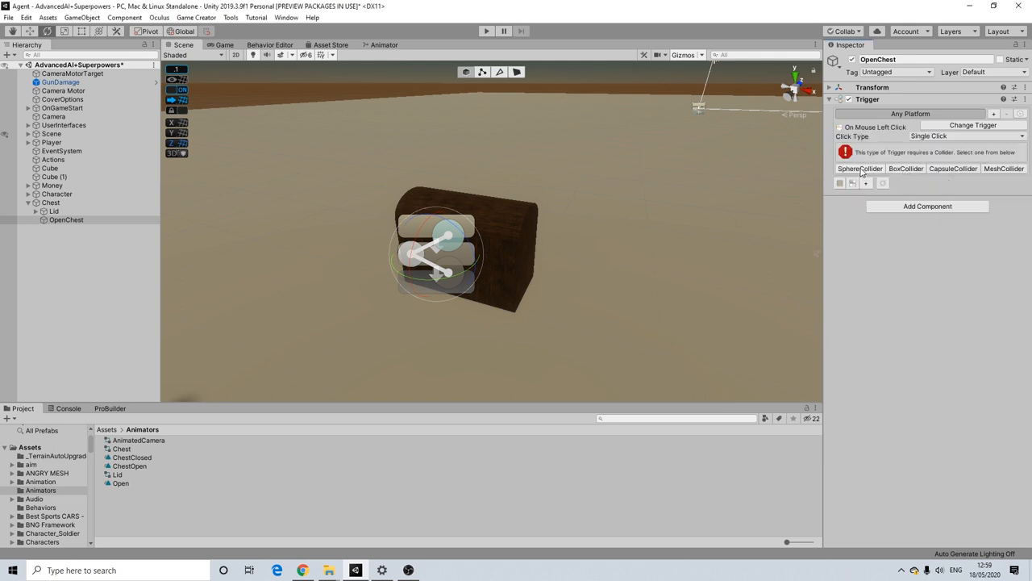
Add a Sphere Collider for the trigger, centred on the chest with radius 0.65
left_click(860, 169)
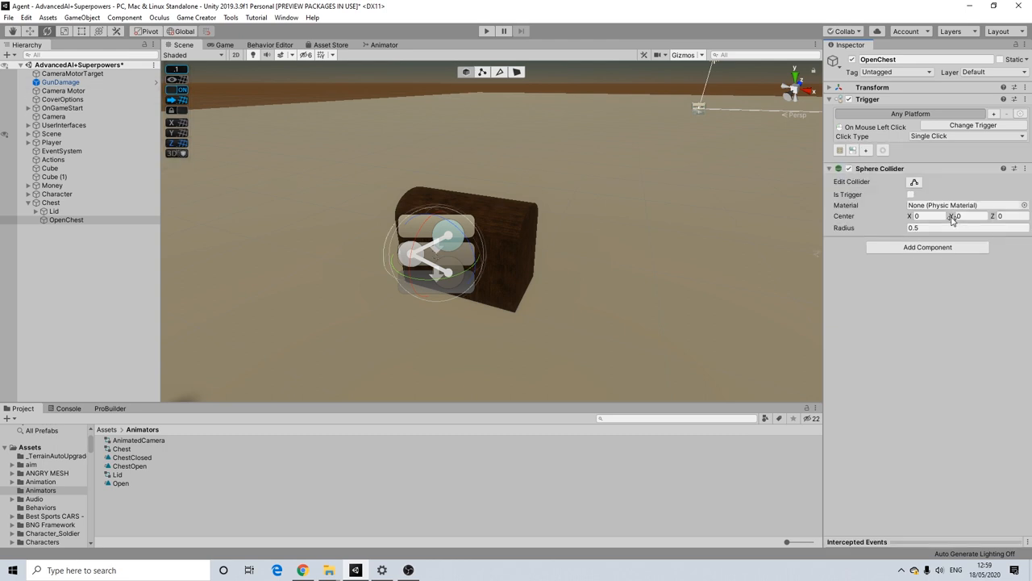
left_click_drag(960, 216, 968, 217)
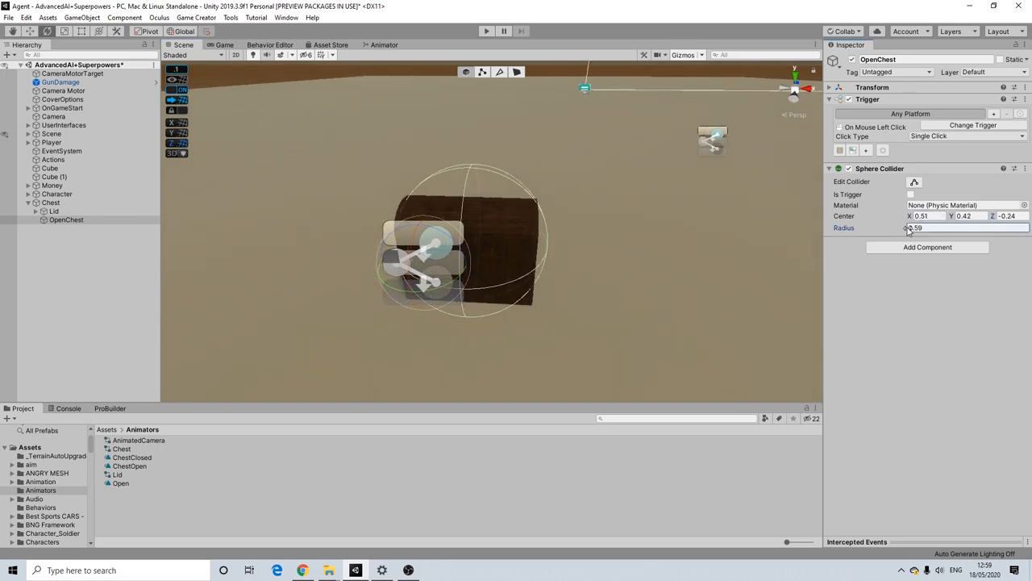
type("0.65")
left_click(931, 216)
type("0.3")
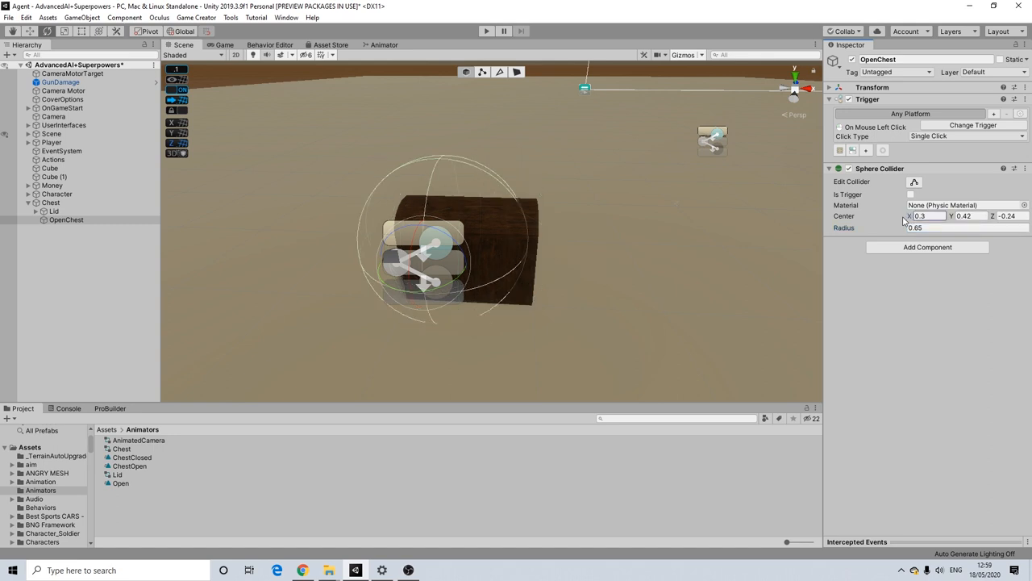
type("0.42")
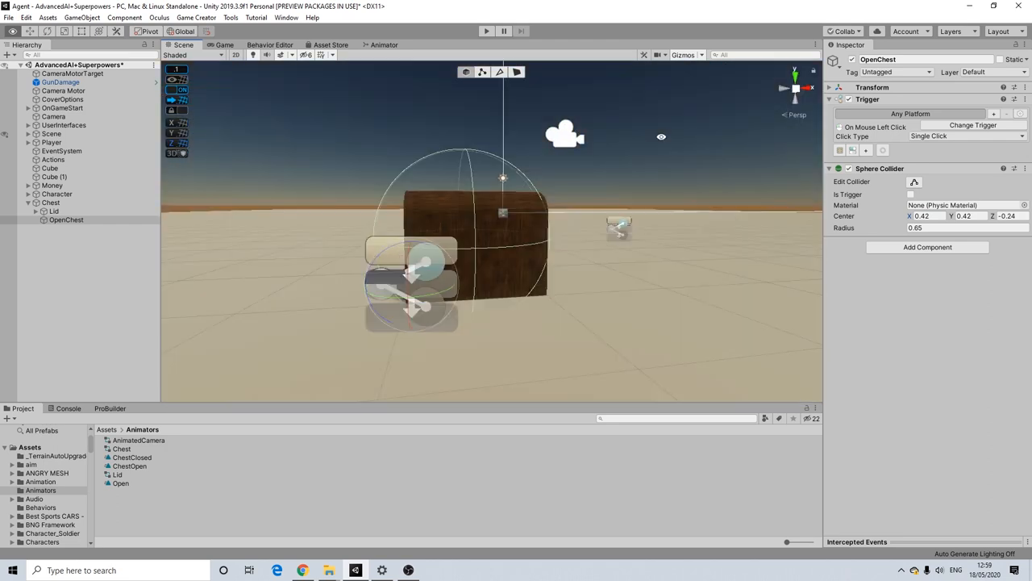
left_click(927, 216)
type("0.48")
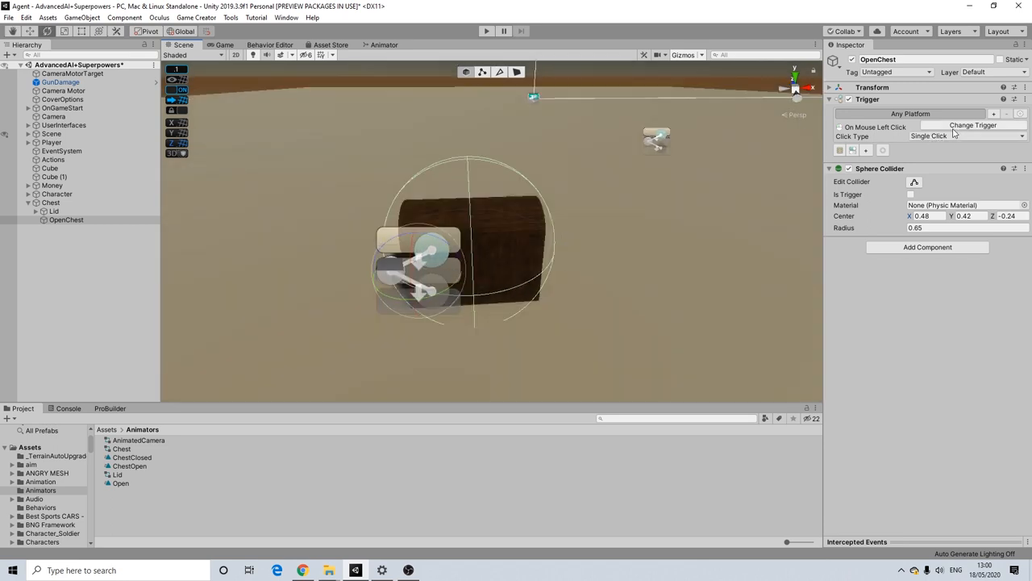
Switch OpenChest's trigger to On Key Down with Keypad 8 and add an Actions component
left_click(971, 126)
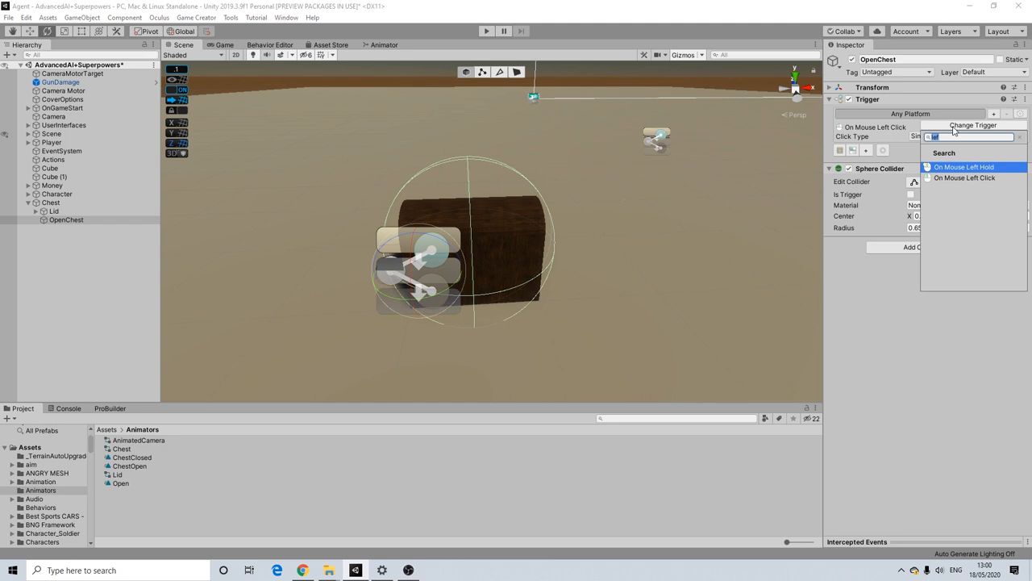
type("key")
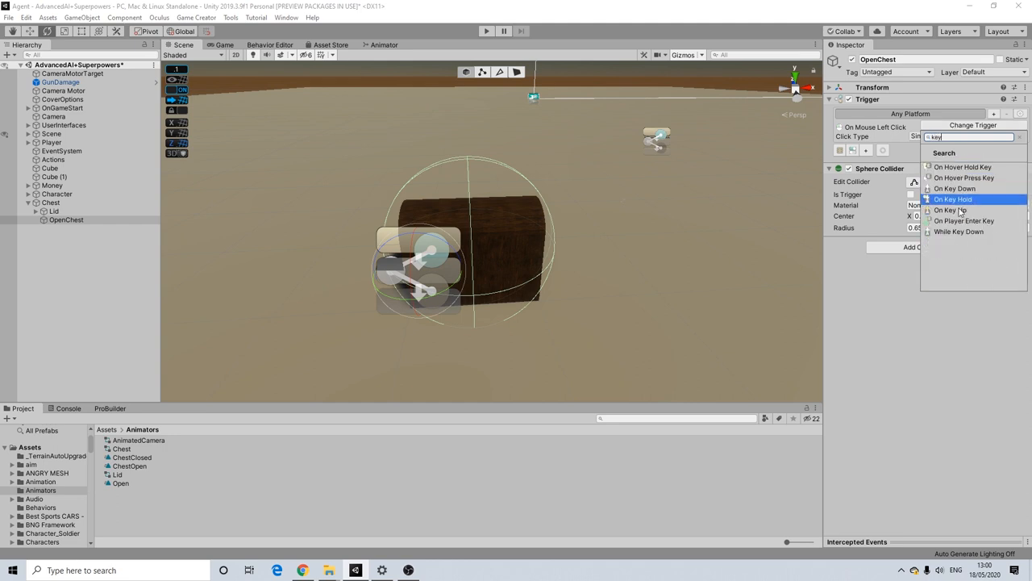
left_click(955, 187)
type("ac")
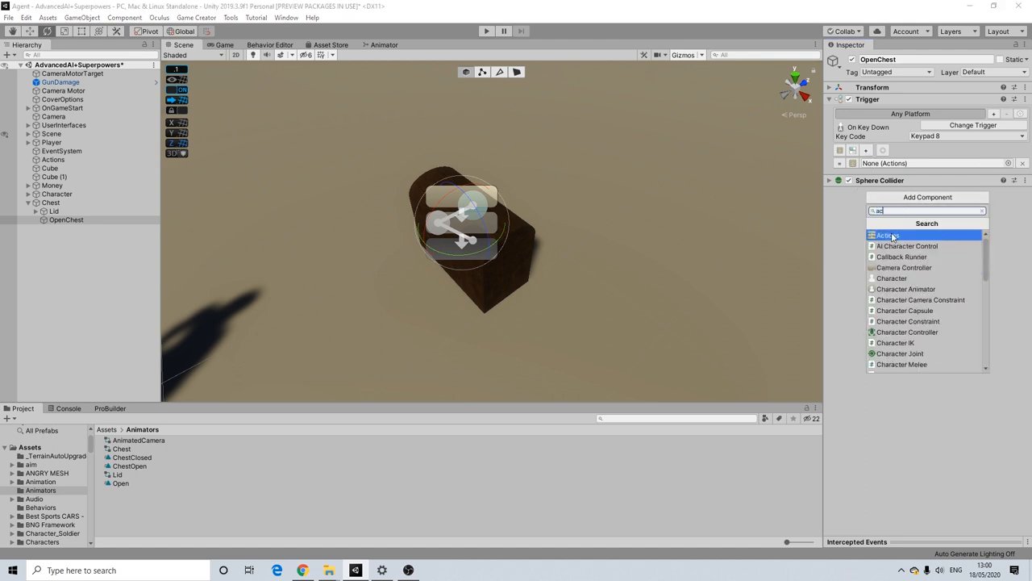
left_click(887, 235)
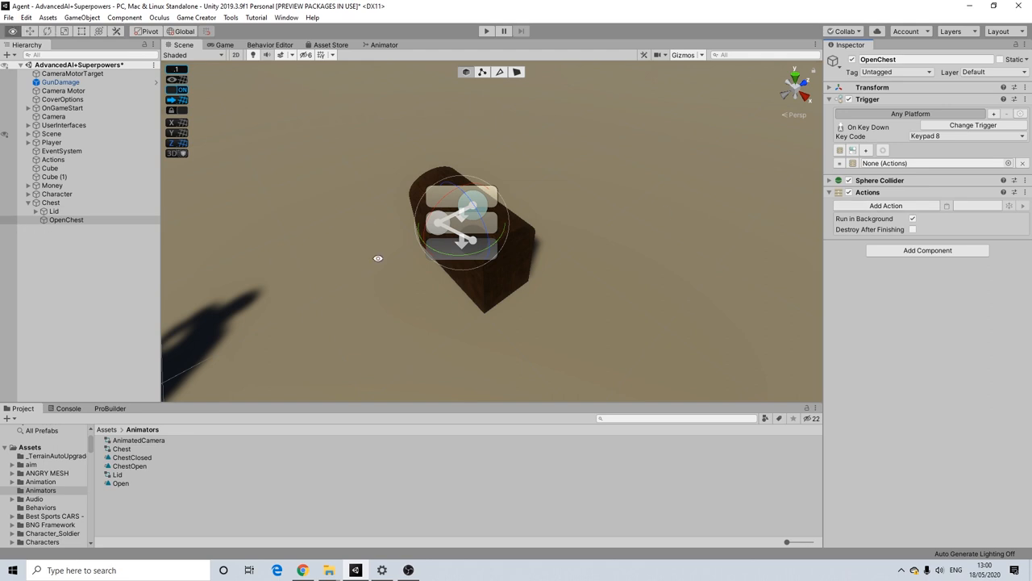
left_click(52, 204)
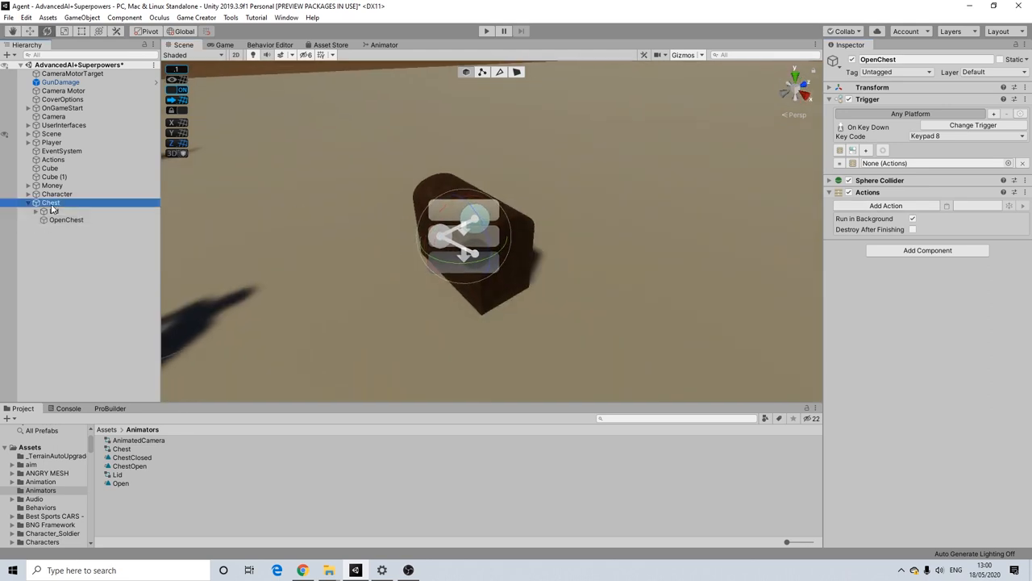
Create a Game Creator Marker under the Chest and move it in front of the chest
right_click(50, 203)
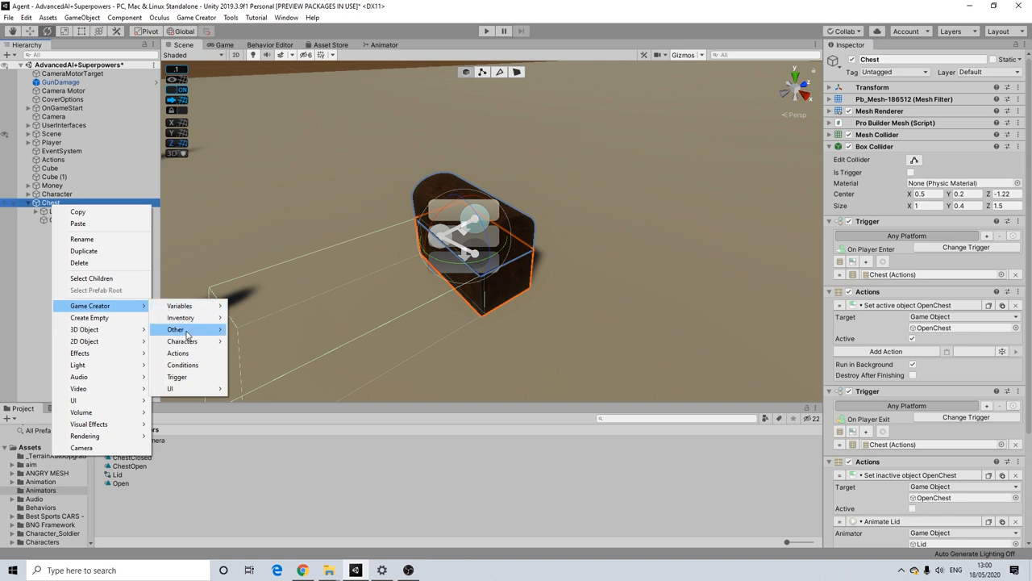
mouse_move(178, 353)
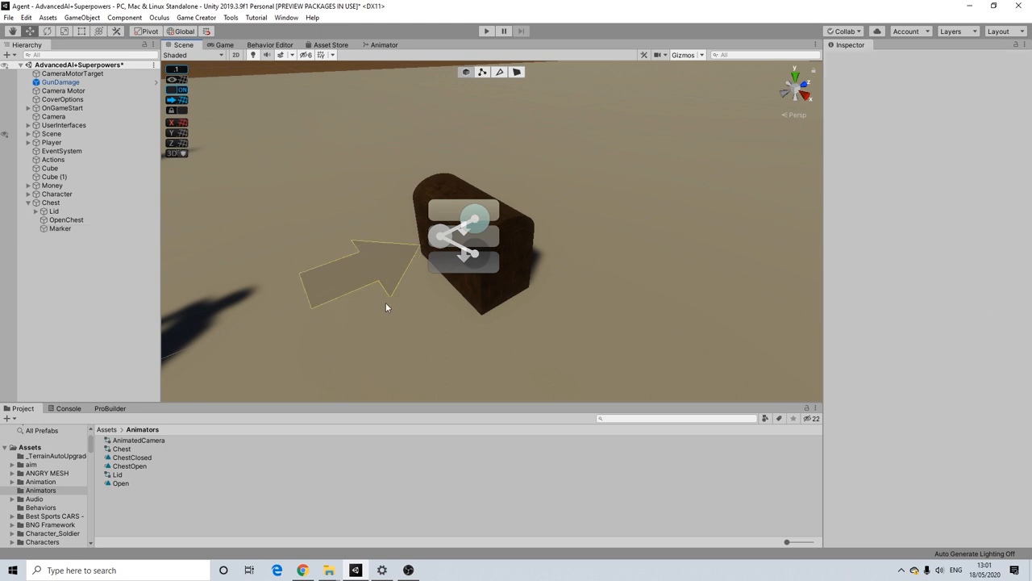
left_click(59, 229)
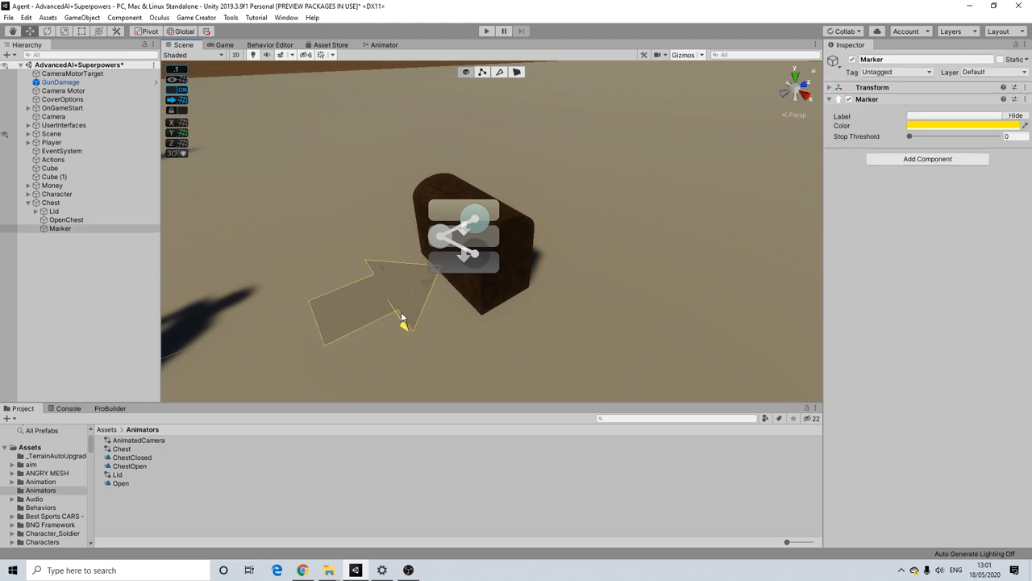
left_click_drag(403, 315, 484, 339)
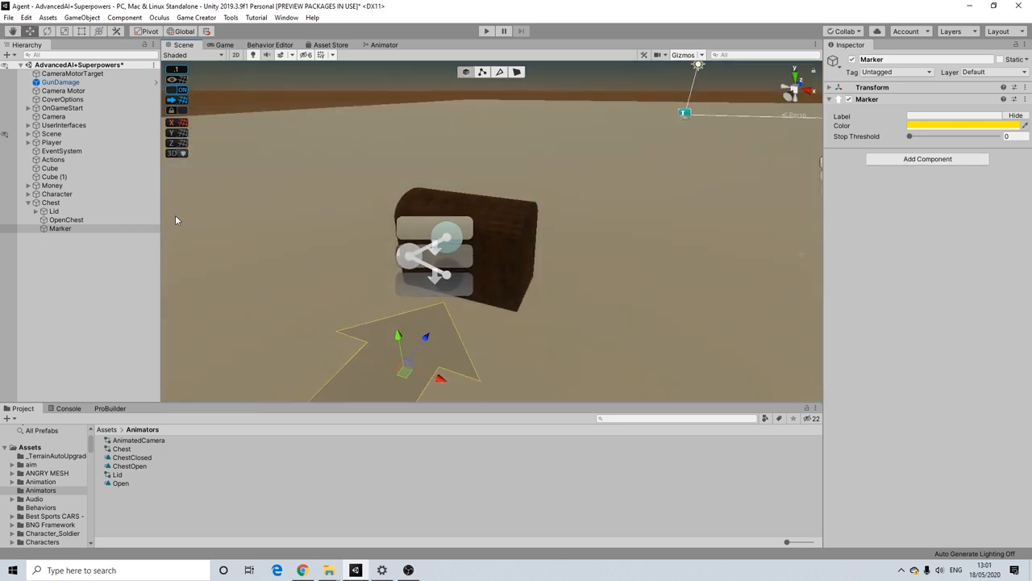
left_click(66, 220)
type("move")
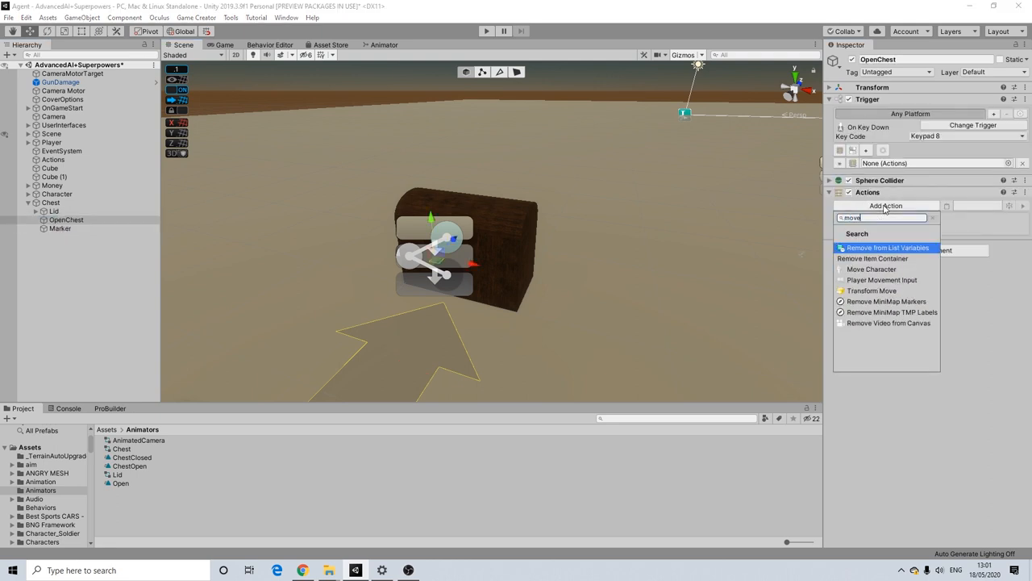
Add a Move Character action that sends the Player to the Marker
left_click(871, 268)
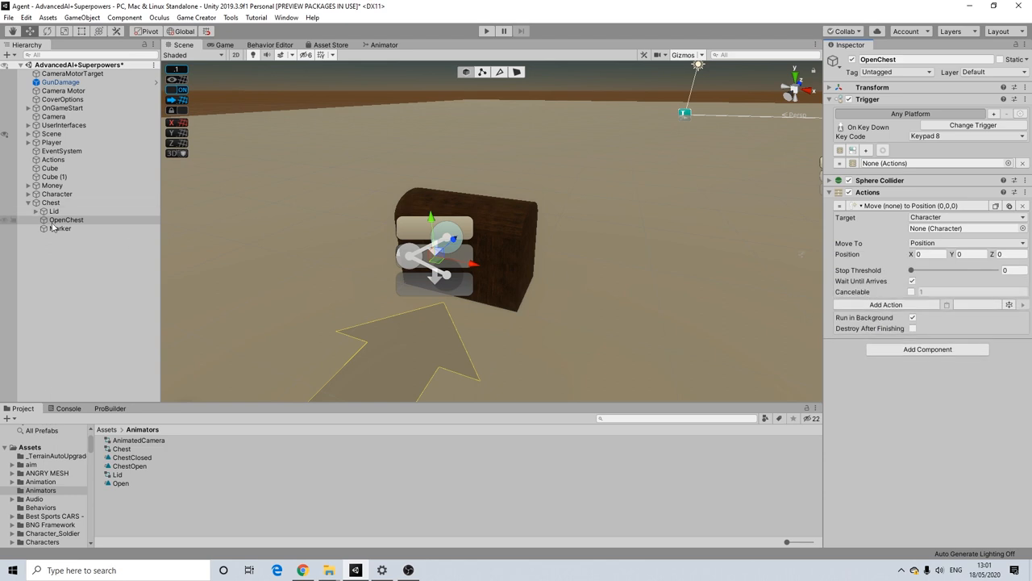
left_click(966, 216)
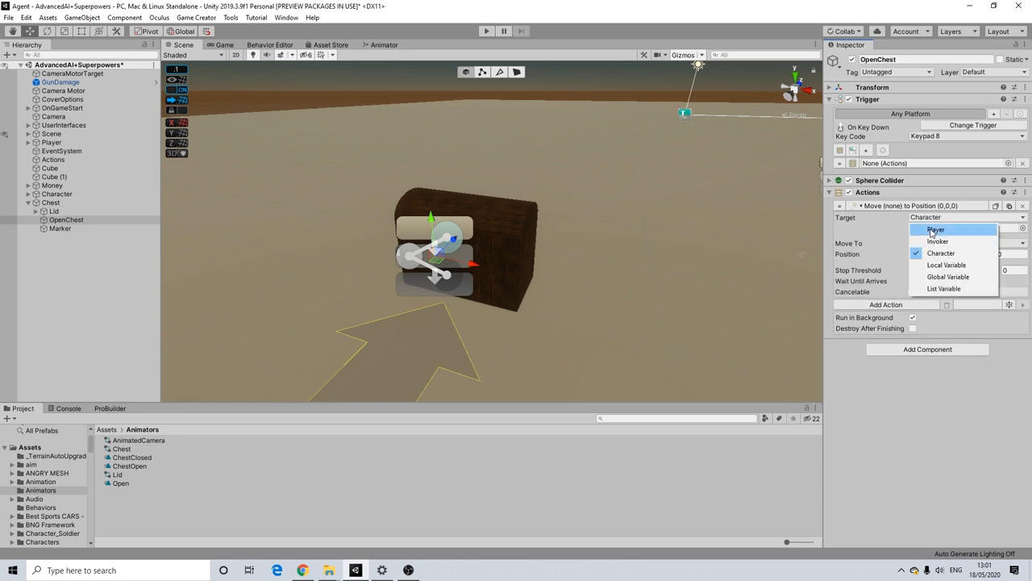
left_click(936, 229)
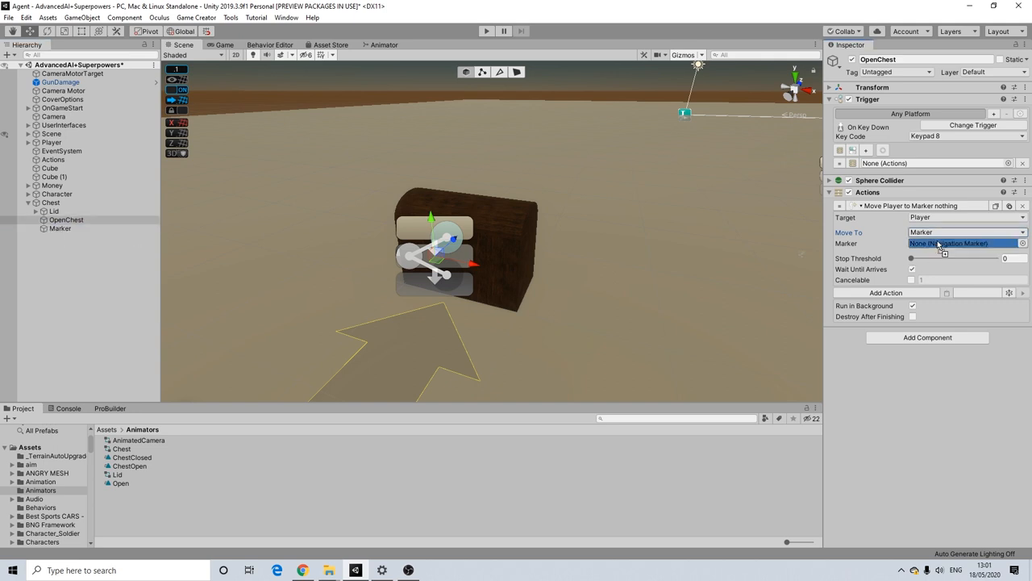
left_click(952, 242)
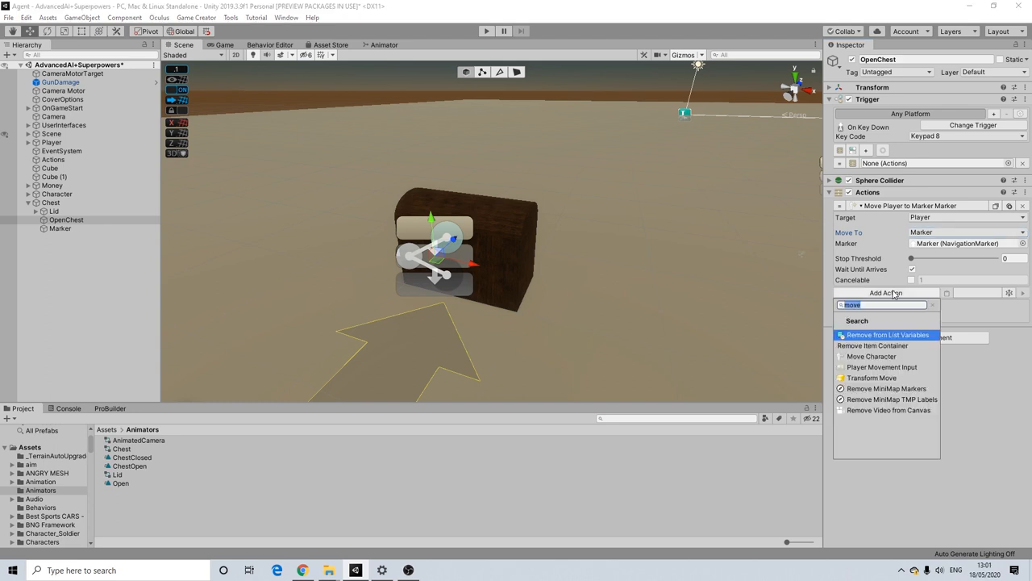
Add an animate action setting the List animator's boolean parameter Open
type("anim")
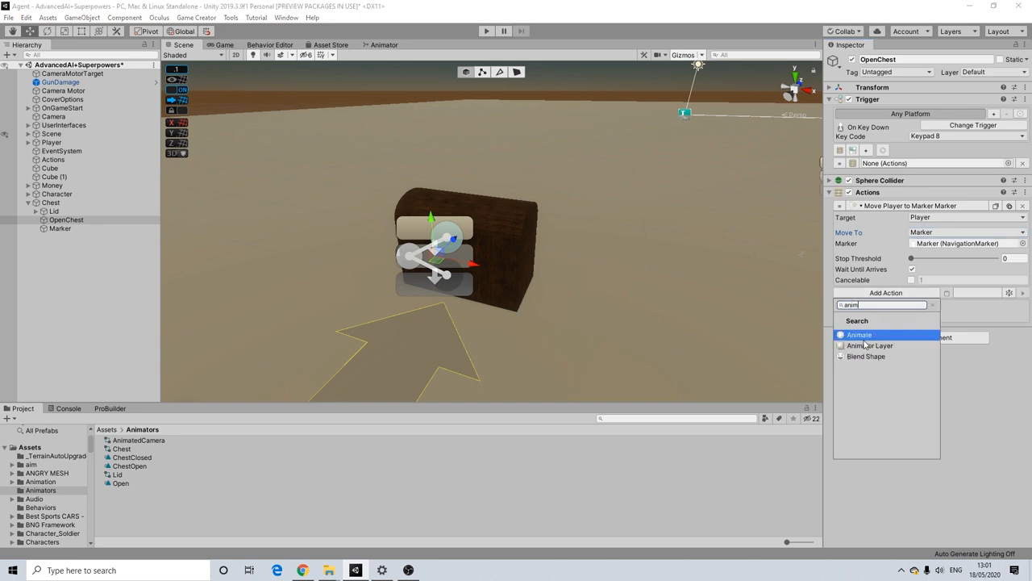
left_click(858, 334)
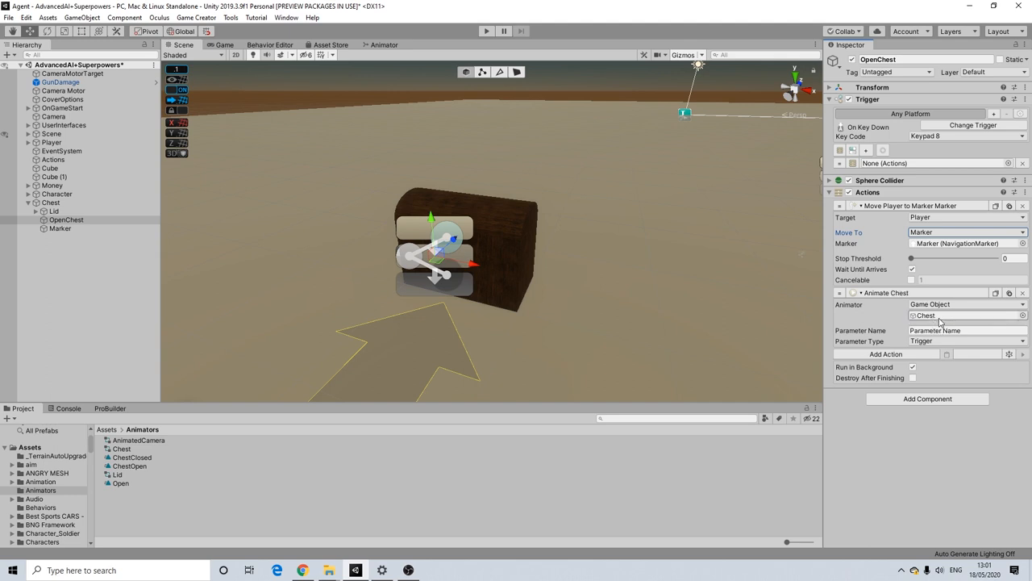
left_click(54, 209)
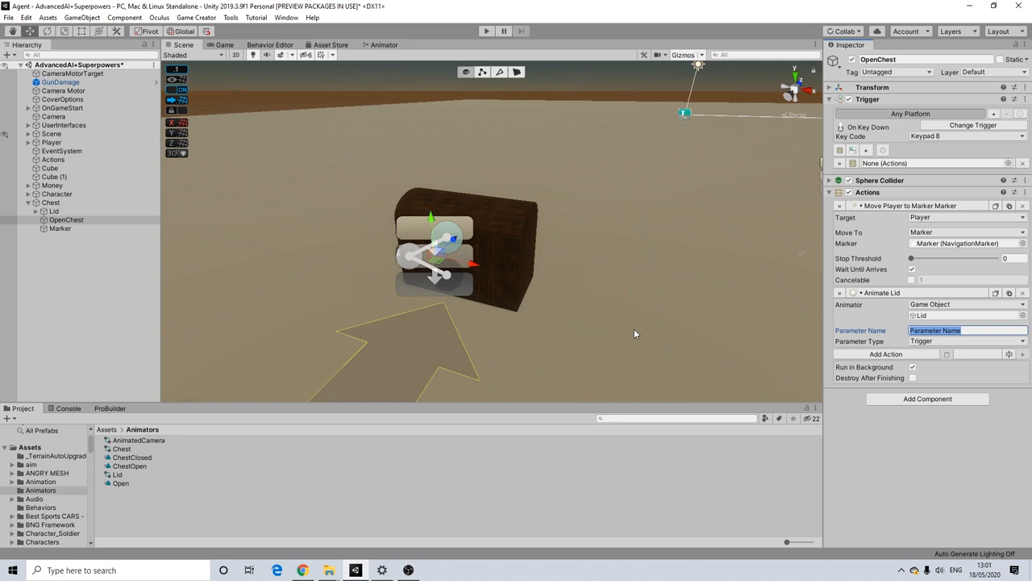
type("Open")
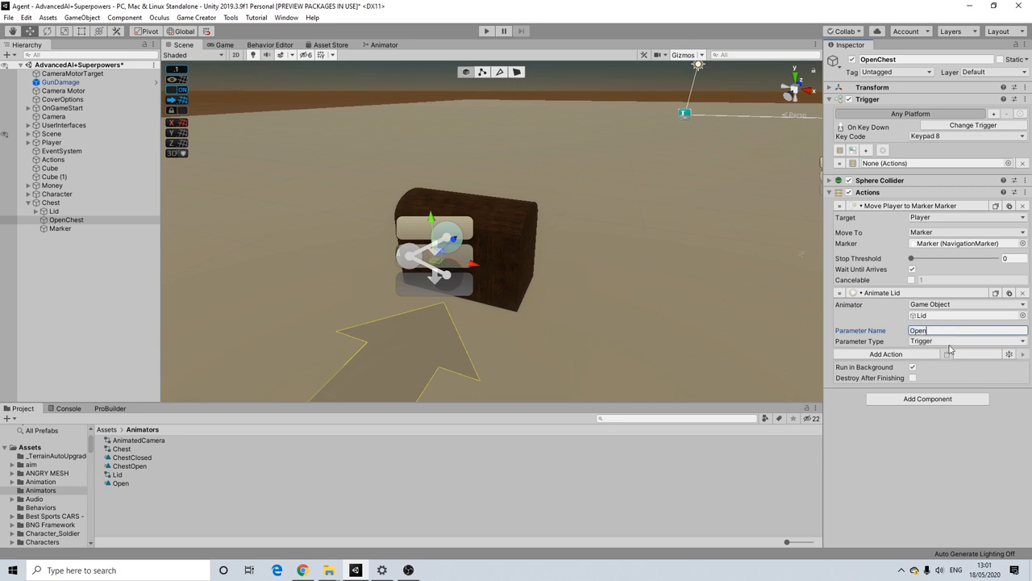
left_click(968, 340)
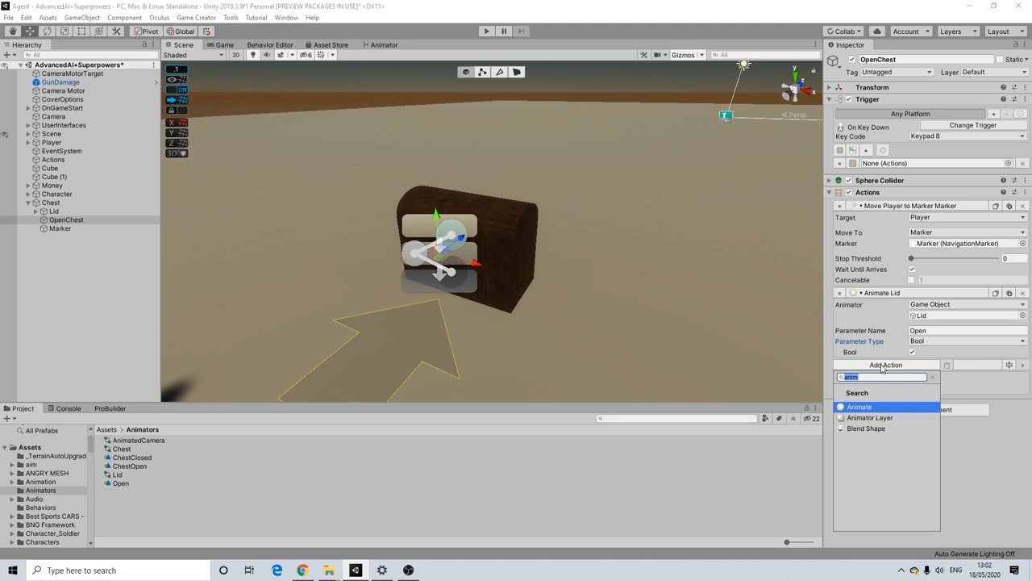
Add a Change Player State action that uses an animation clip as its state source
type("state")
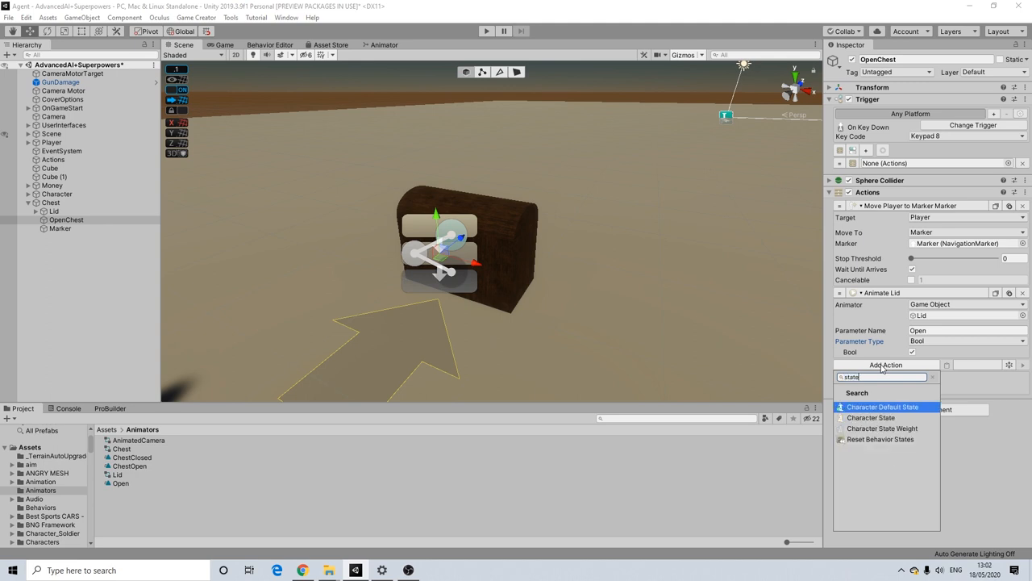
left_click(882, 407)
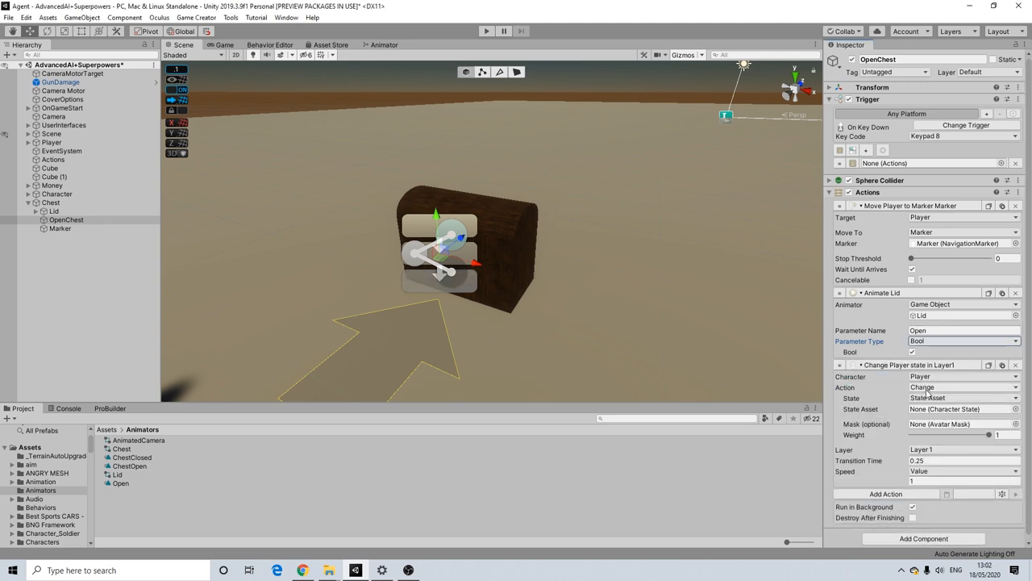
left_click(962, 387)
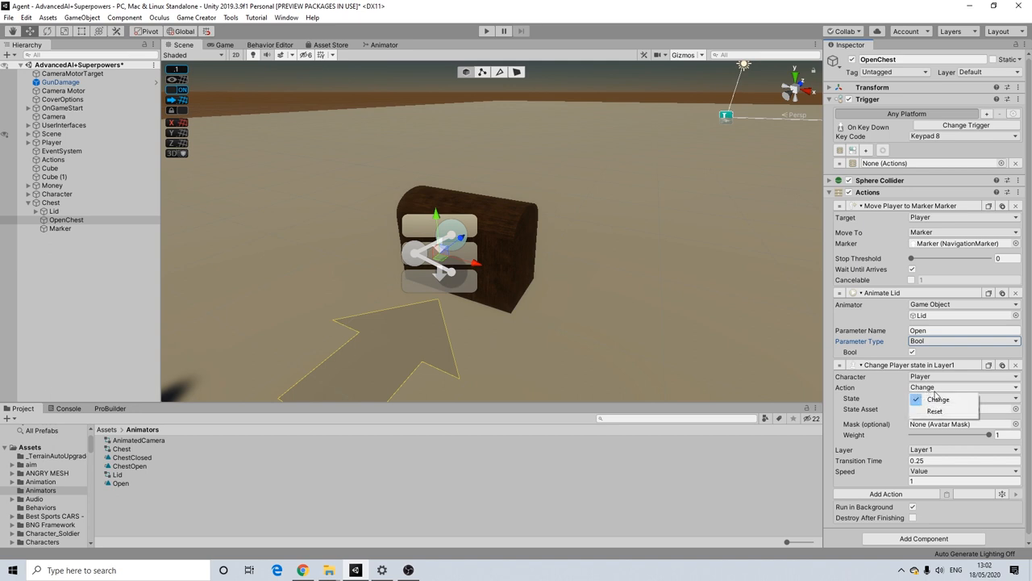
left_click(939, 410)
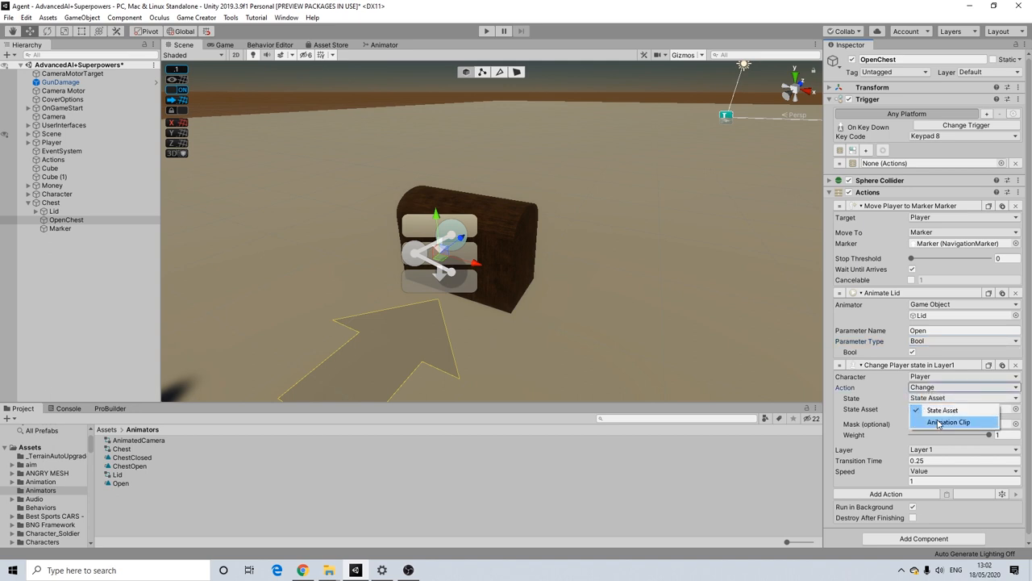
left_click(947, 422)
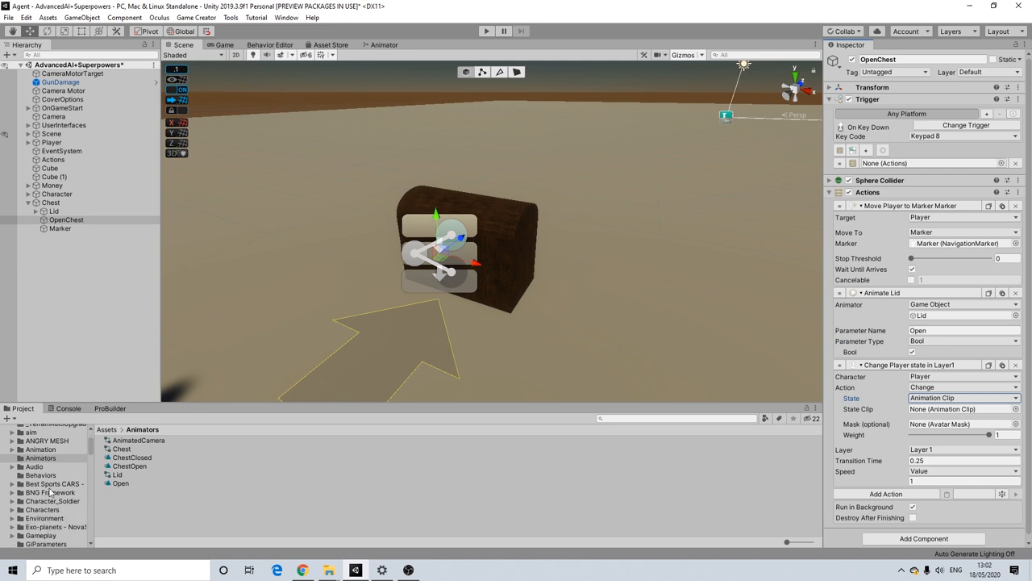
scroll("down", 3)
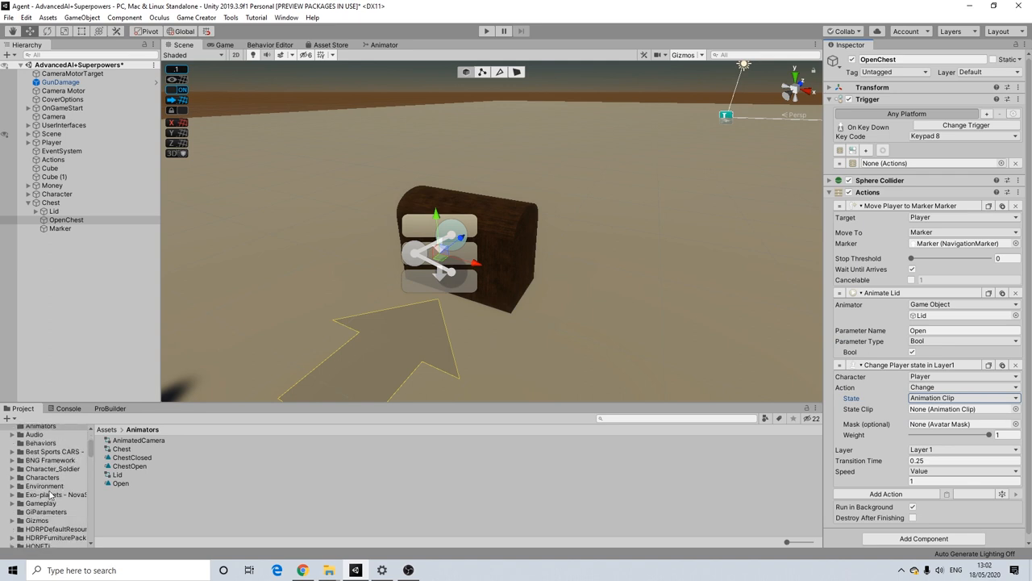
mouse_move(51, 460)
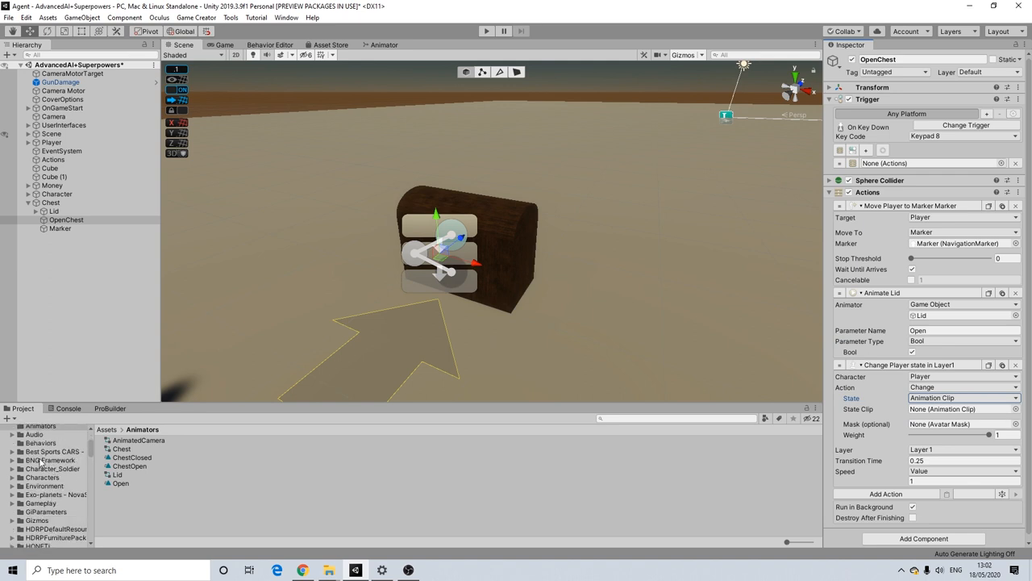
scroll("down", 3)
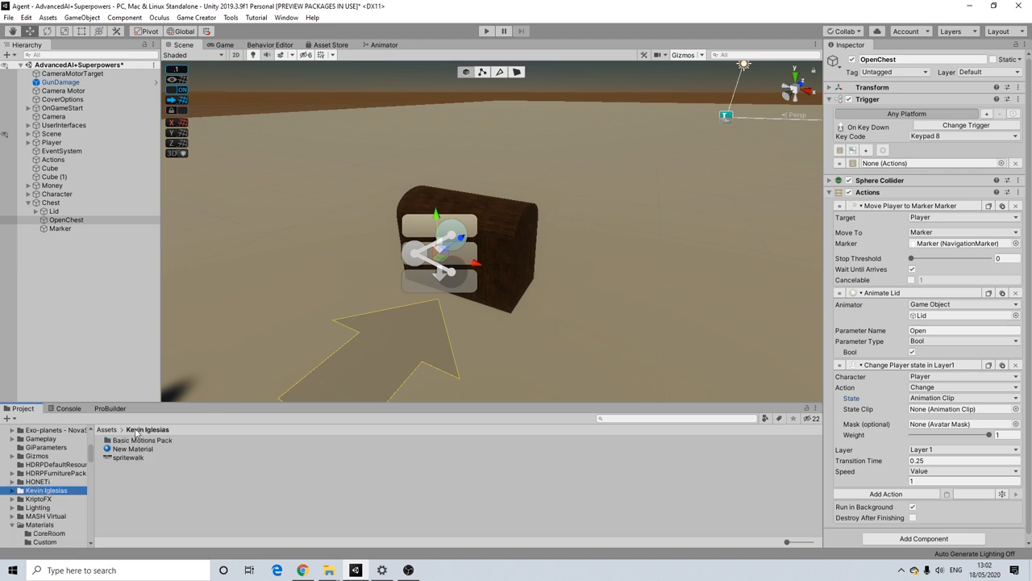
Inspect the Basic Motions Opening01 start clip and reselect OpenChest to assign it
double_click(147, 430)
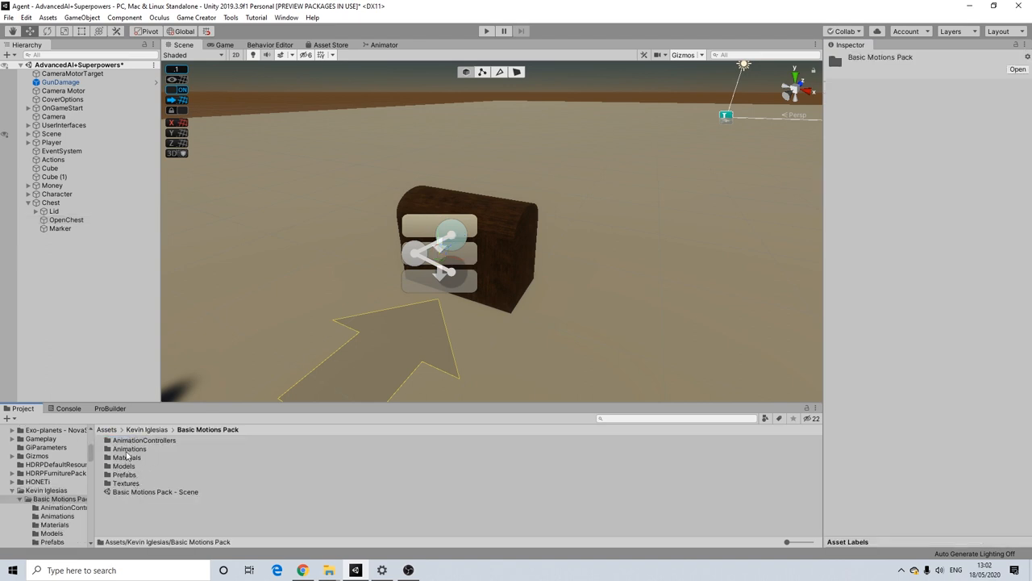
double_click(129, 448)
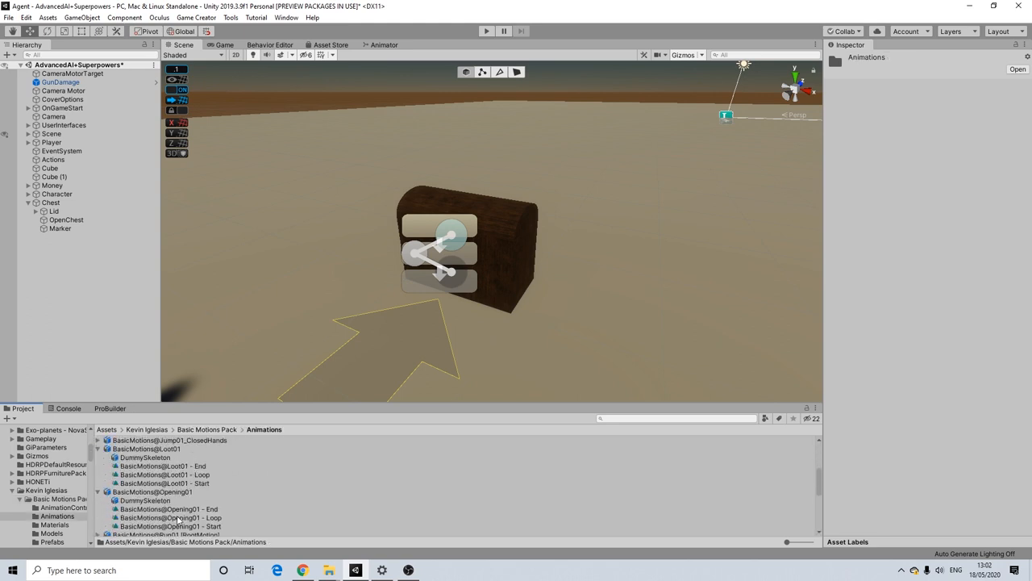
left_click(169, 494)
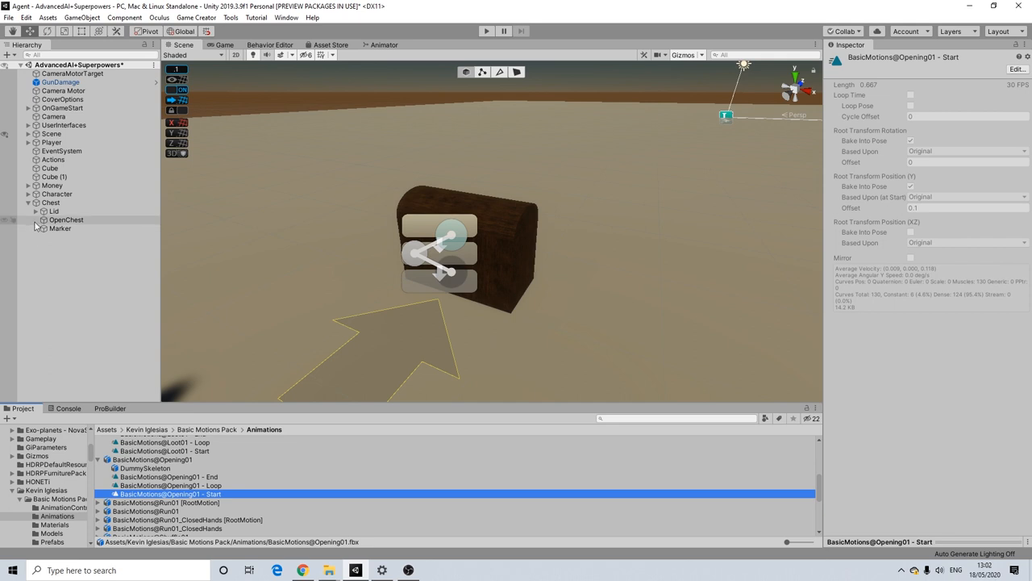
left_click(60, 229)
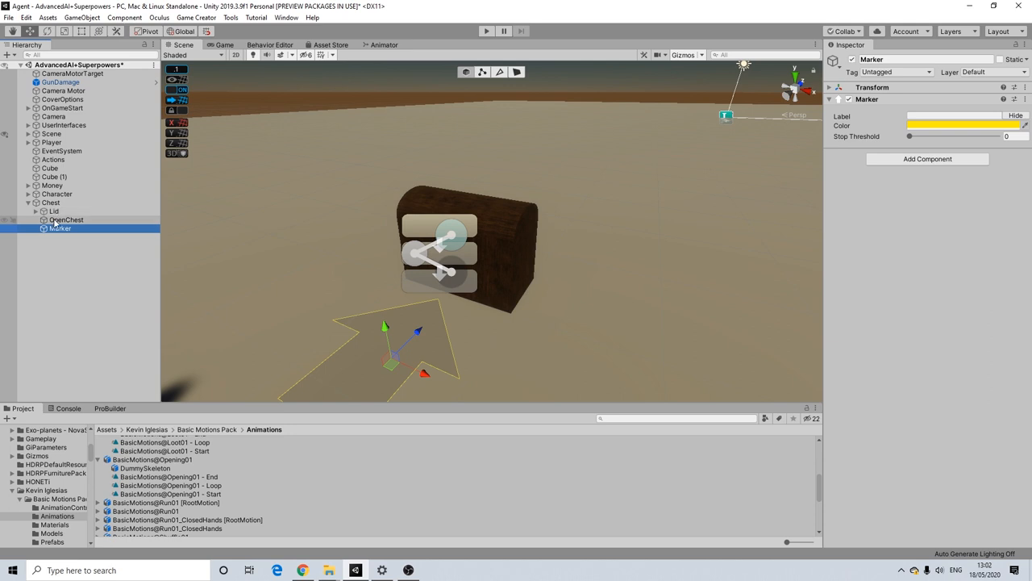
left_click(66, 220)
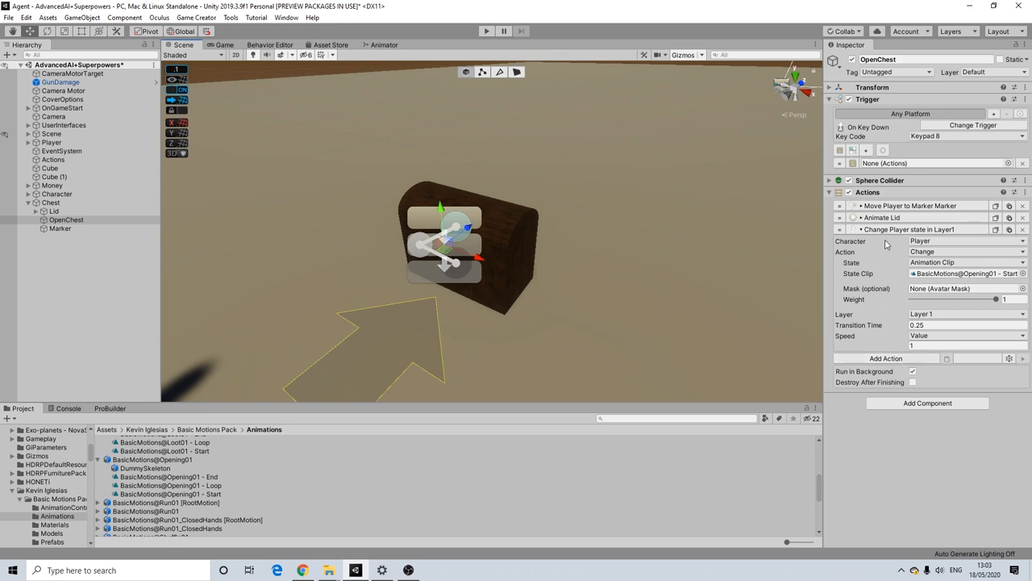
Add a Wait action of 0.8 seconds after the state change
left_click(852, 229)
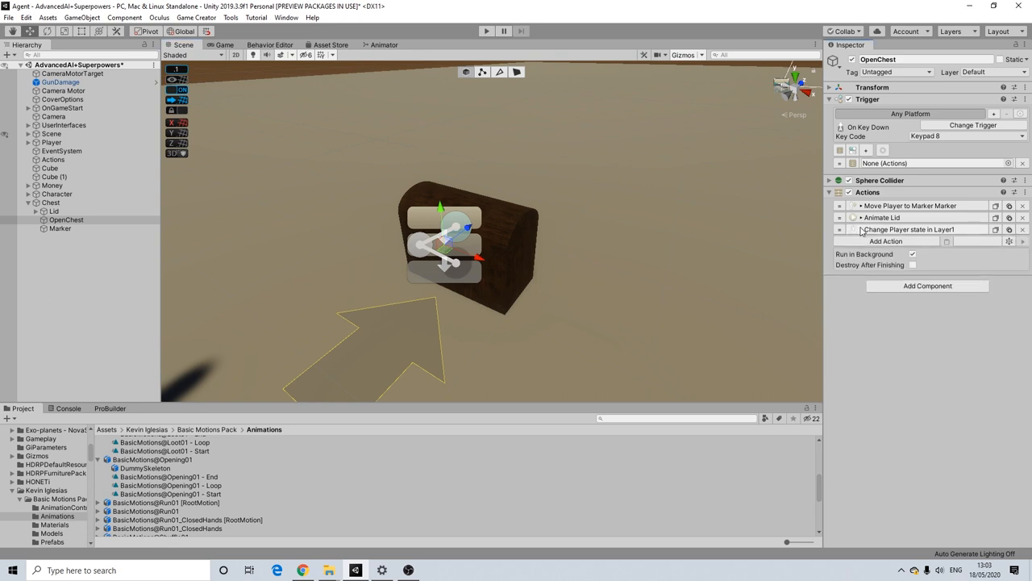
left_click(927, 286)
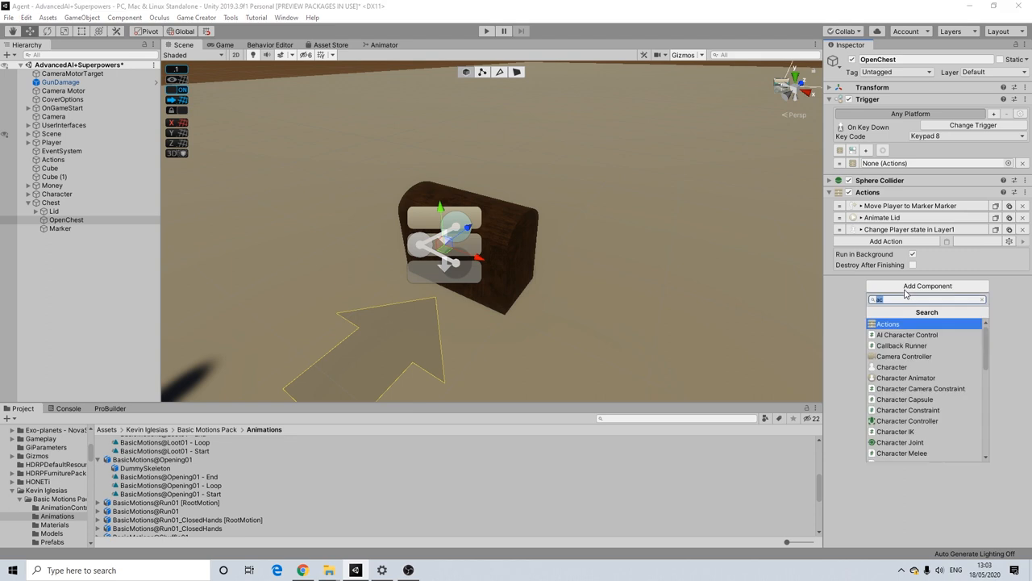
type("wait")
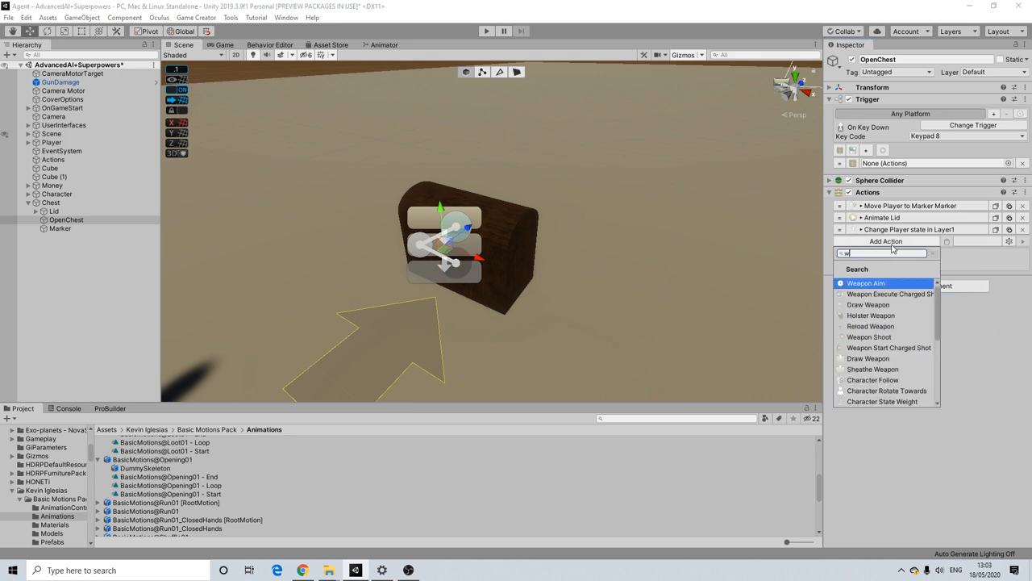
type("ait")
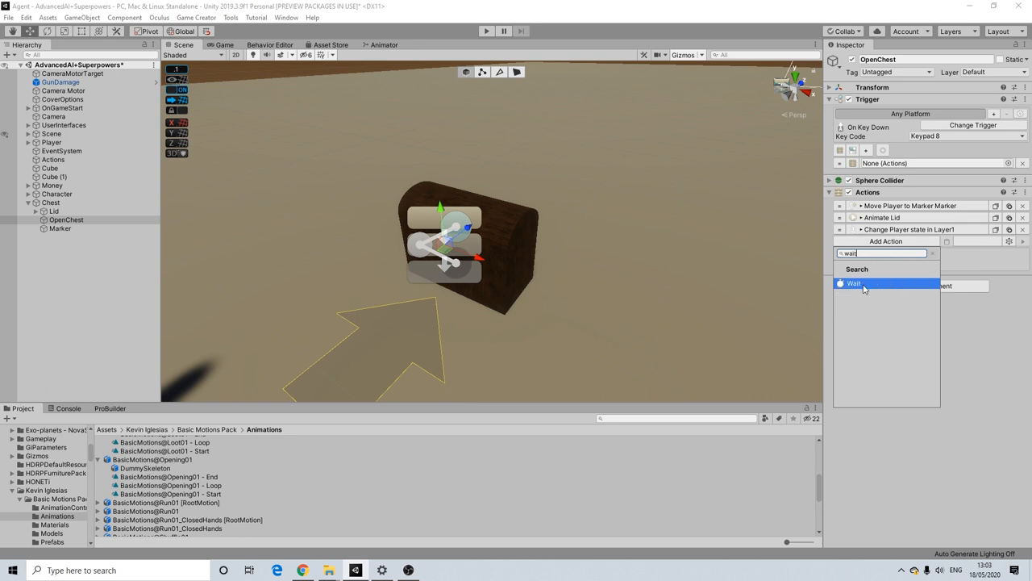
left_click(853, 284)
type("0.8")
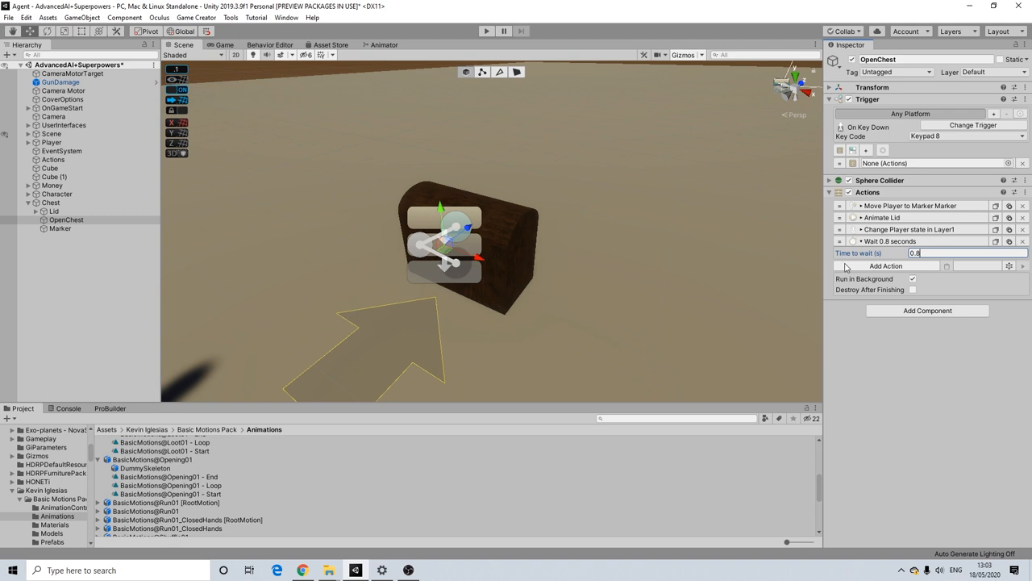
Add a Container > Open Container UI action for the Invoker
left_click(886, 264)
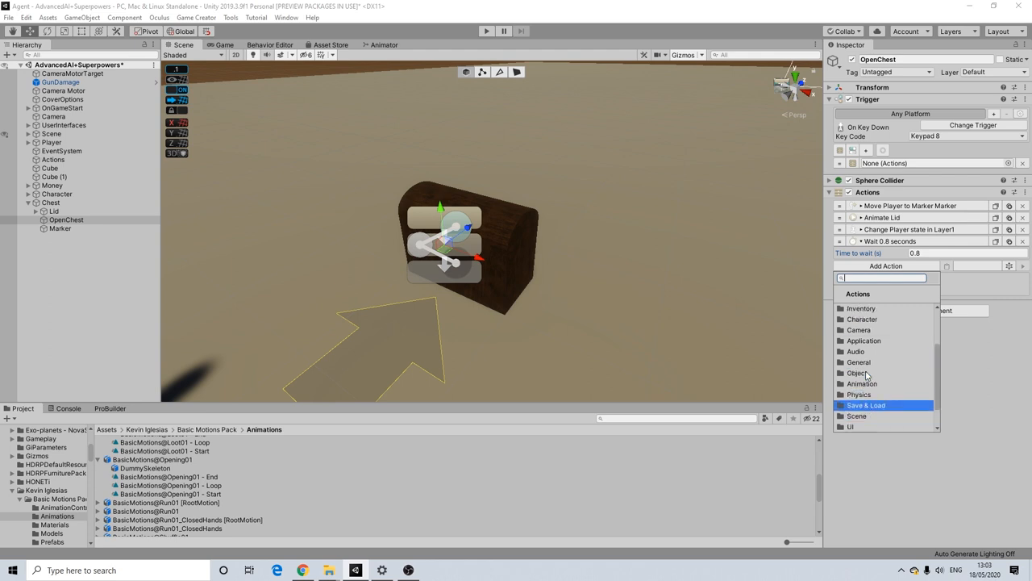
left_click(862, 308)
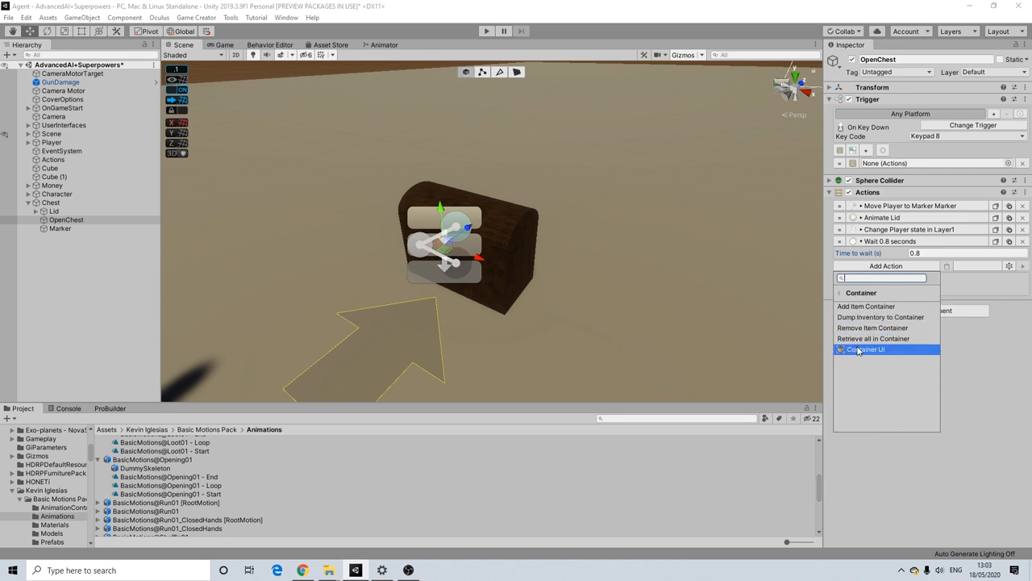
left_click(866, 349)
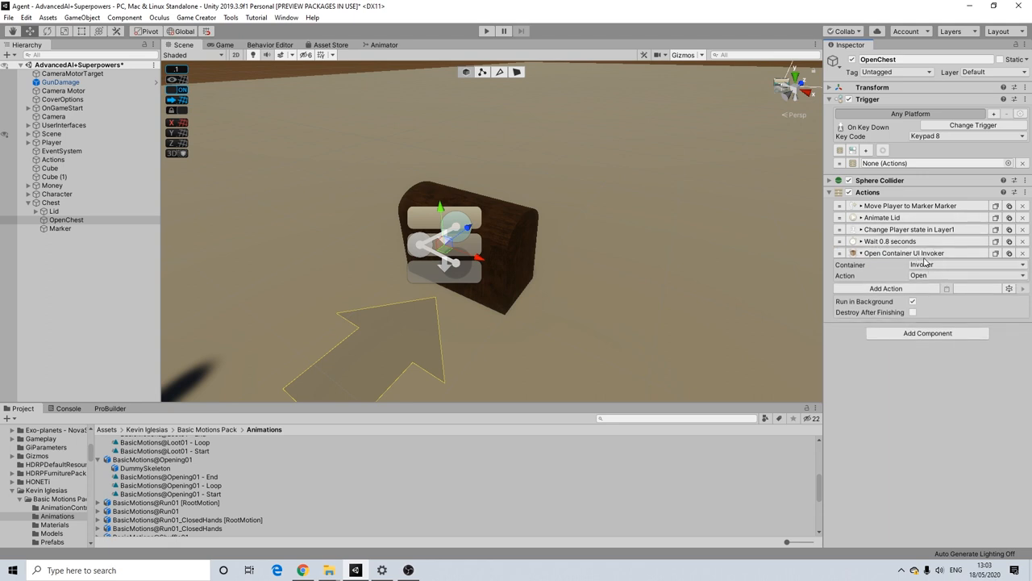
mouse_move(901, 287)
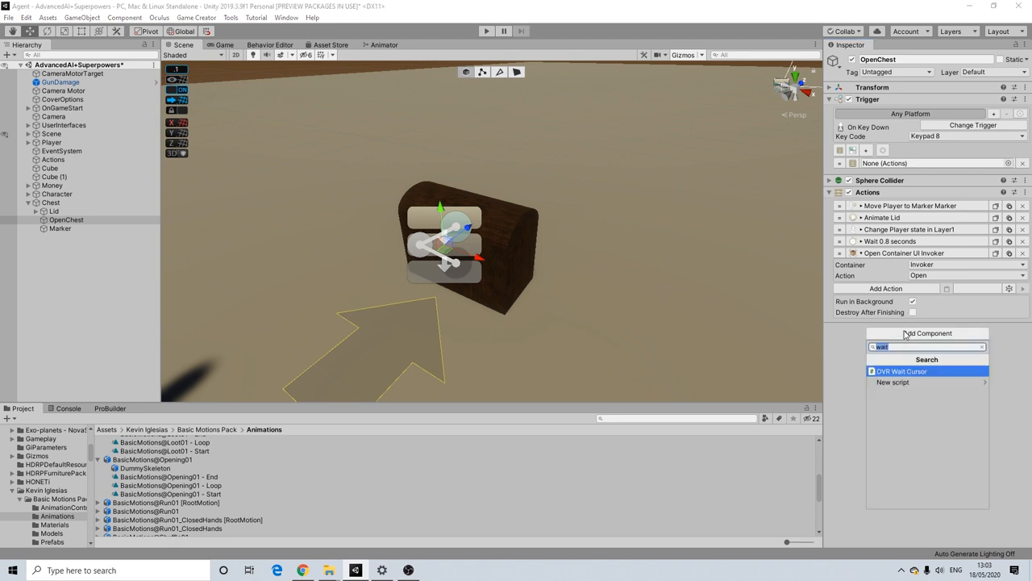
Add a Container component holding one Sword, then search the Project for ContainerUI
type("conta")
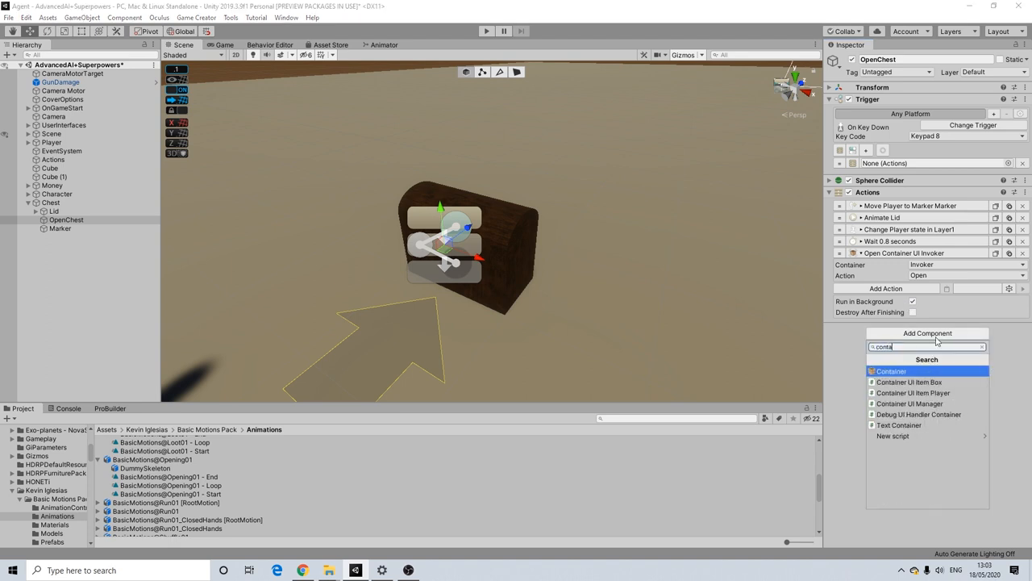
left_click(890, 371)
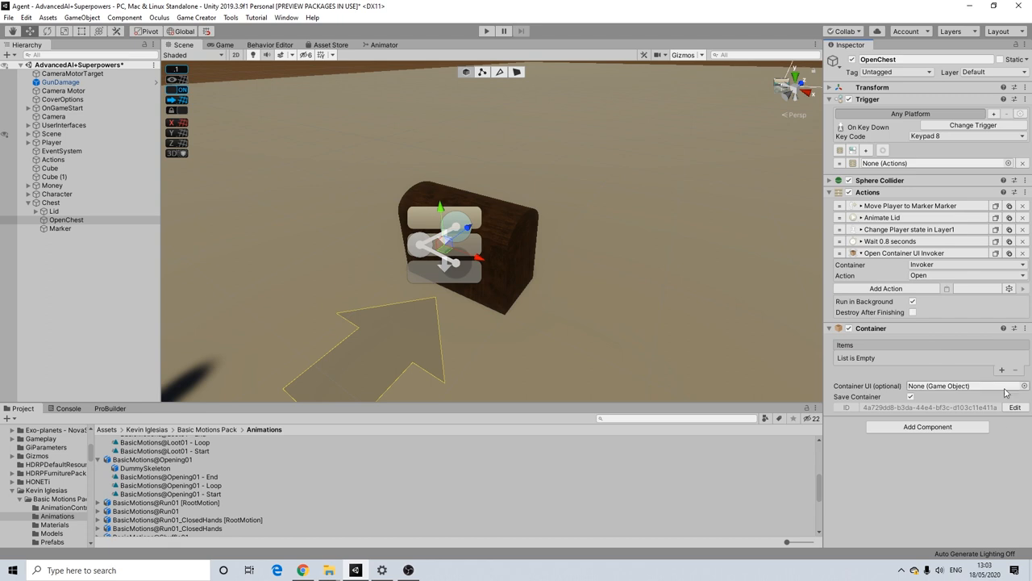
left_click(1002, 369)
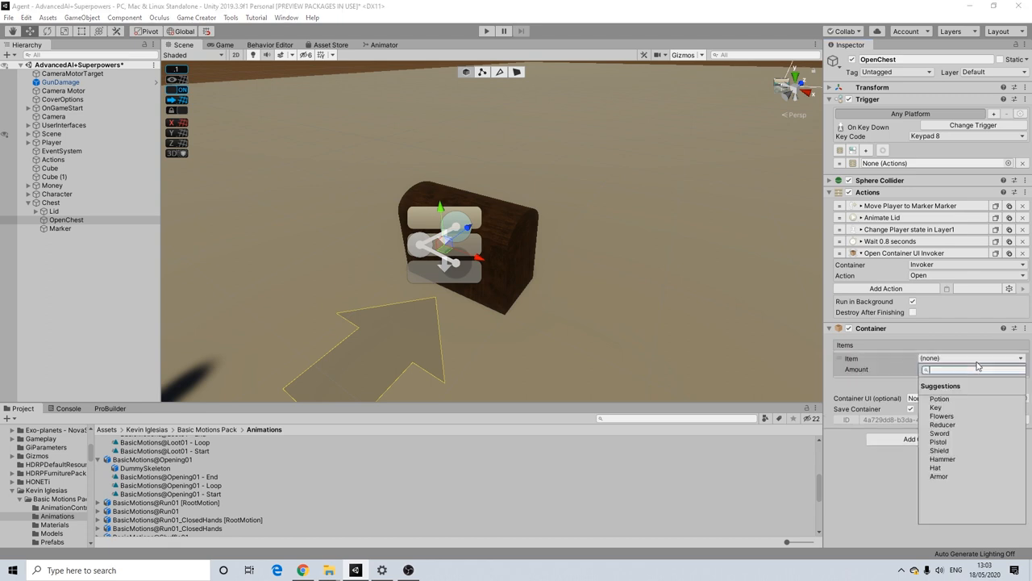
mouse_move(939, 442)
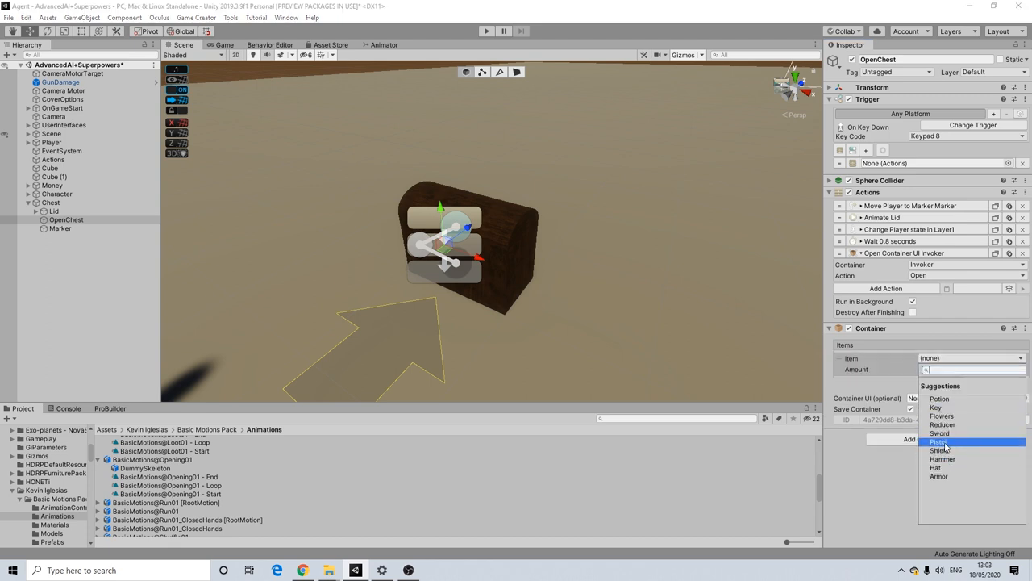
left_click(939, 433)
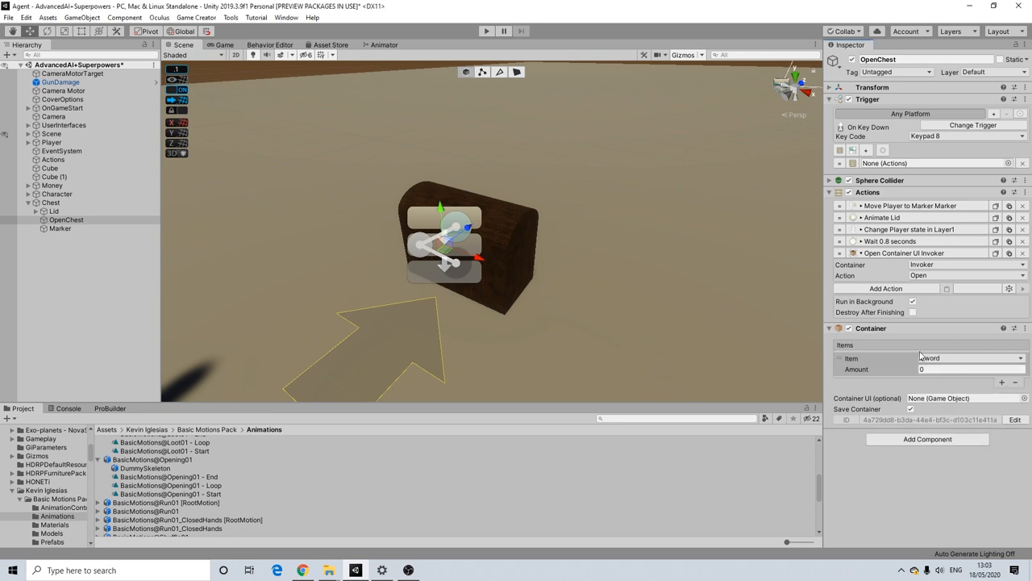
left_click(971, 368)
type("1")
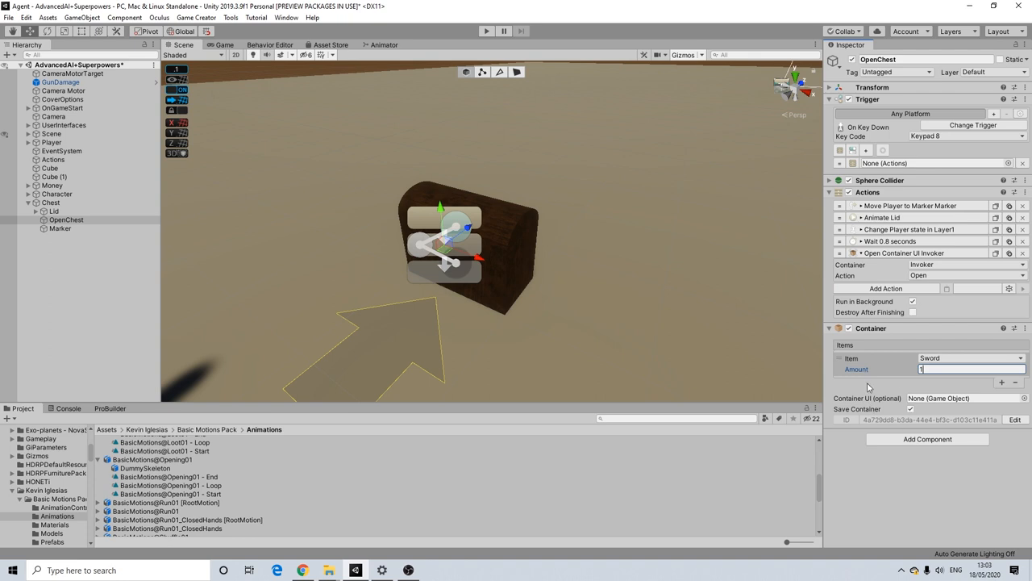
mouse_move(868, 389)
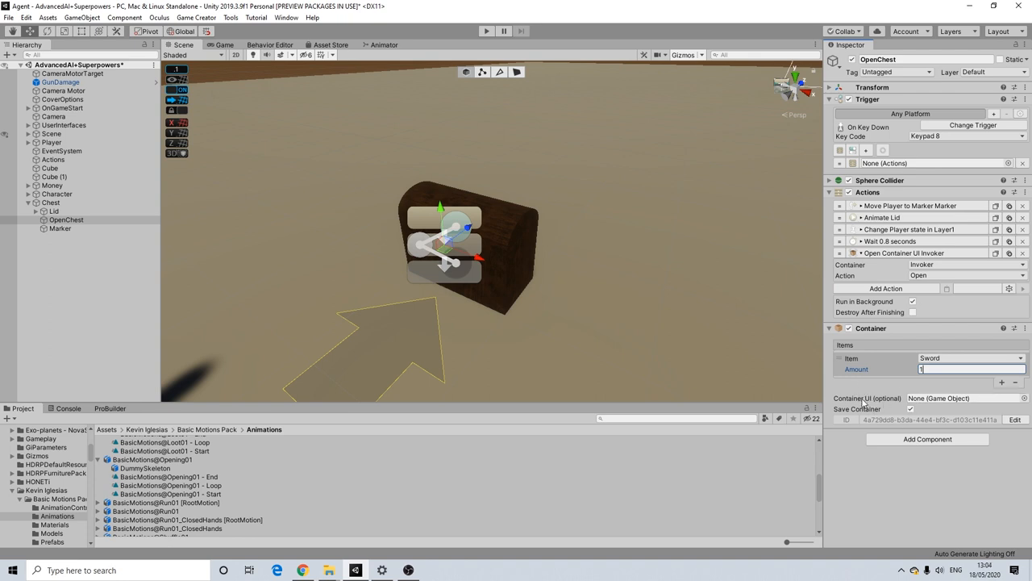
left_click(968, 397)
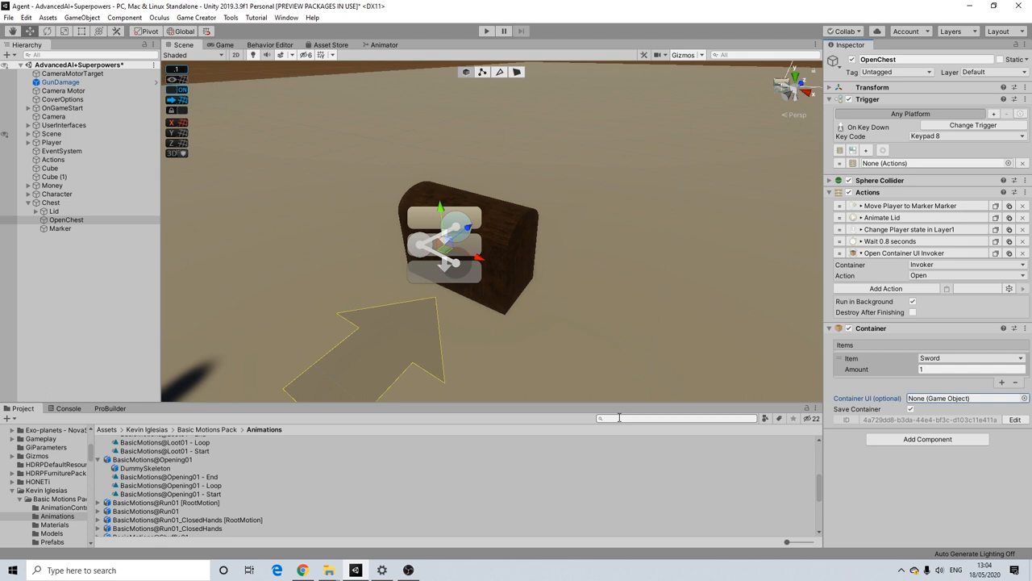
type("containerui")
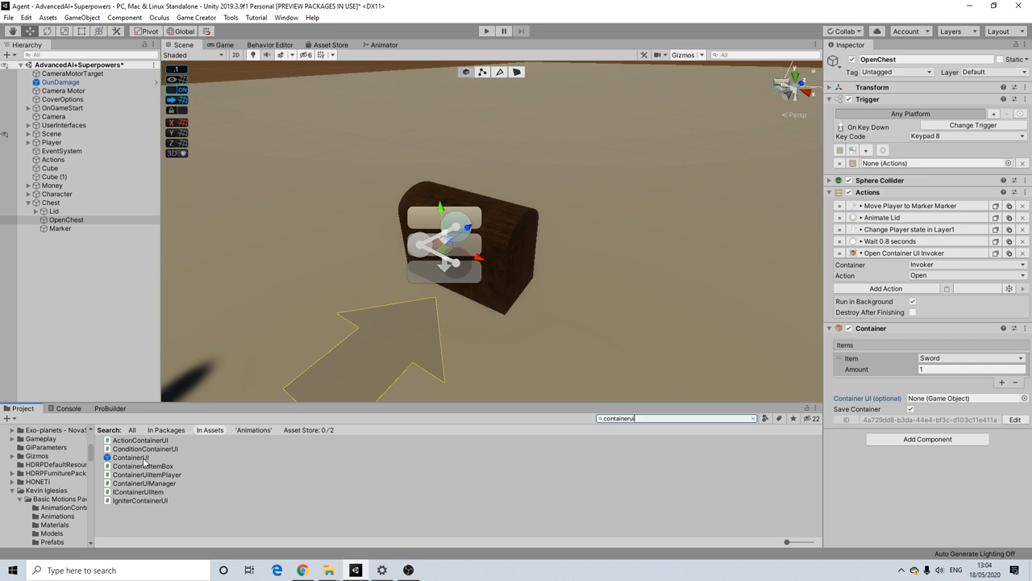
In the ContainerUI prefab, make the Close button run an Actions list that resets the player state
double_click(130, 458)
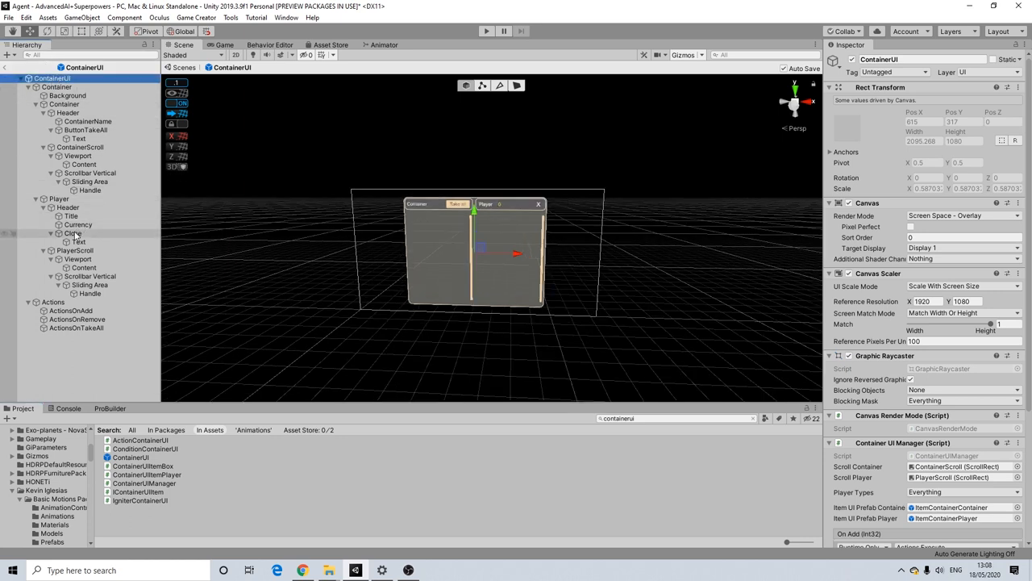
left_click(74, 232)
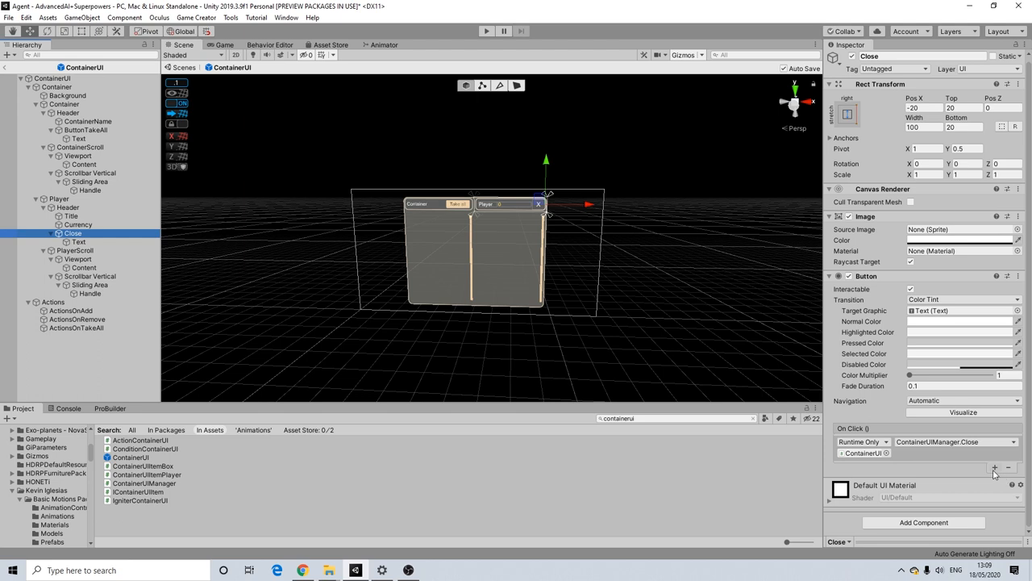
mouse_move(994, 468)
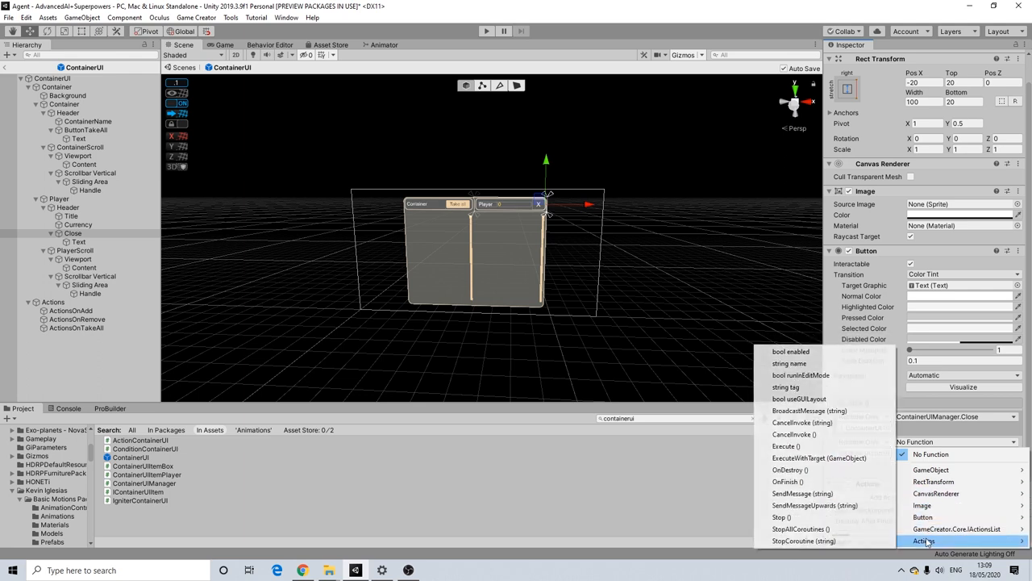
left_click(923, 541)
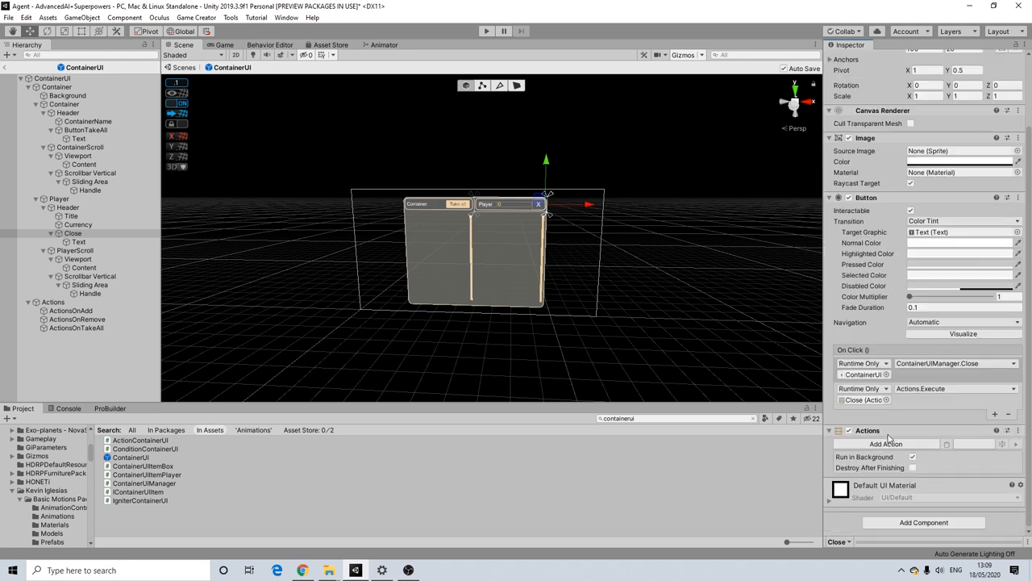
left_click(884, 443)
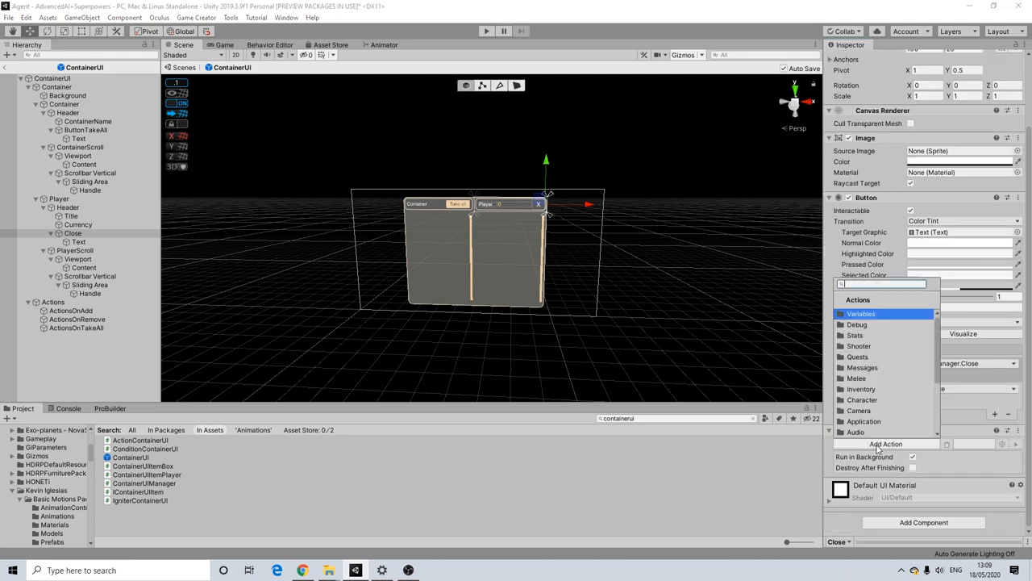
type("state")
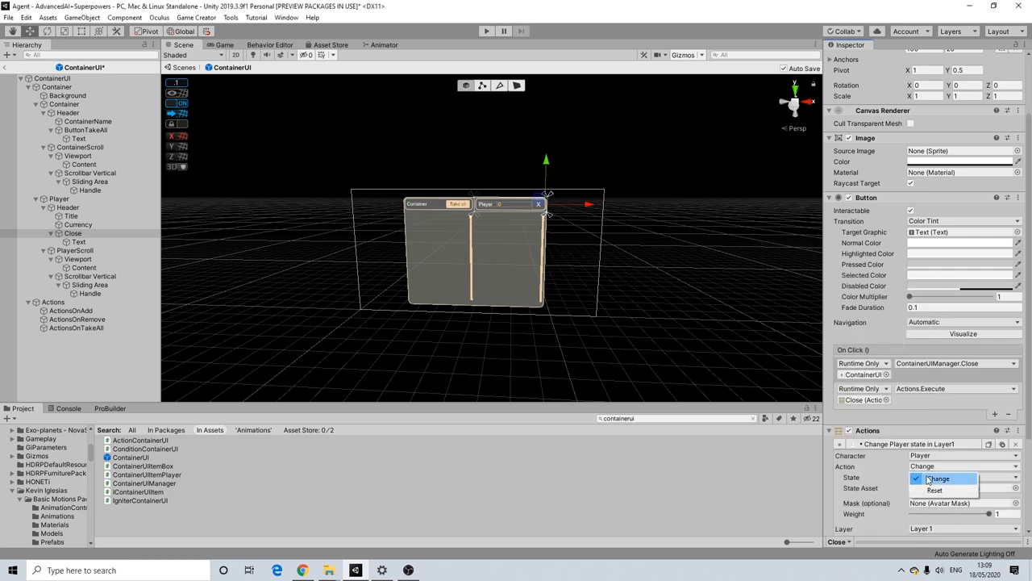
left_click(936, 491)
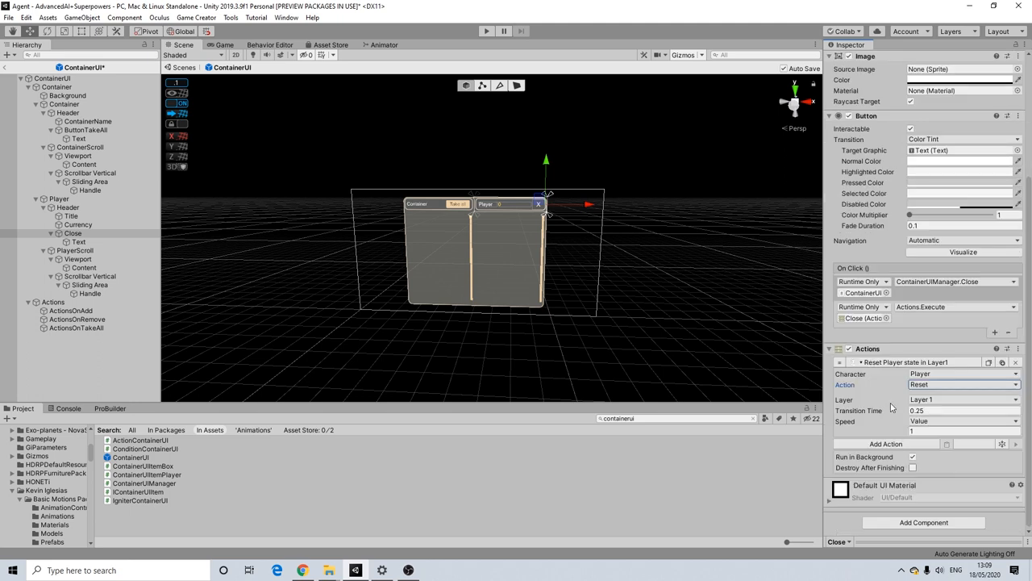
mouse_move(867, 394)
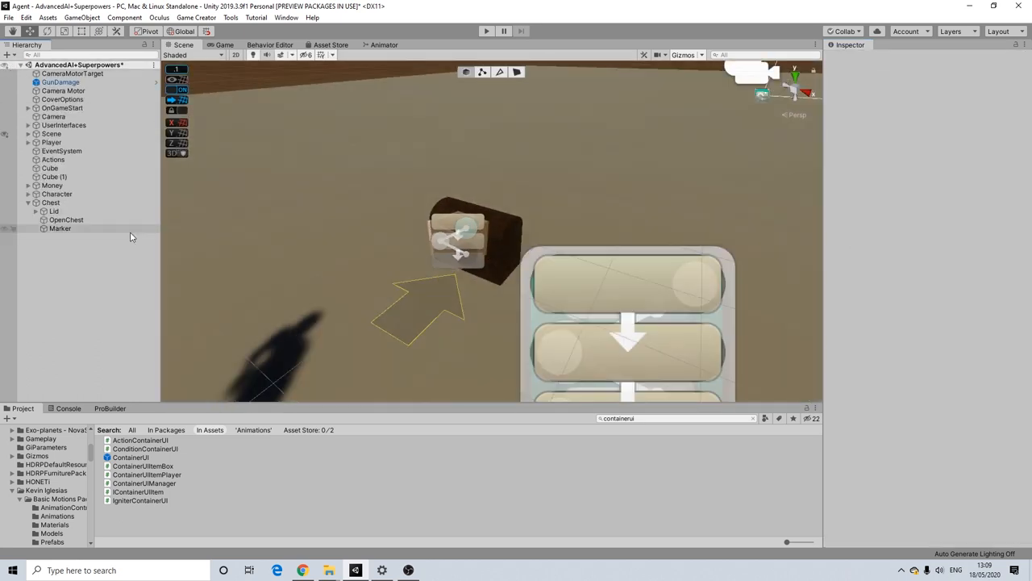
Review OpenChest's sword amount and collider, then the Chest's trigger actions targeting the Lid
left_click(65, 220)
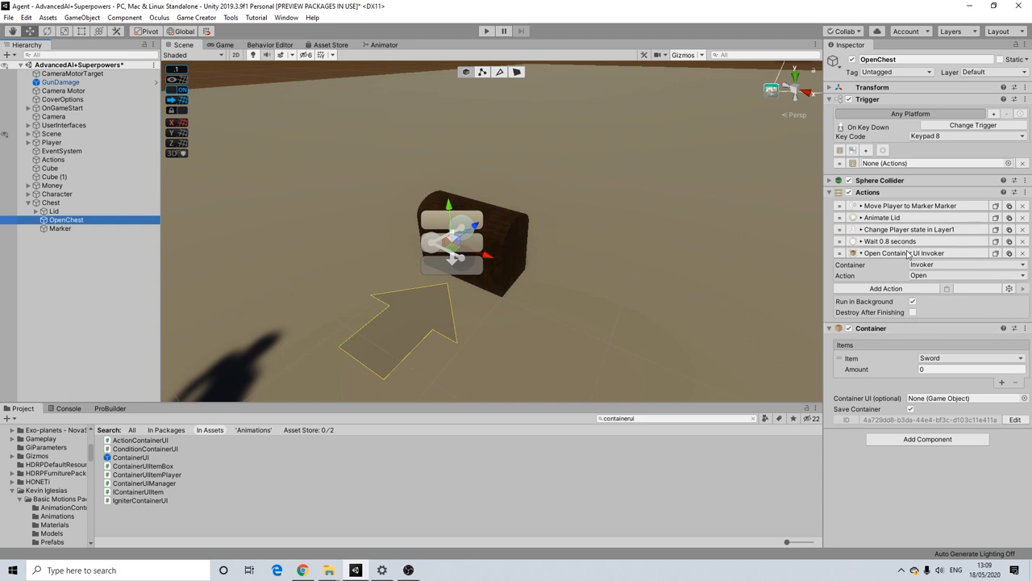
left_click(968, 368)
type("1")
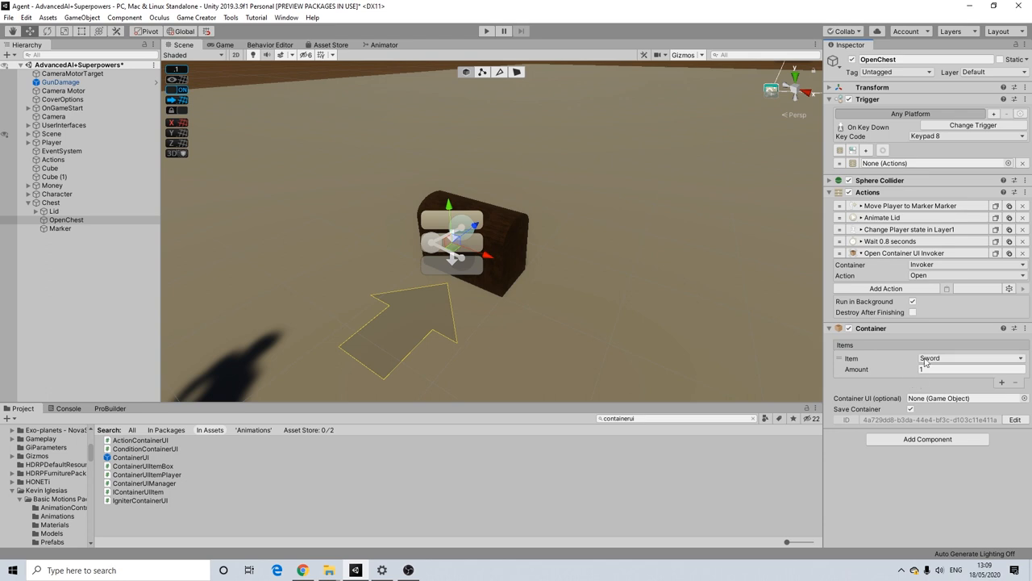
mouse_move(884, 347)
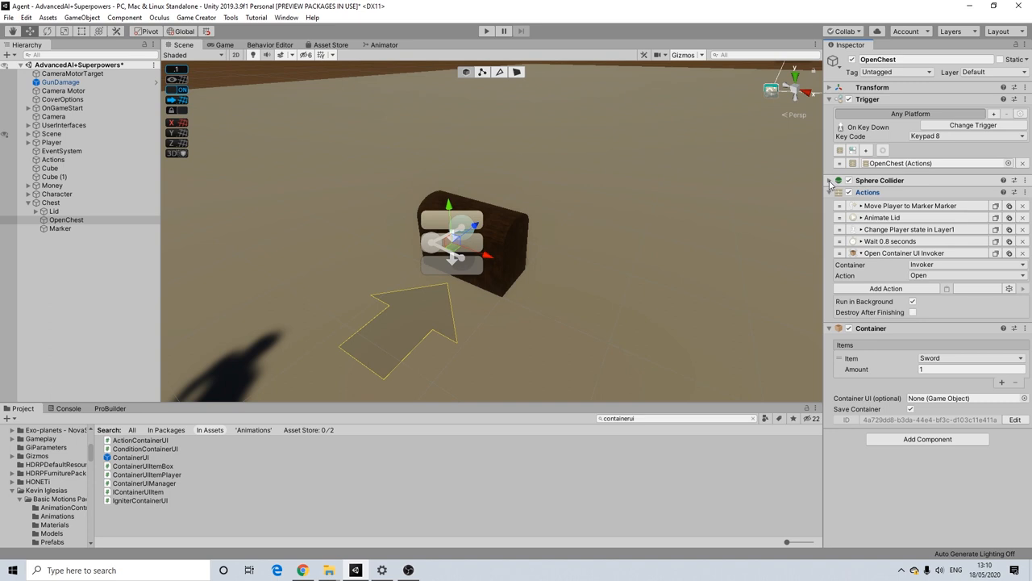
left_click(829, 180)
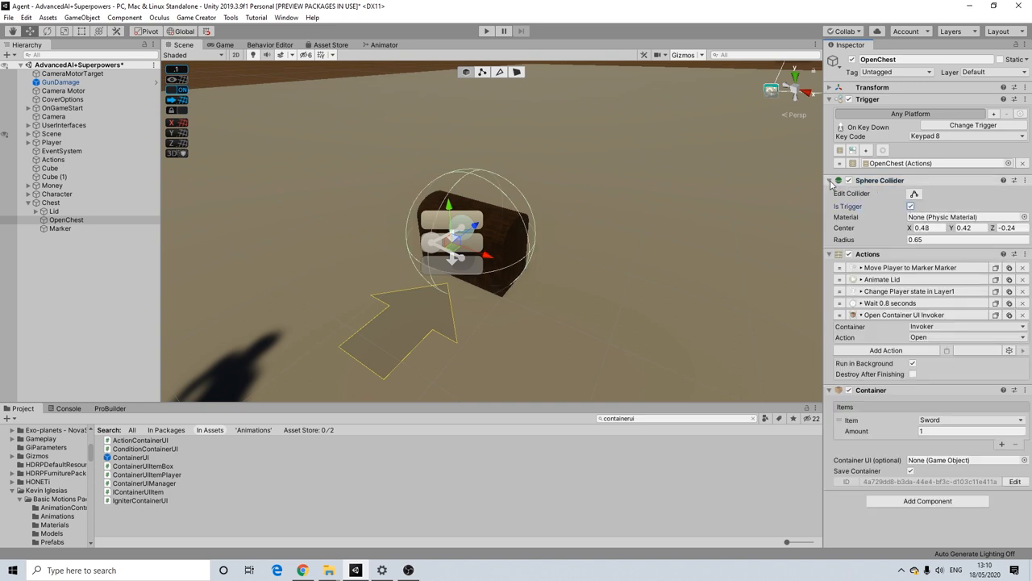
left_click(52, 204)
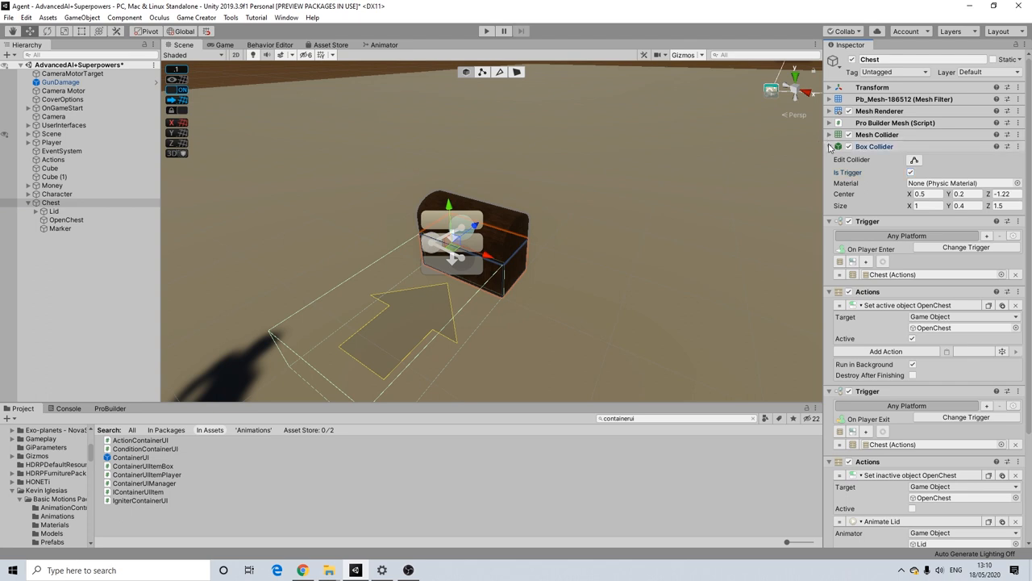
scroll("down", 3)
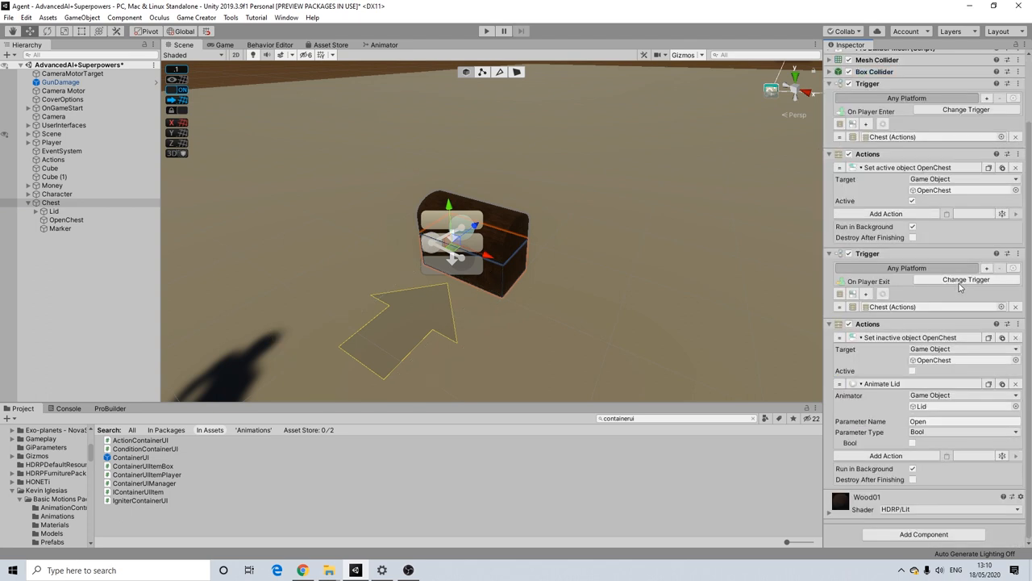
left_click(964, 420)
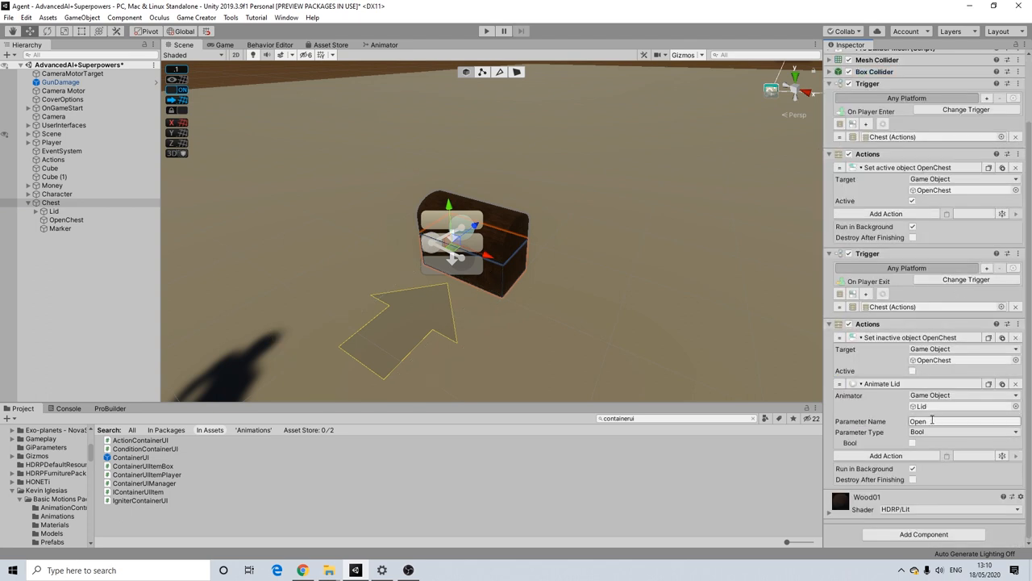
Review the Lid's Animator, its state machine and Parameters, then return to the scene view
left_click(55, 209)
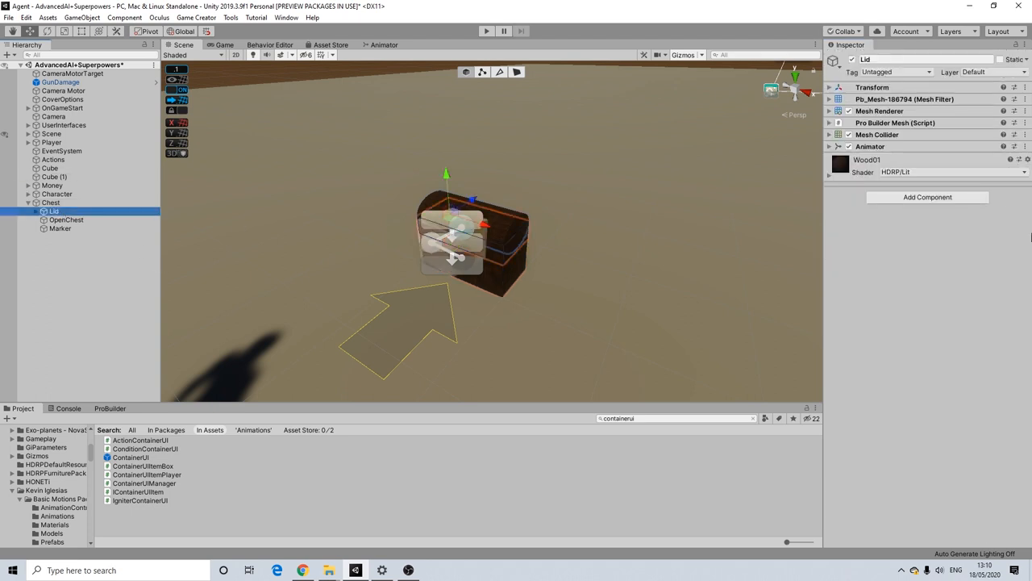
left_click(829, 146)
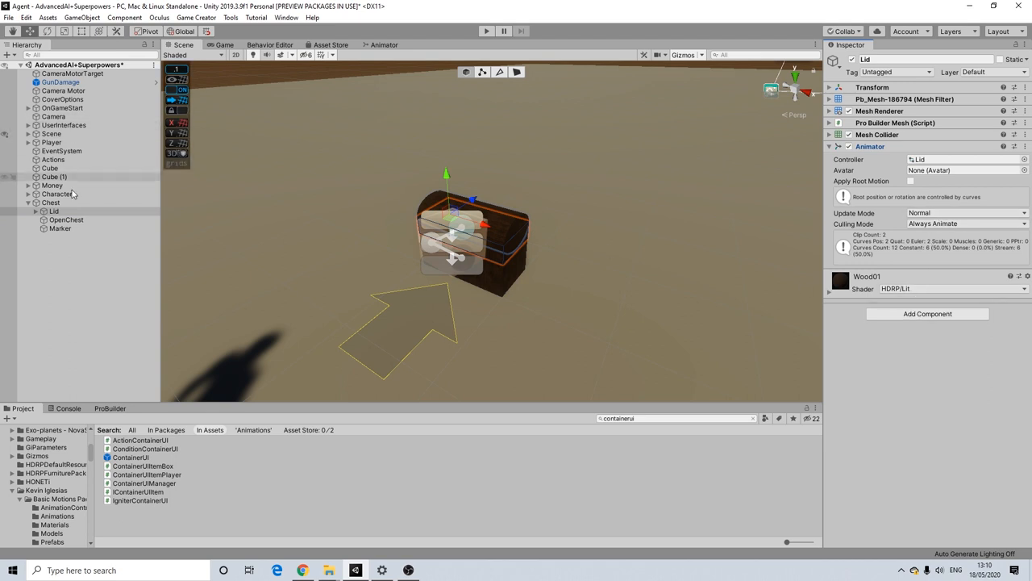
left_click(60, 229)
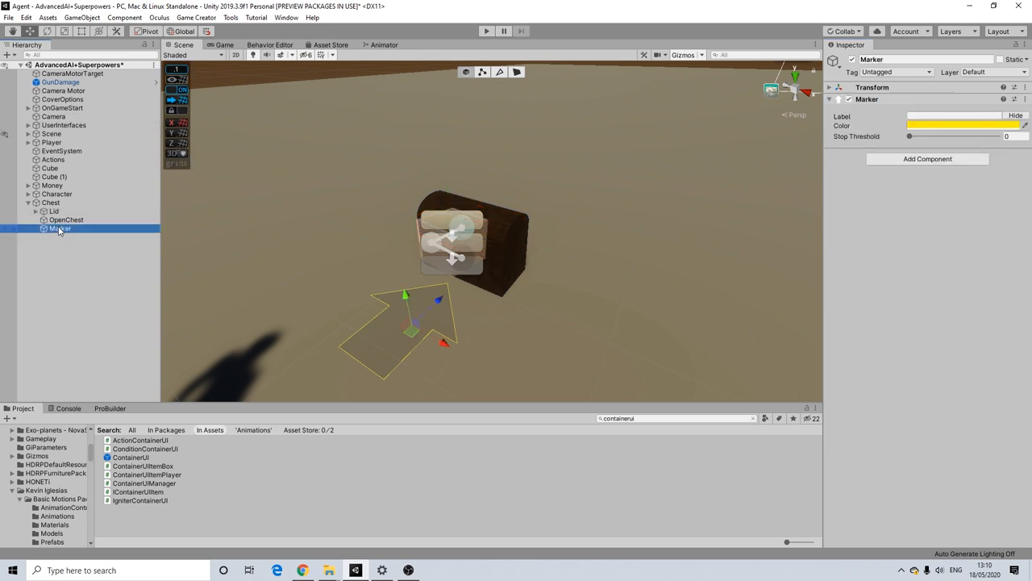
left_click(66, 220)
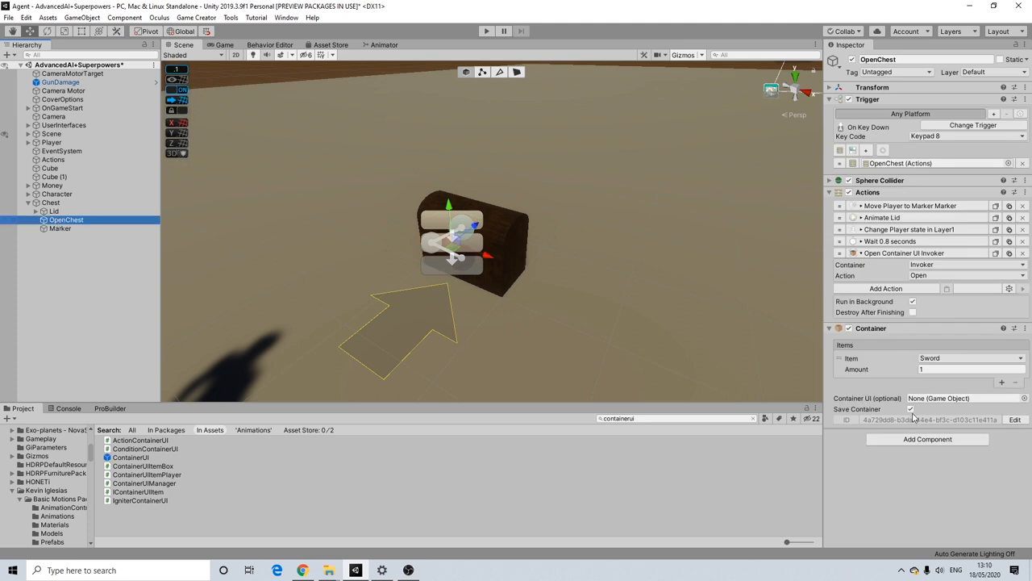
left_click(384, 45)
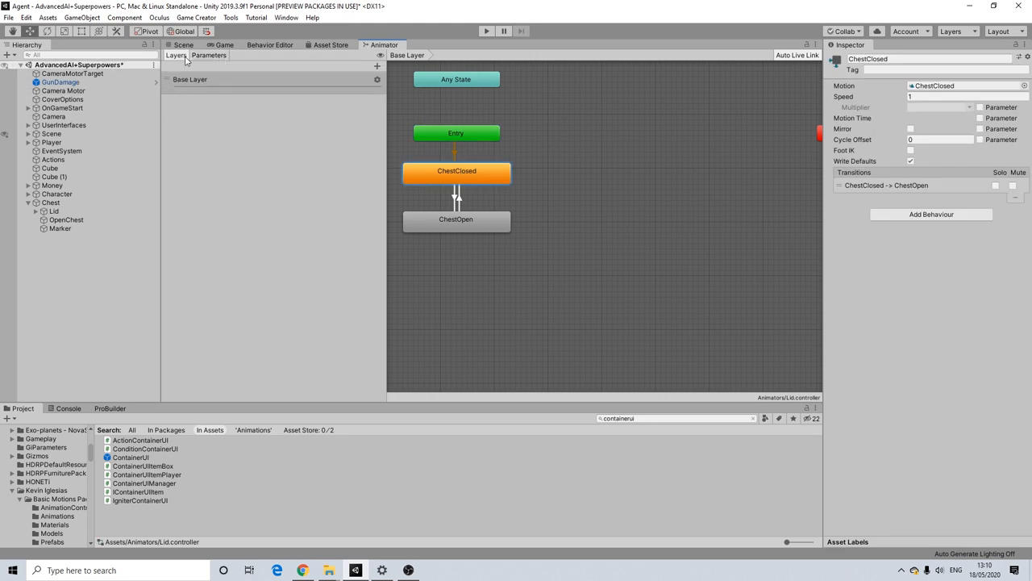
left_click(208, 55)
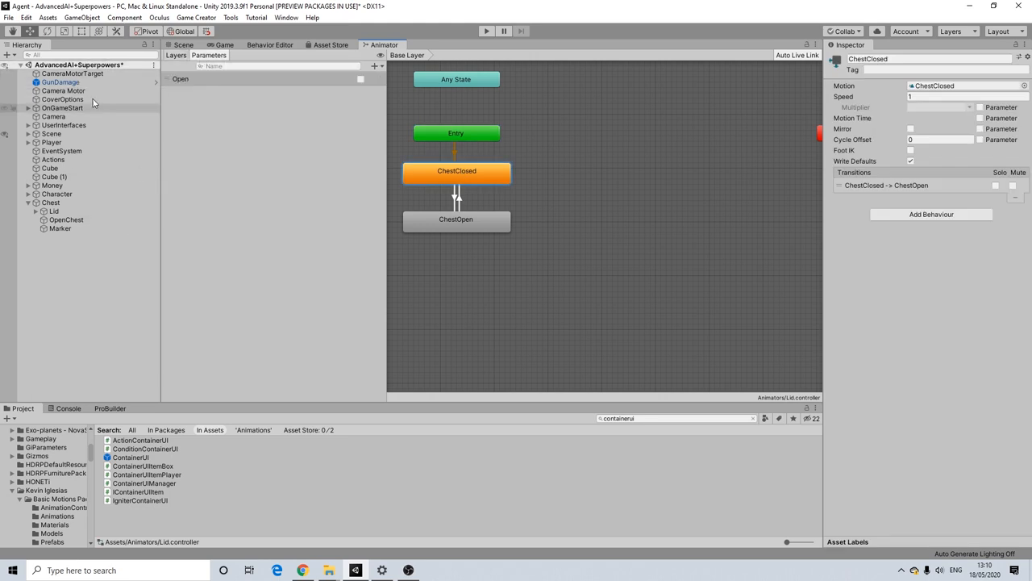
left_click(184, 45)
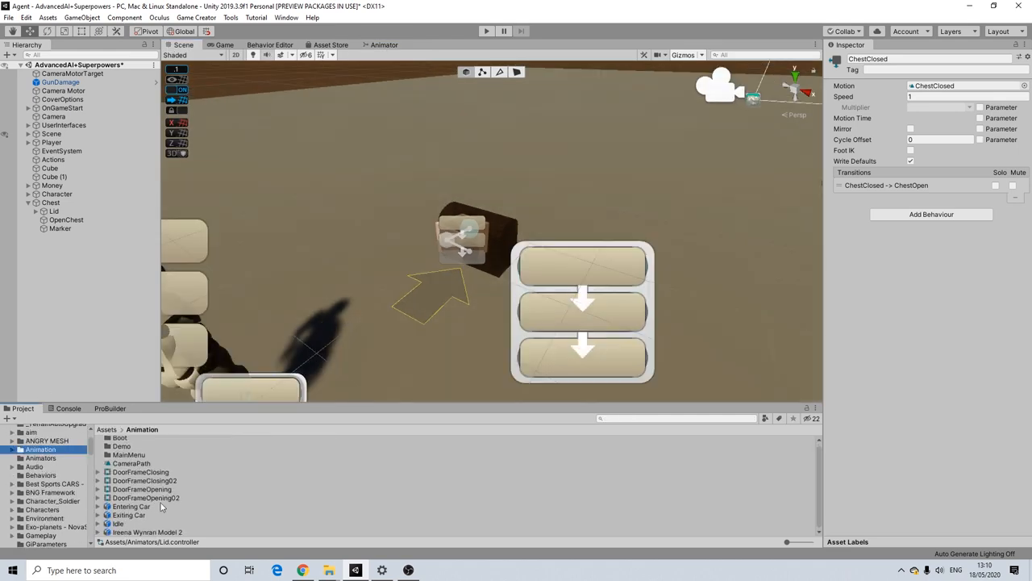
Switch off Loop Time on the ChestOpen clip in Animators, then reselect OpenChest
left_click(40, 458)
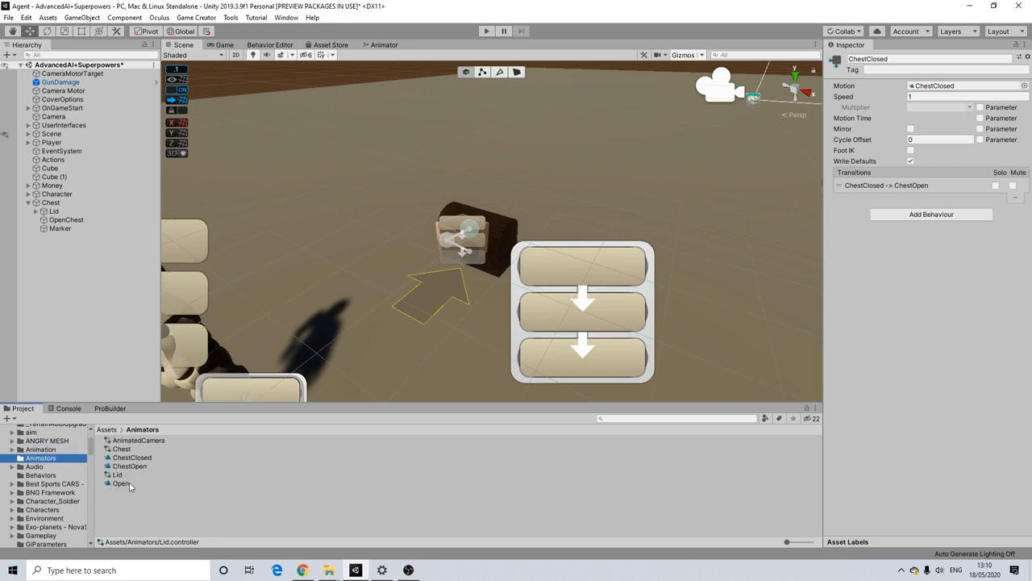
left_click(131, 465)
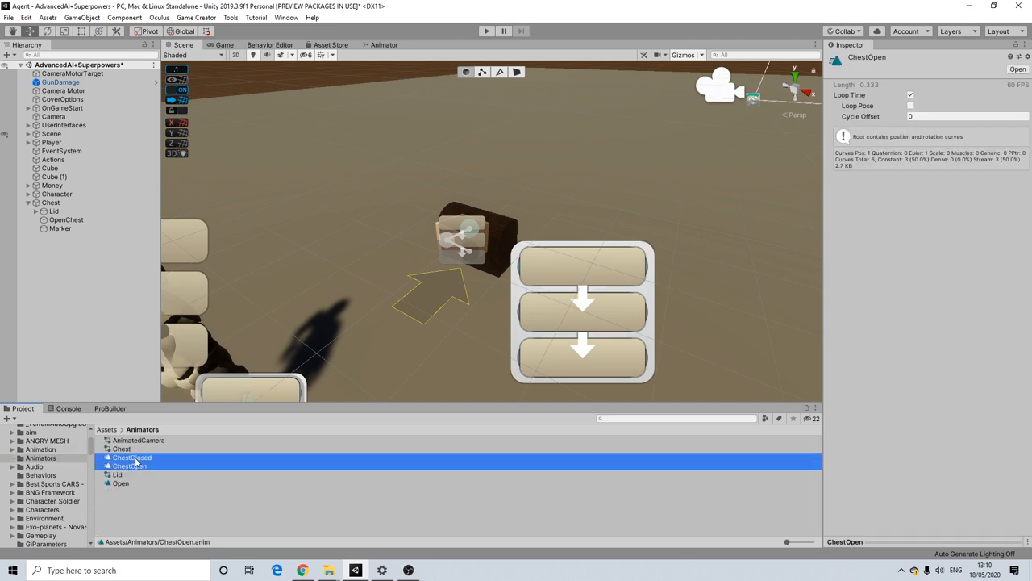
left_click(132, 458)
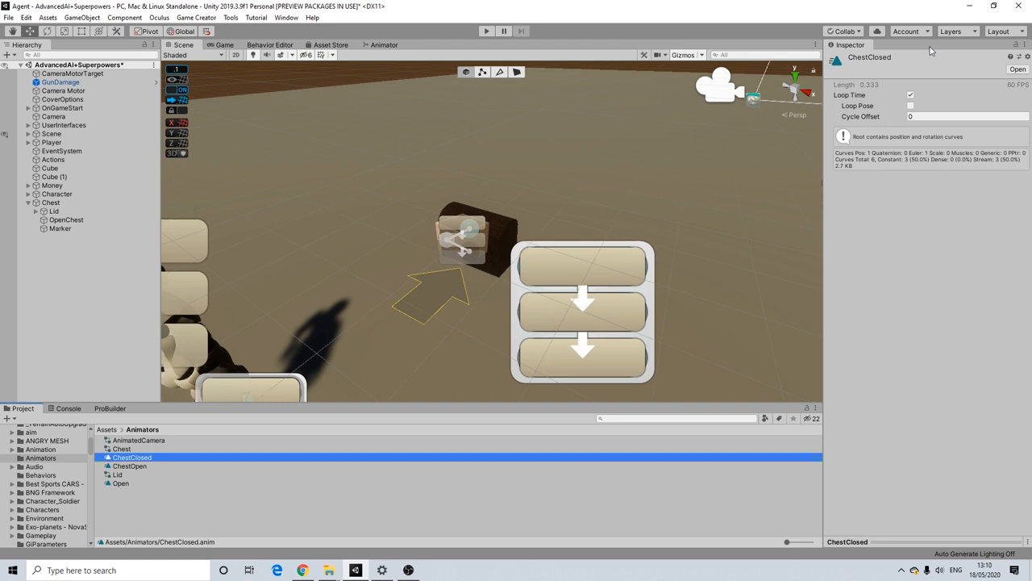
left_click(129, 465)
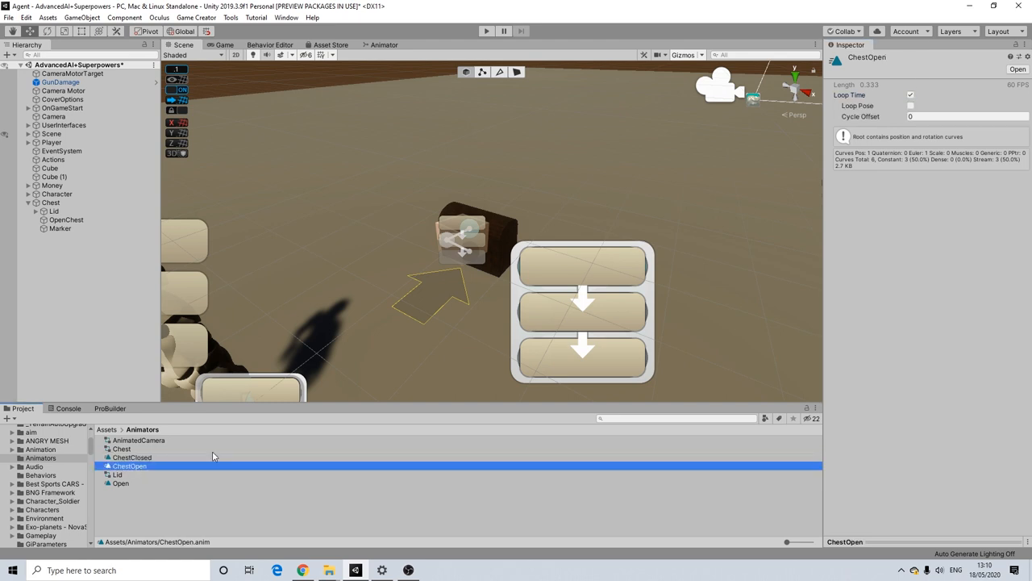
left_click(910, 95)
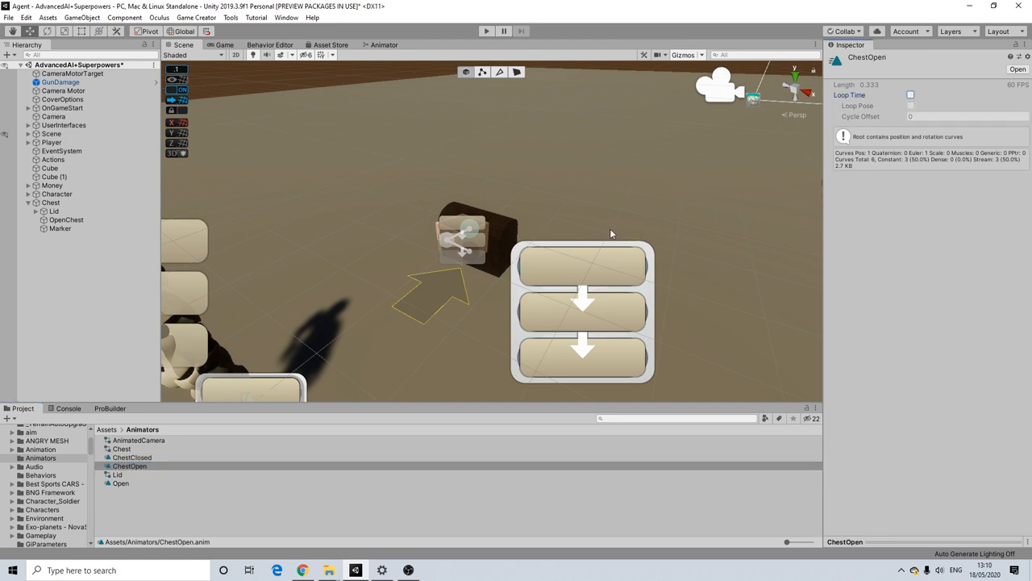
mouse_move(191, 202)
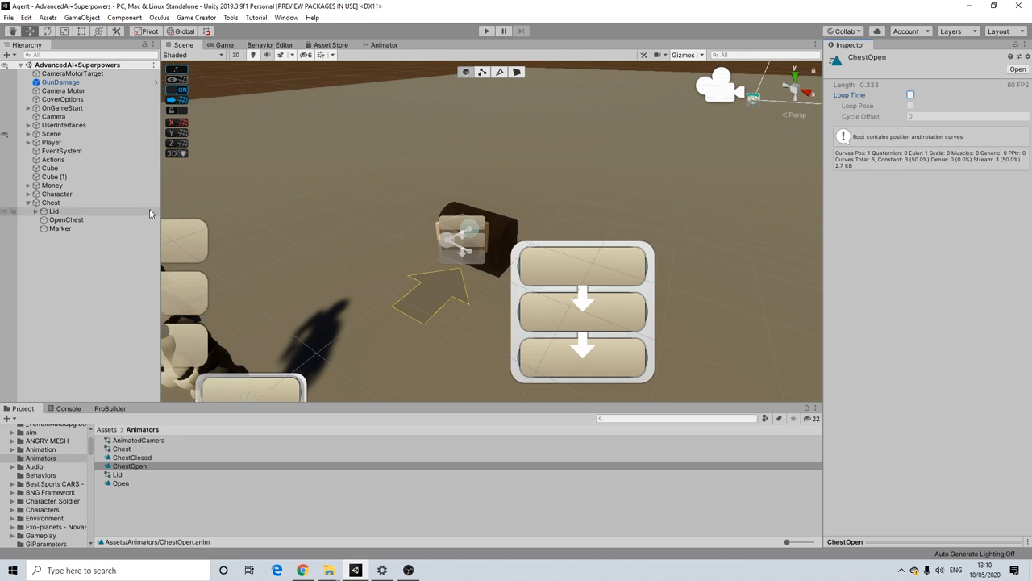
left_click(67, 219)
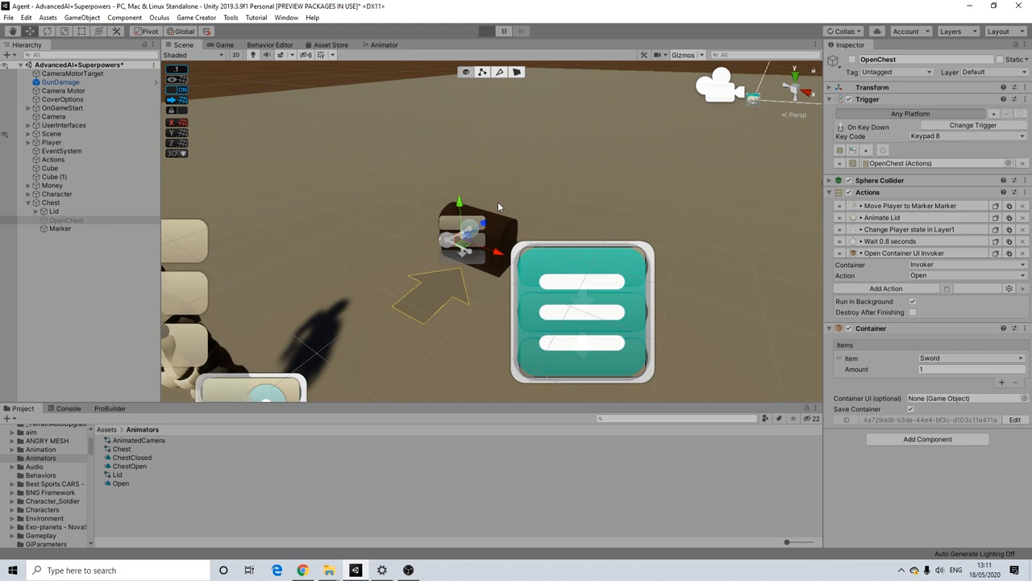
left_click(486, 30)
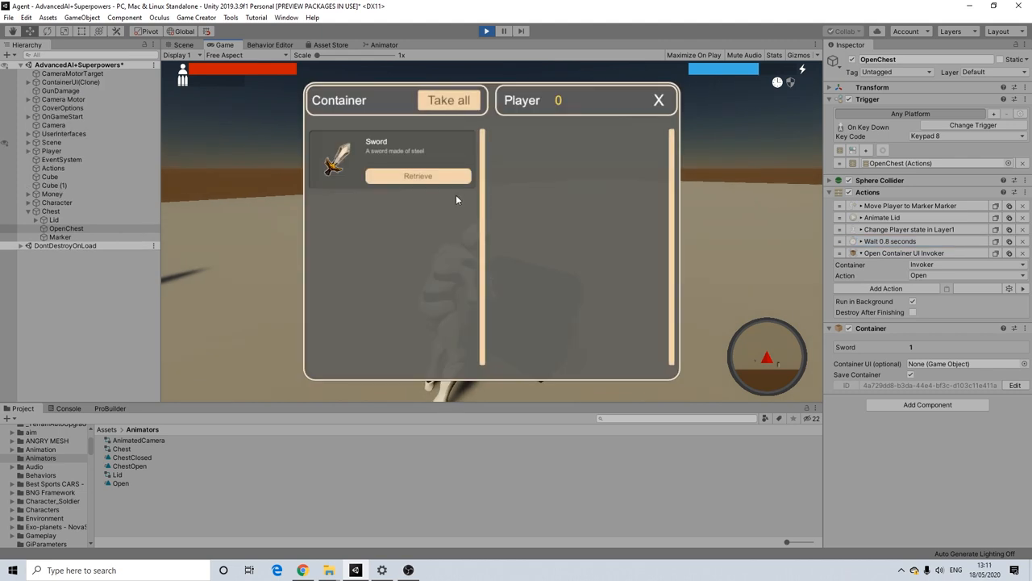
left_click(418, 176)
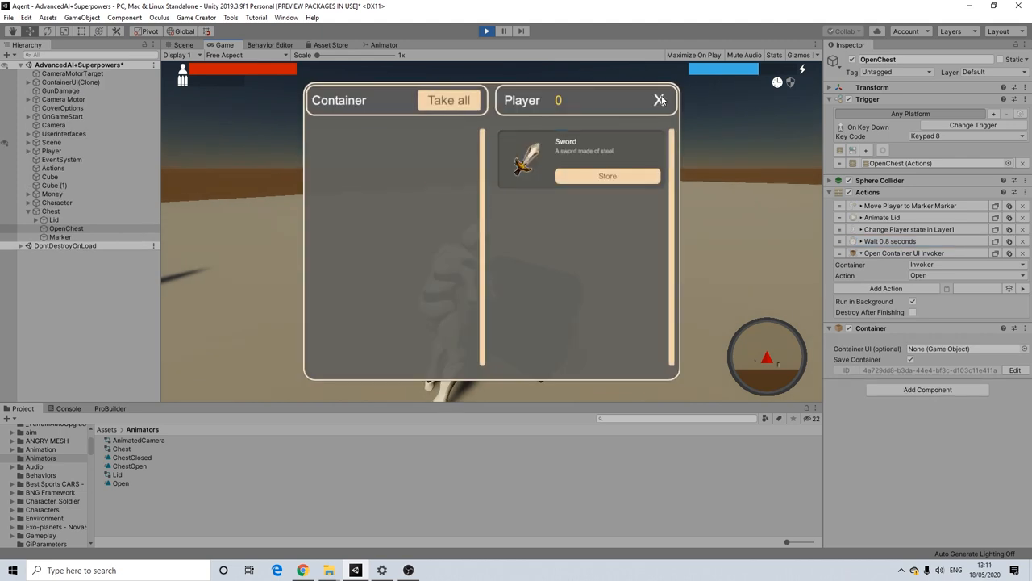
left_click(661, 100)
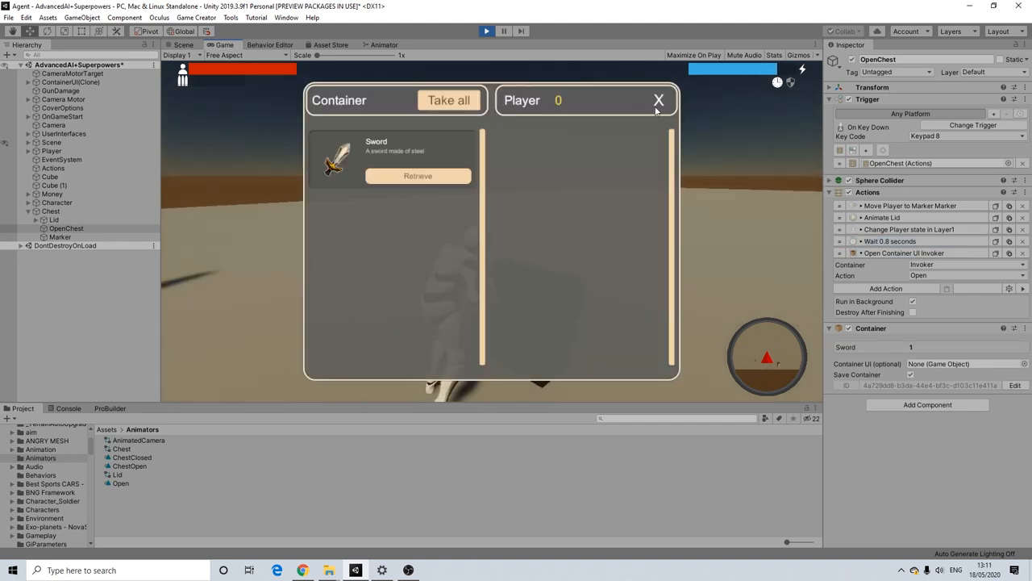
left_click(659, 100)
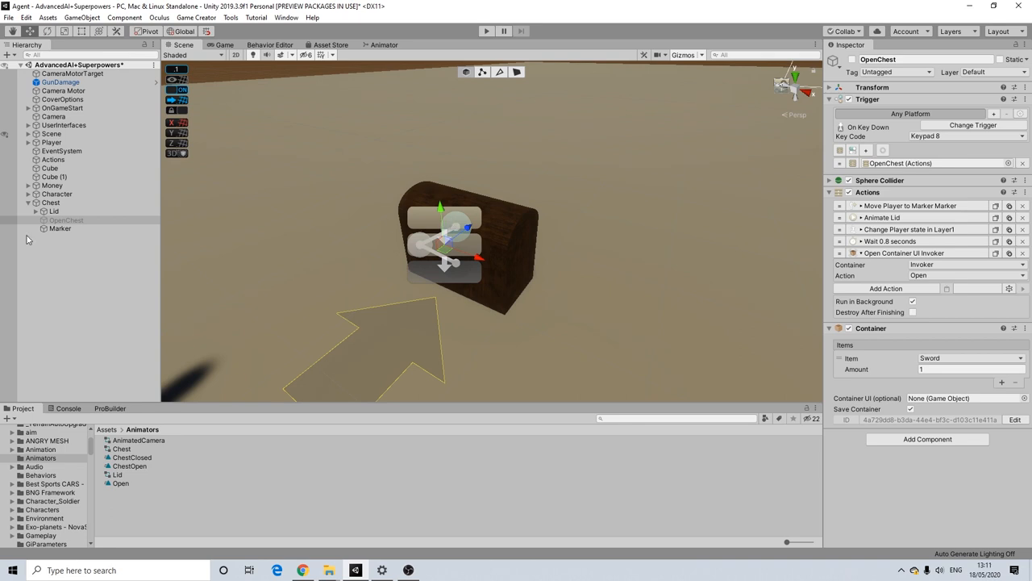
Create a world-space Canvas object as a child of OpenChest
right_click(60, 229)
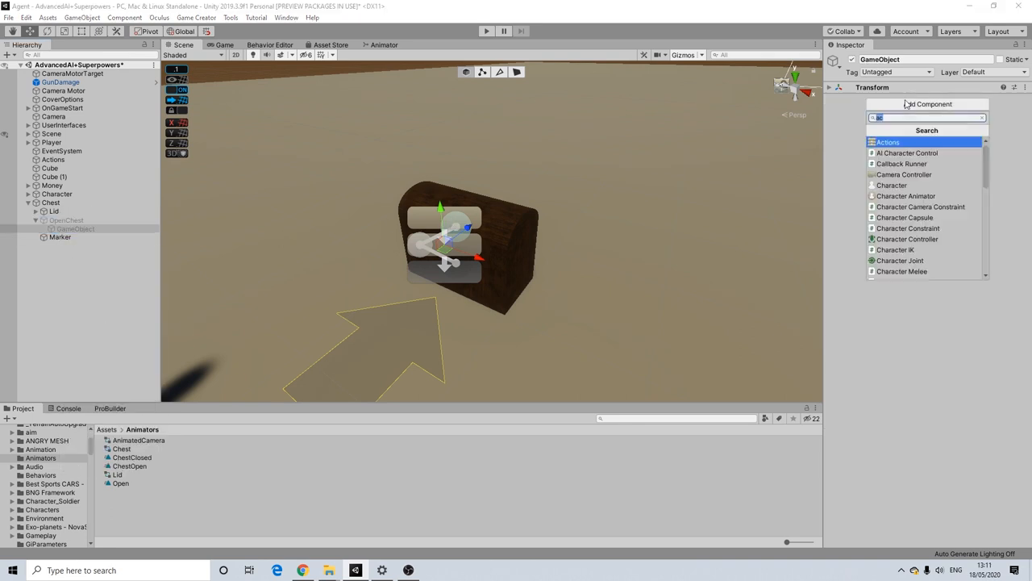
type("canvas")
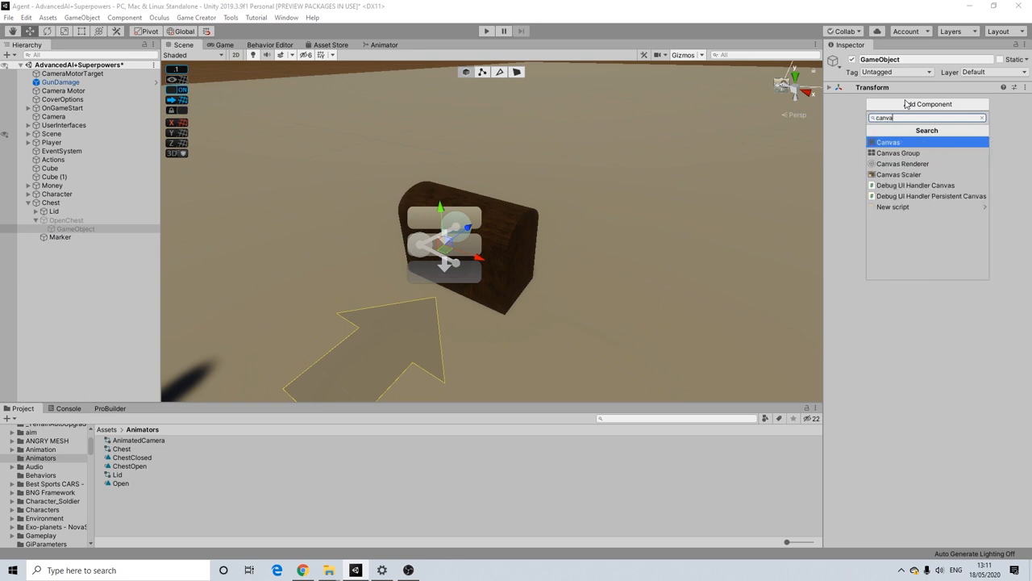
left_click(887, 142)
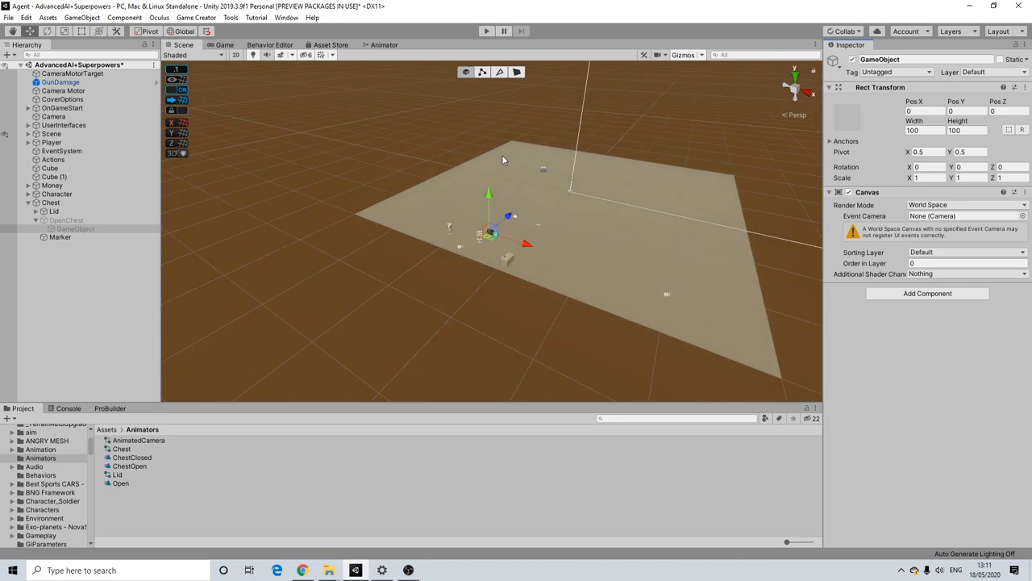
left_click(66, 219)
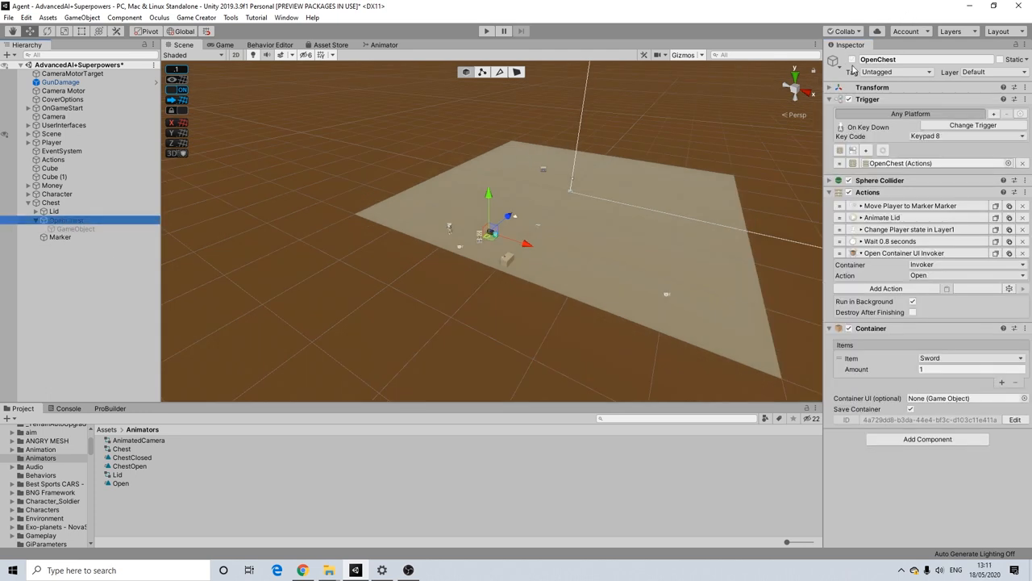
left_click(74, 229)
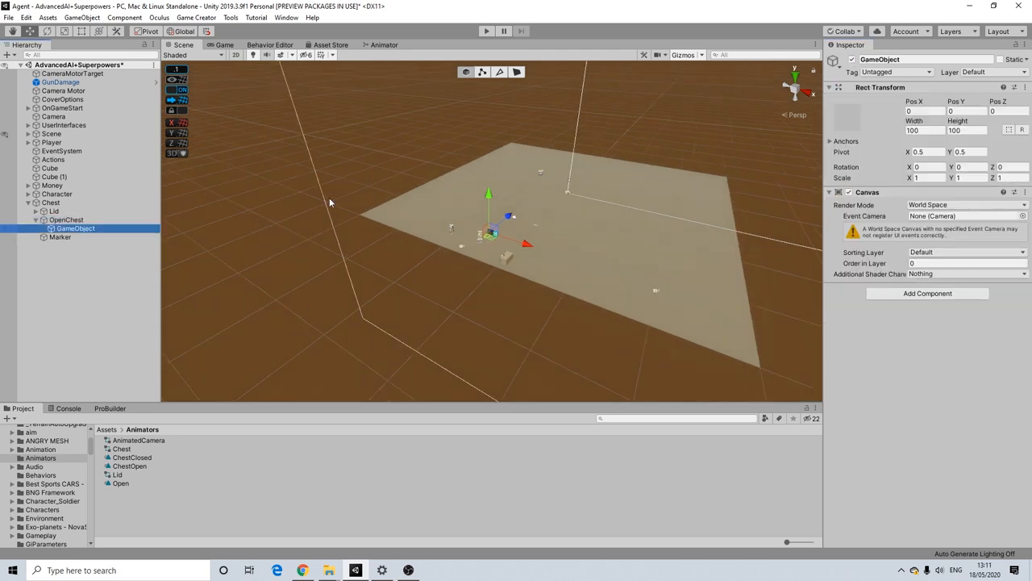
Rename the object to Canvas and set its Scale X and Y to 0.01
right_click(75, 229)
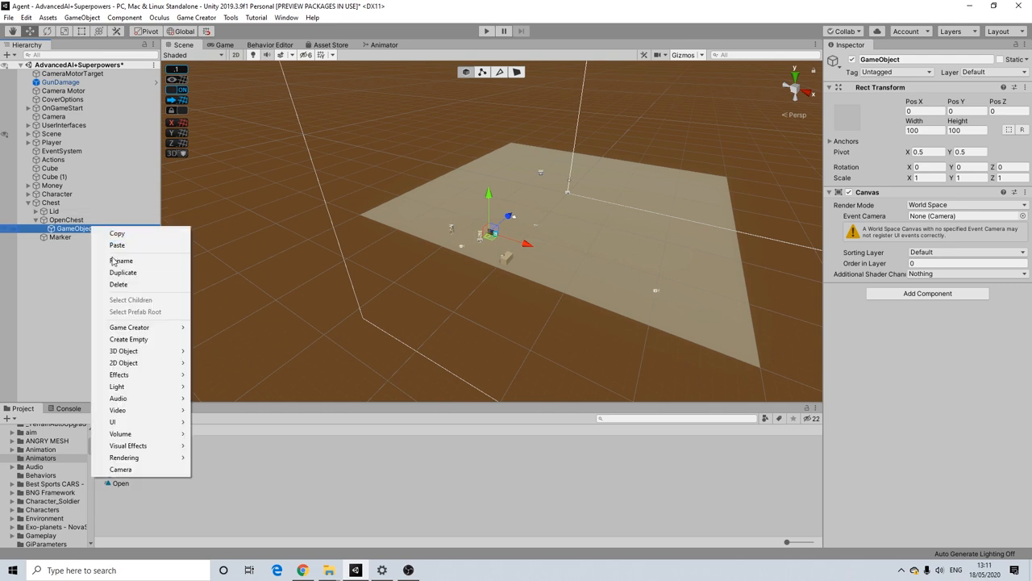
left_click(121, 260)
type("Canvas")
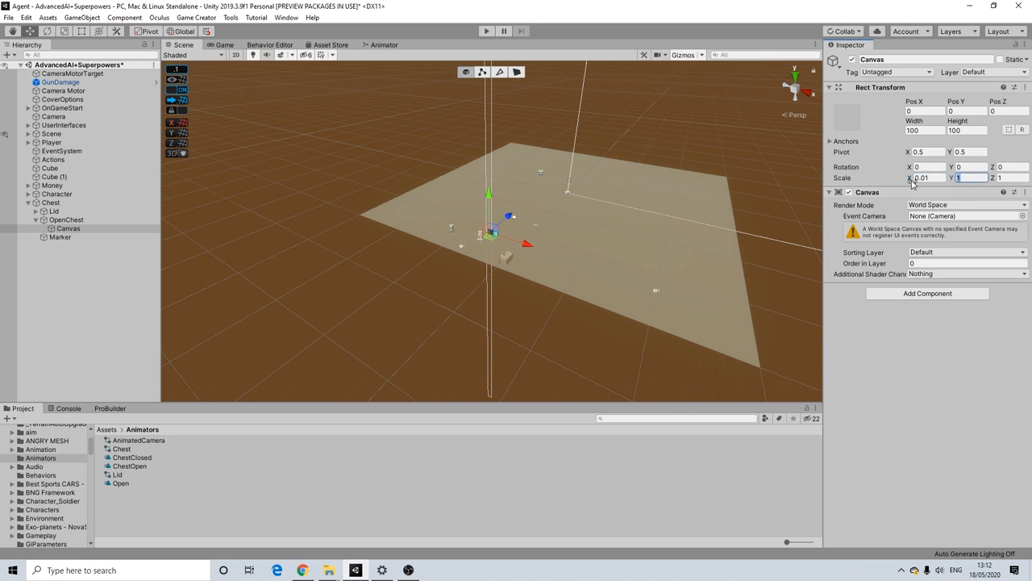
type("0.01")
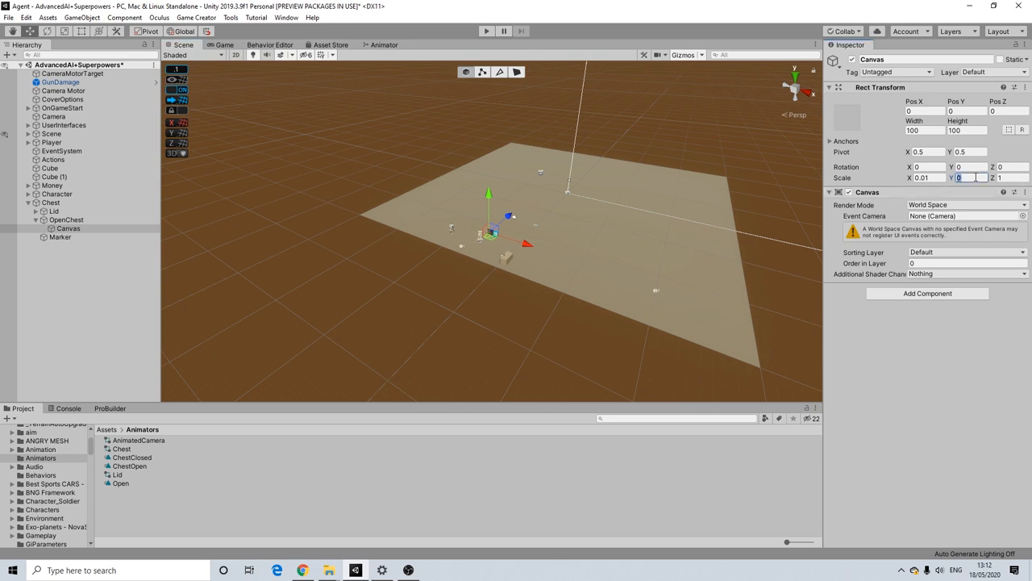
type("0.01")
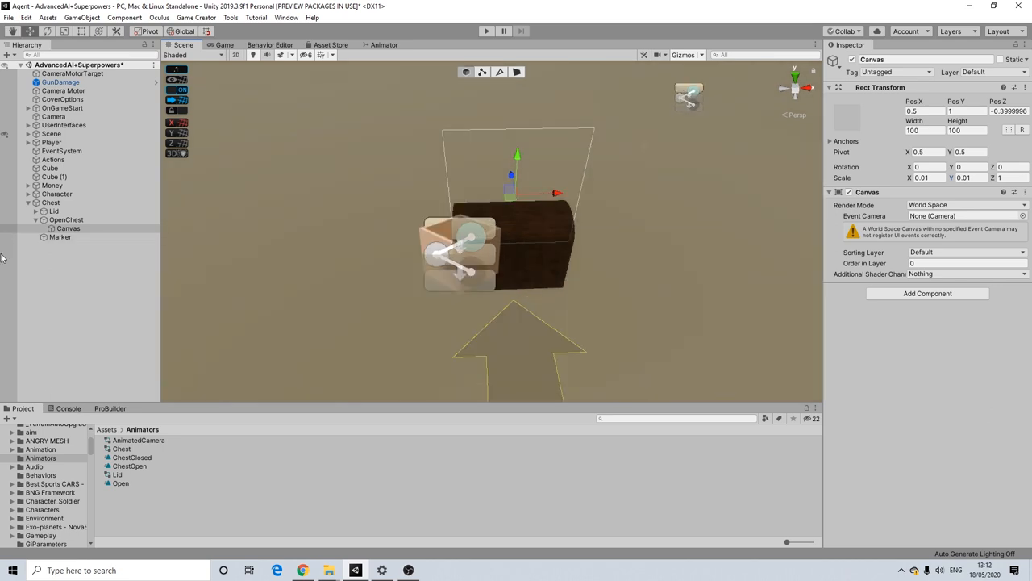
Add an Image and a Text element under the chest's Canvas
right_click(68, 229)
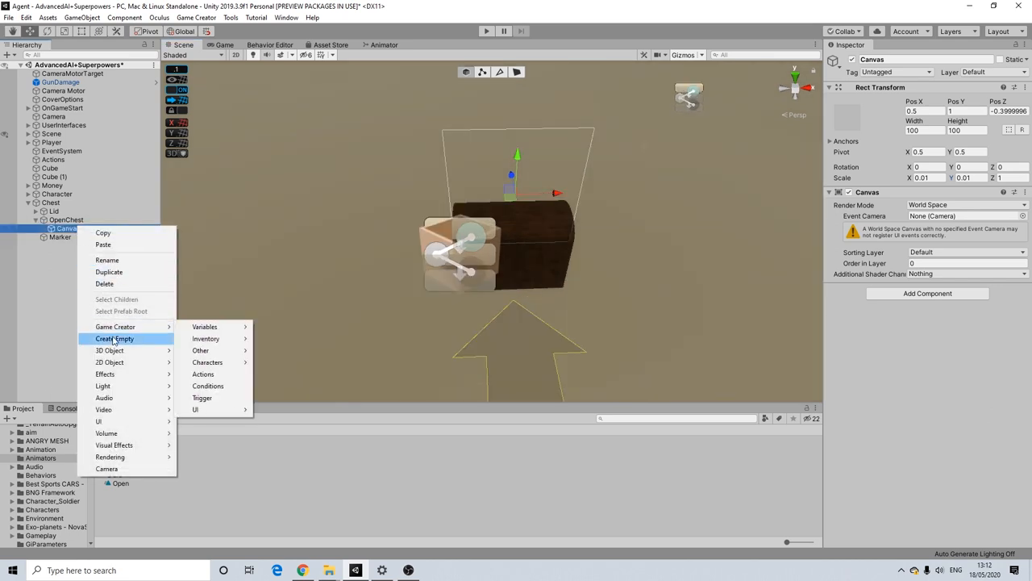
mouse_move(98, 421)
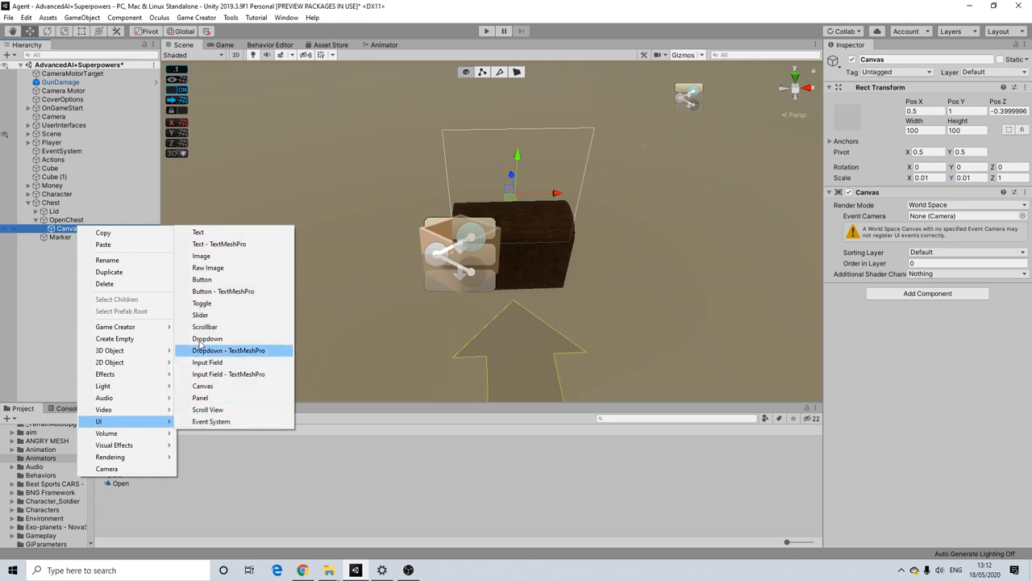
left_click(200, 255)
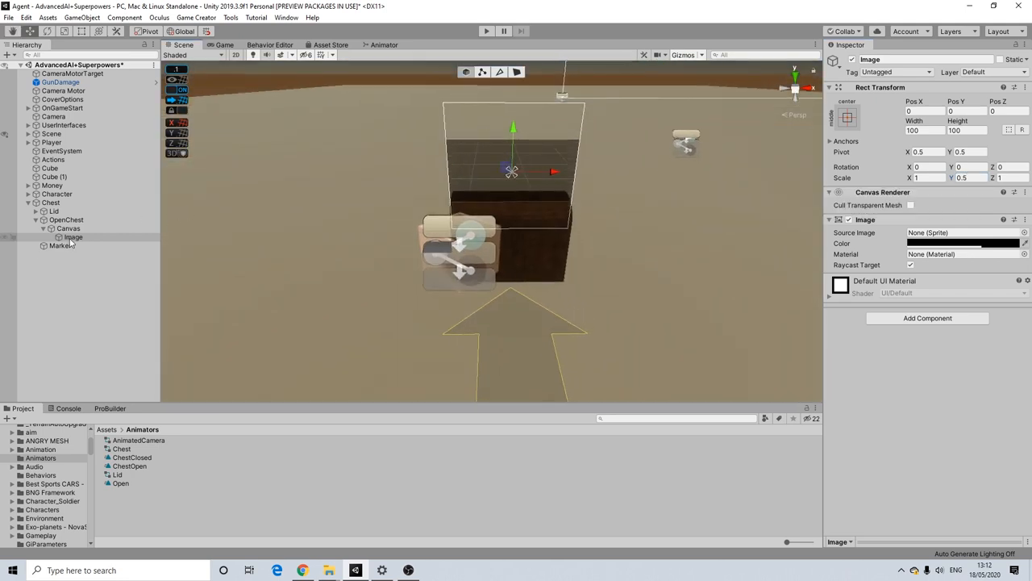
right_click(68, 229)
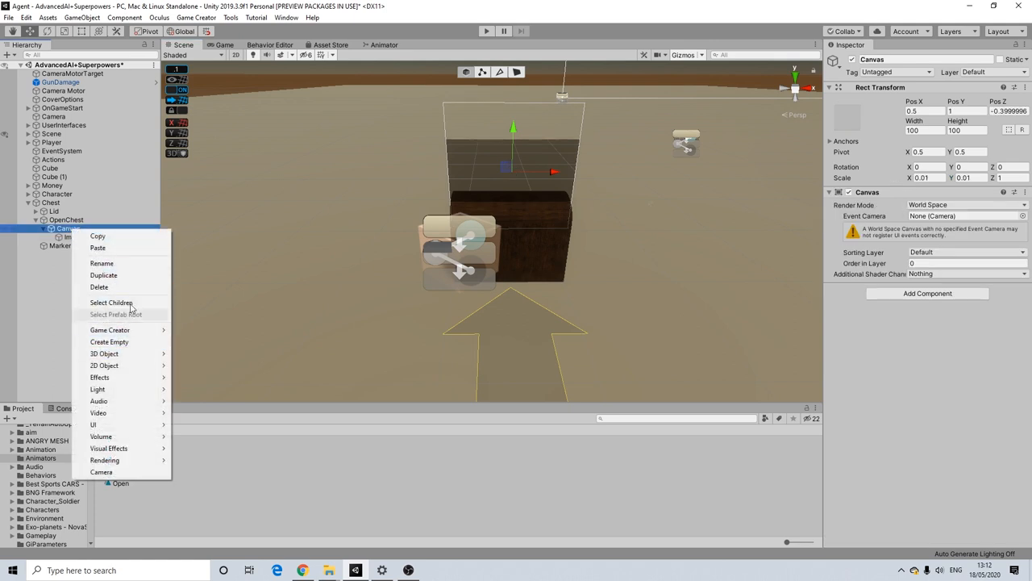
mouse_move(98, 400)
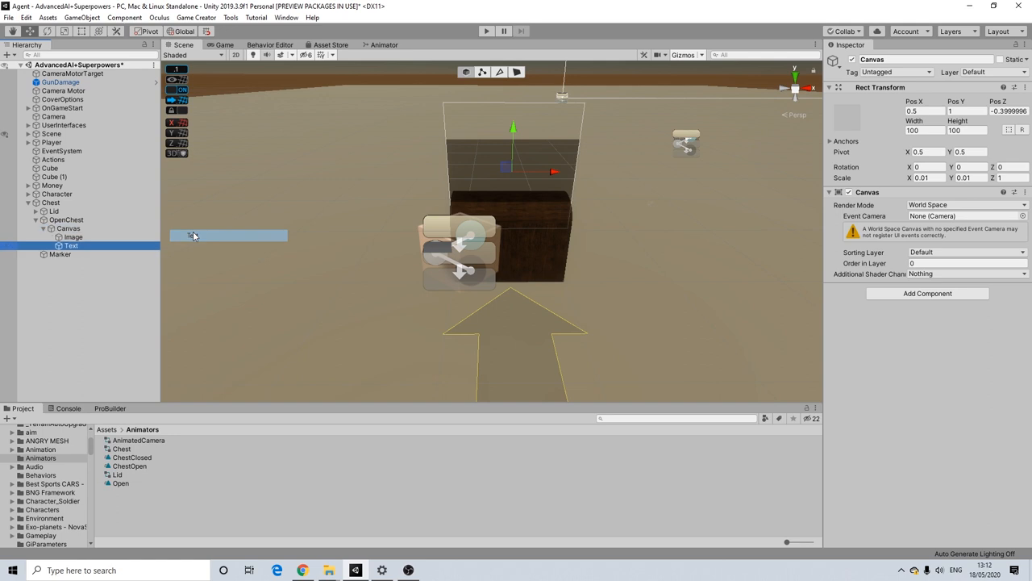
left_click(71, 245)
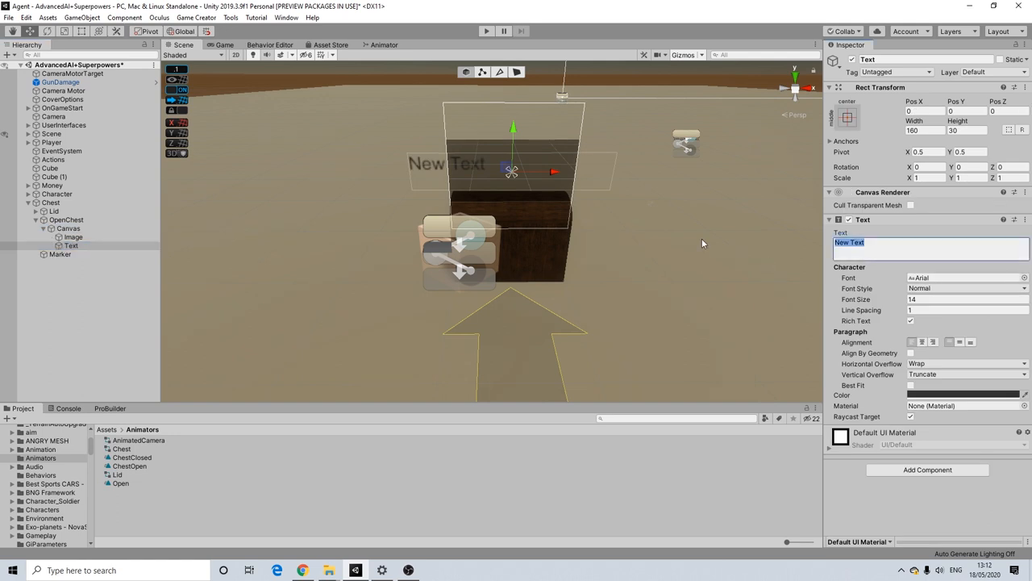
Set the text to Press "8" to Open with Font Size 20
type("Press \"8")
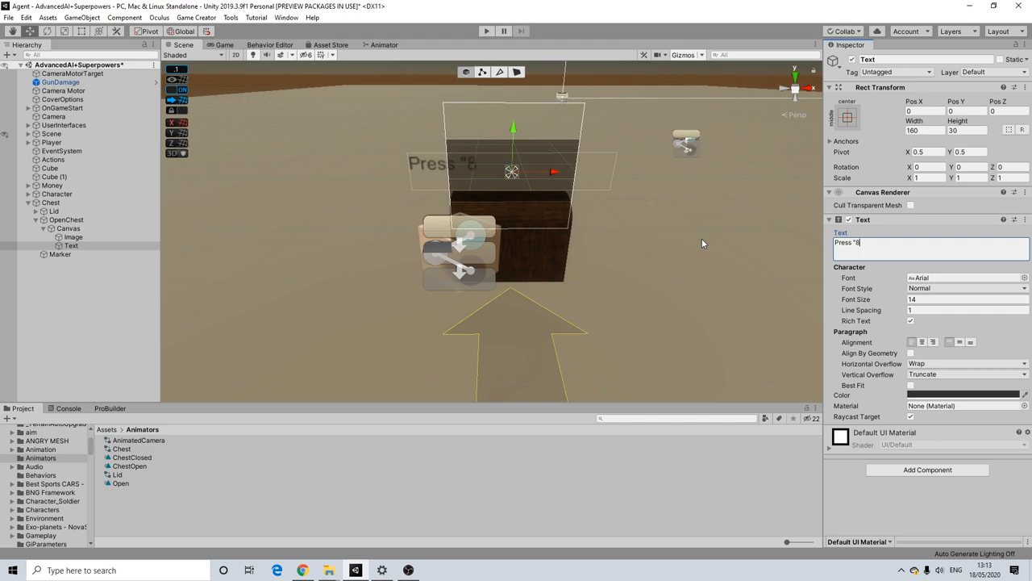
type("to Ope")
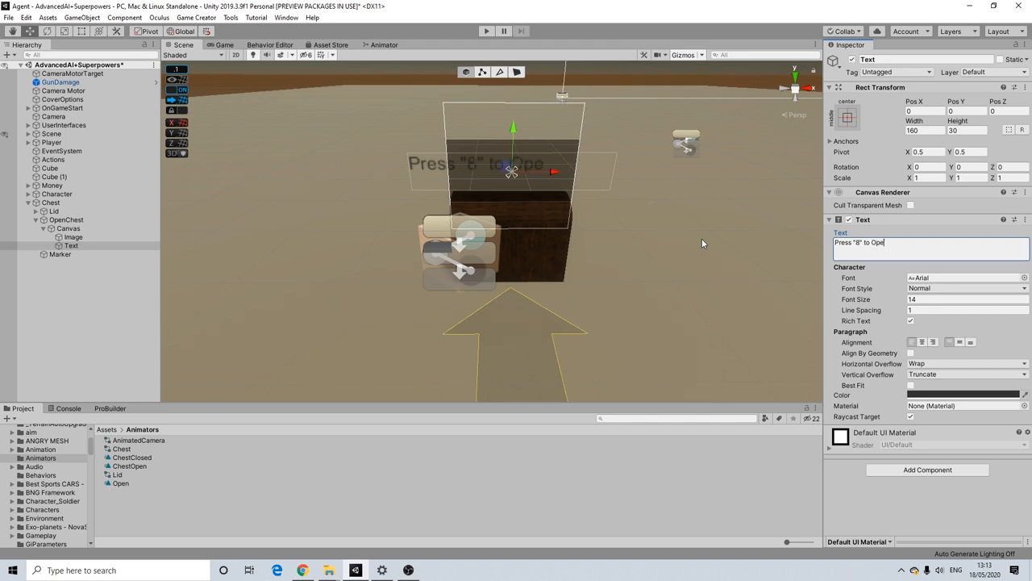
type("n")
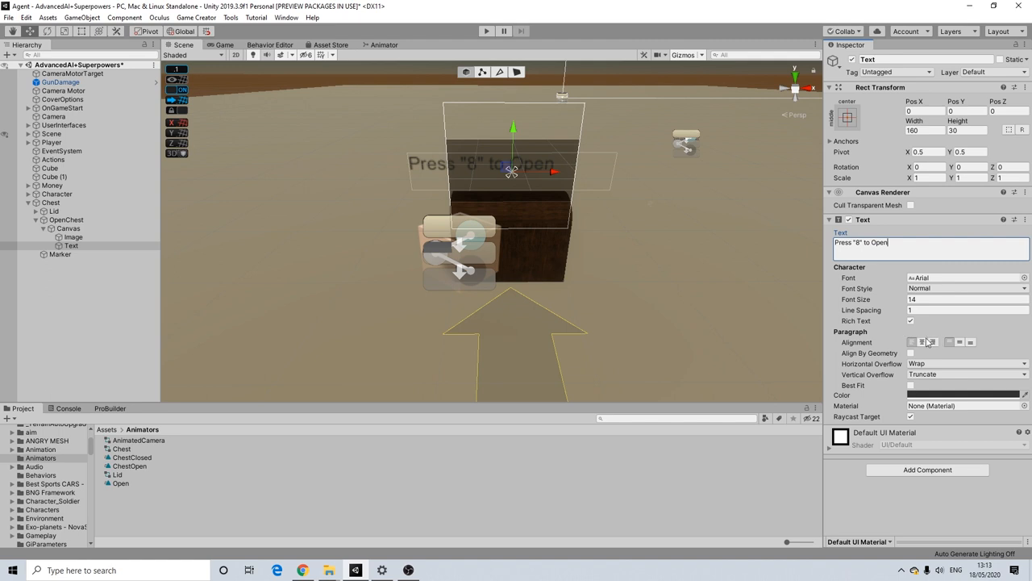
left_click(926, 178)
type("0.5")
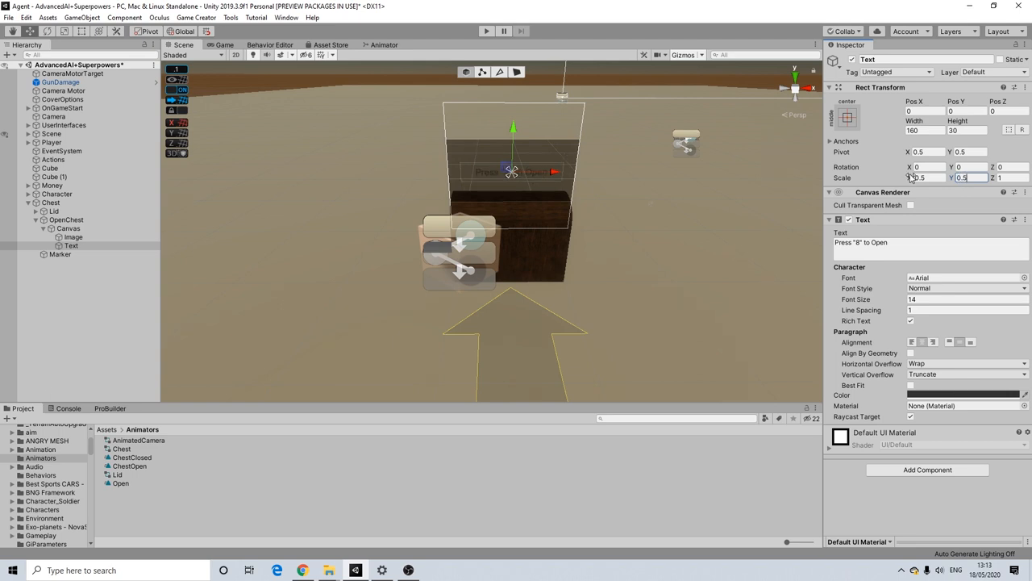
left_click(966, 299)
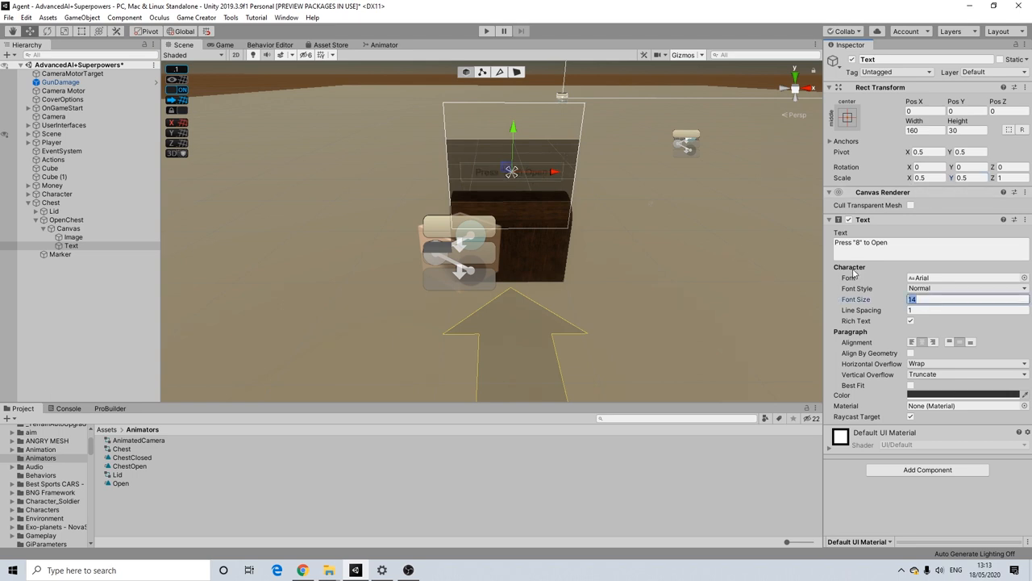
type("20")
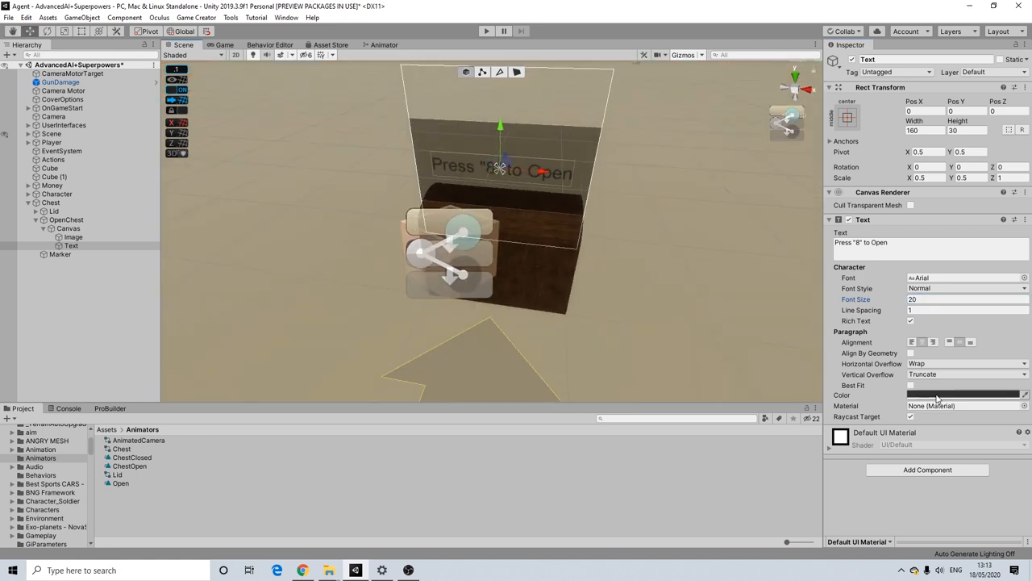
left_click(965, 394)
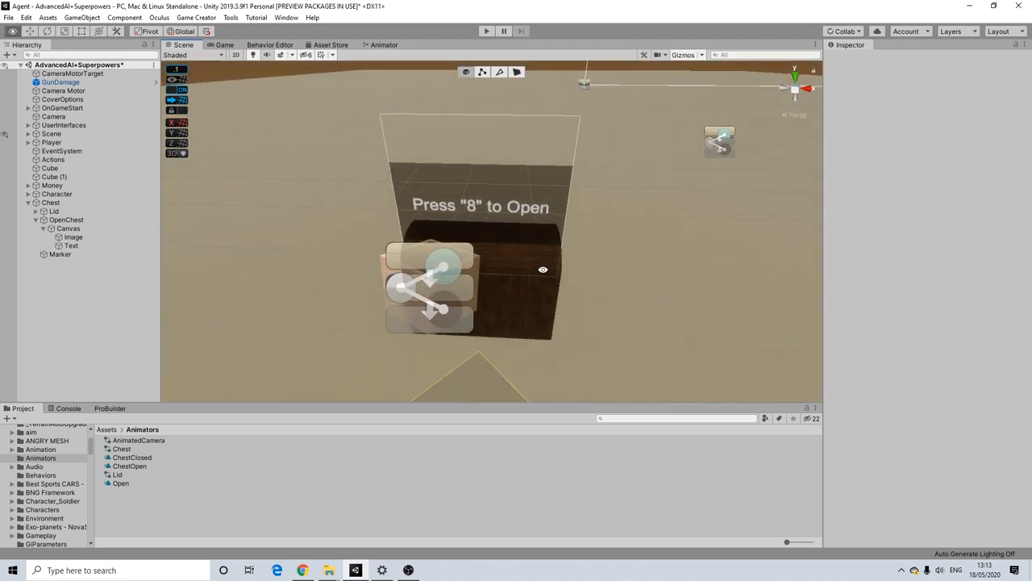
Play-test opening the chest to see the Sword container window, then close it
left_click(67, 229)
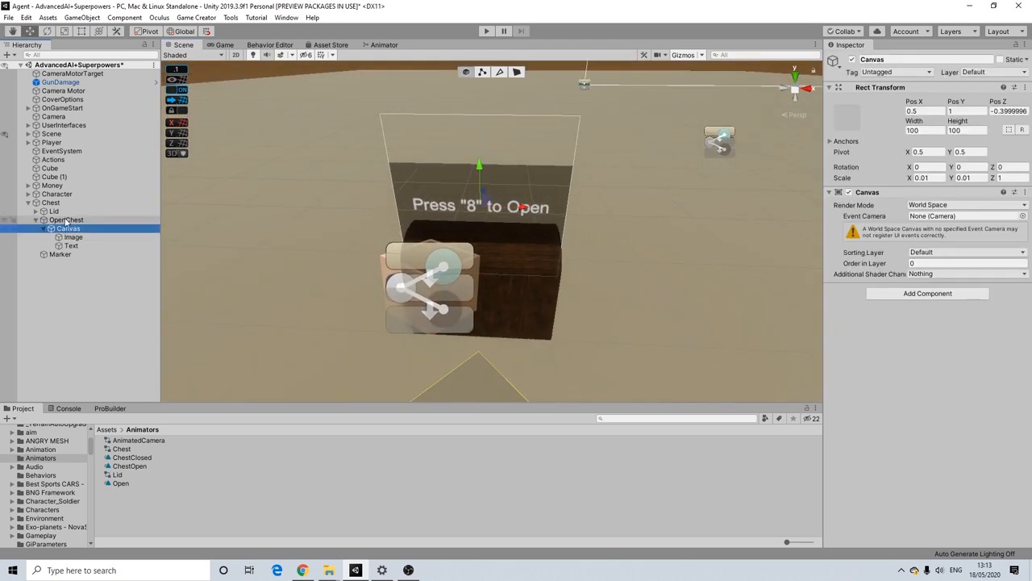
left_click(66, 219)
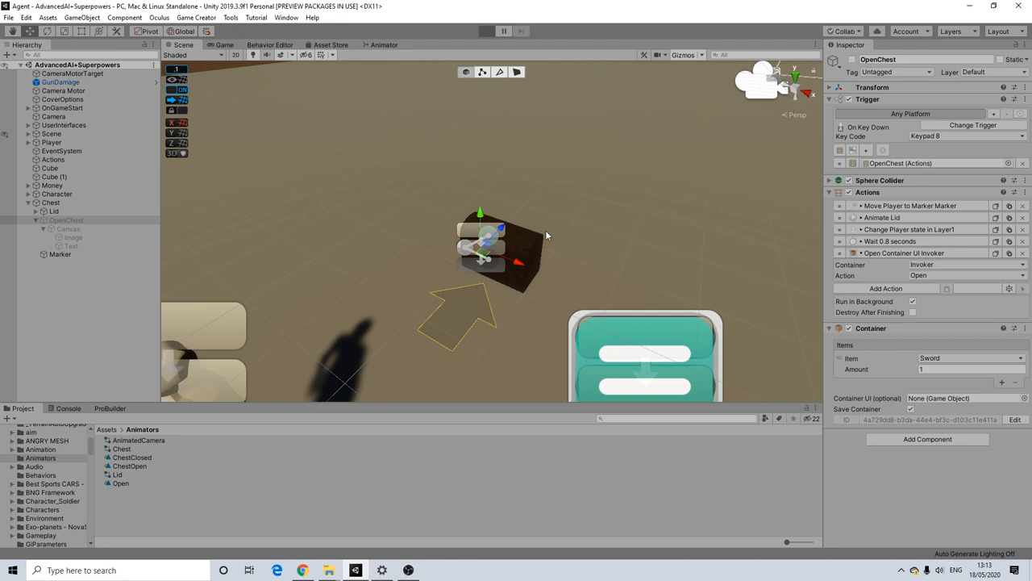
left_click(488, 31)
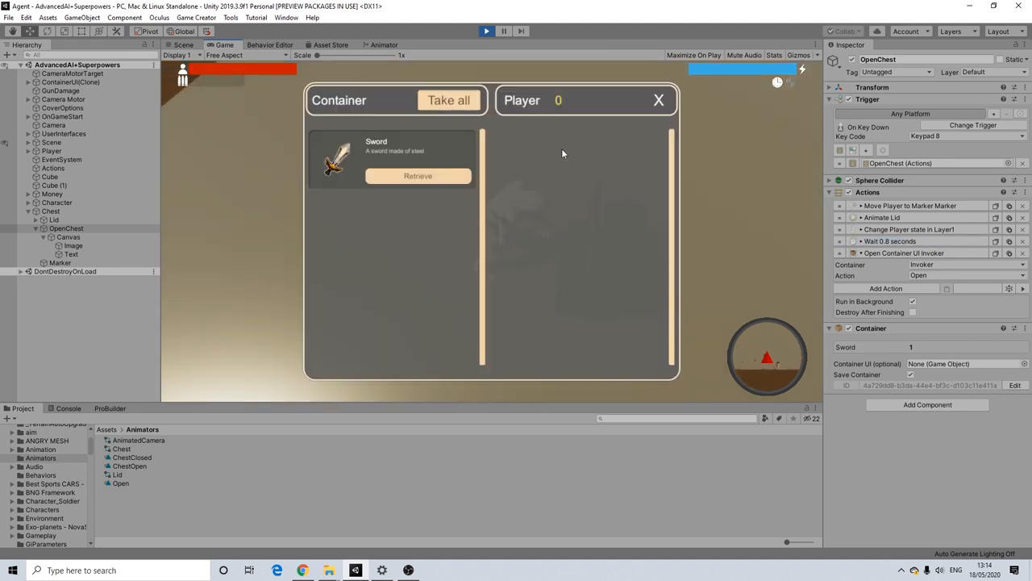
left_click(658, 100)
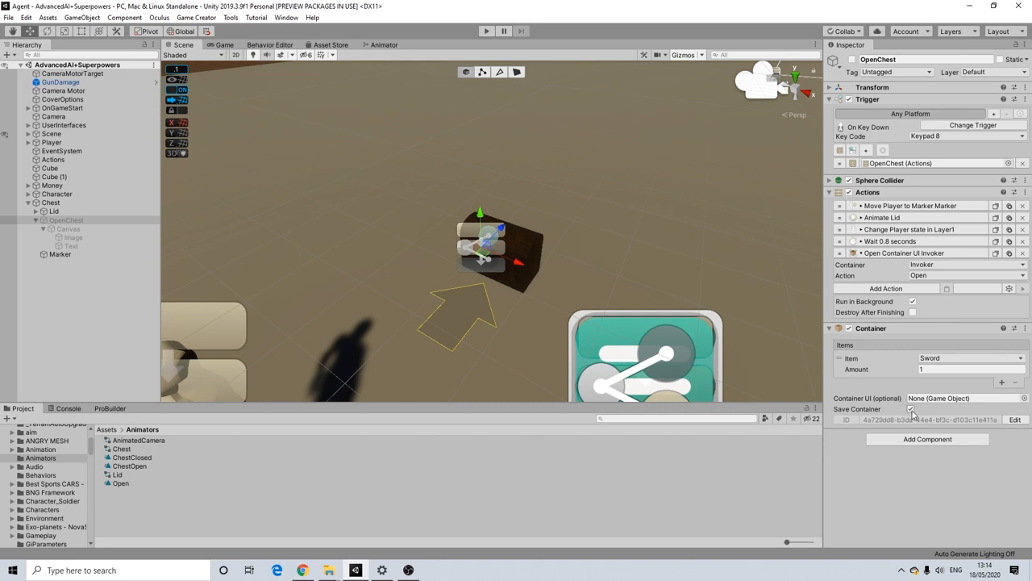
mouse_move(900, 419)
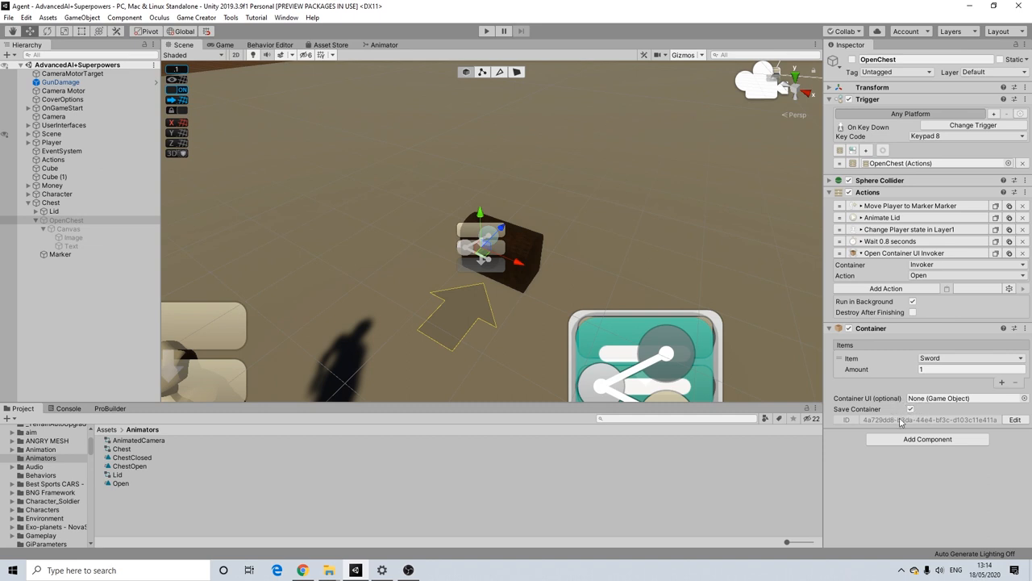
mouse_move(868, 384)
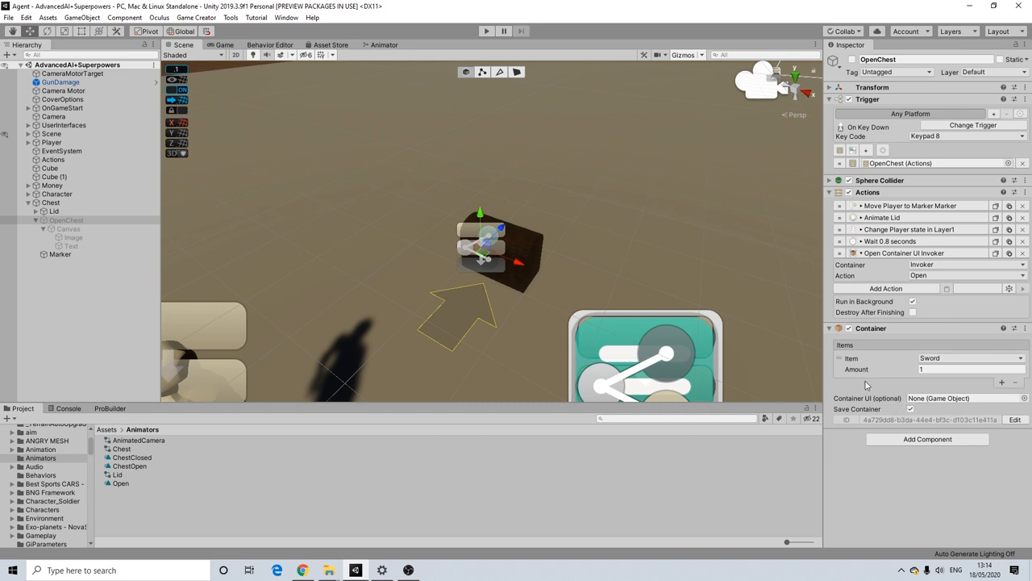
mouse_move(903, 384)
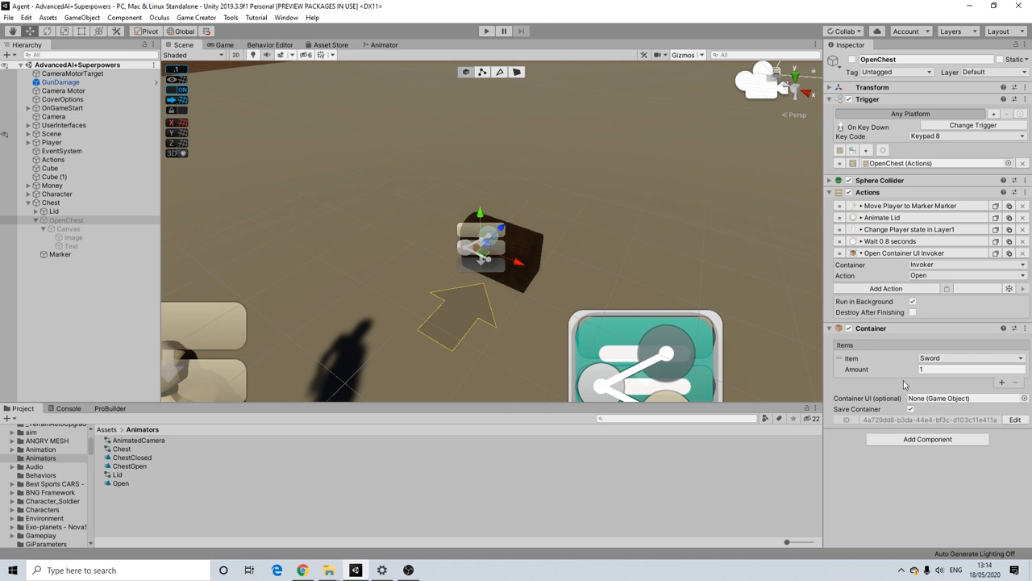